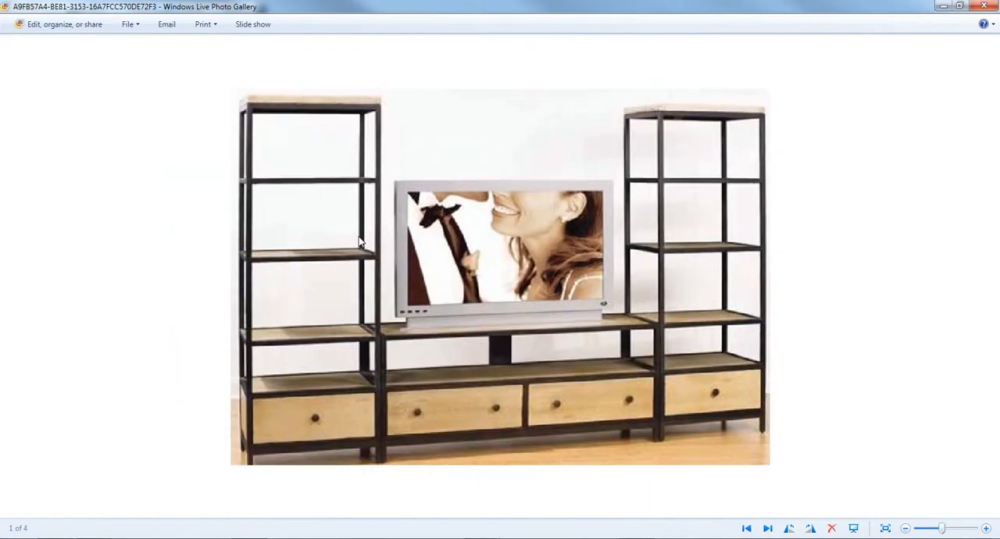
mouse_move(471, 238)
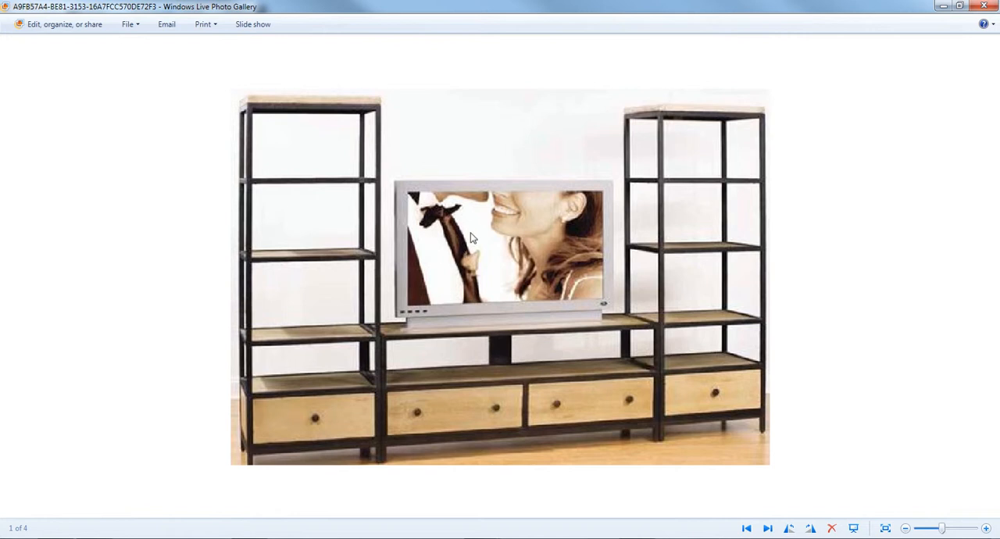
mouse_move(477, 219)
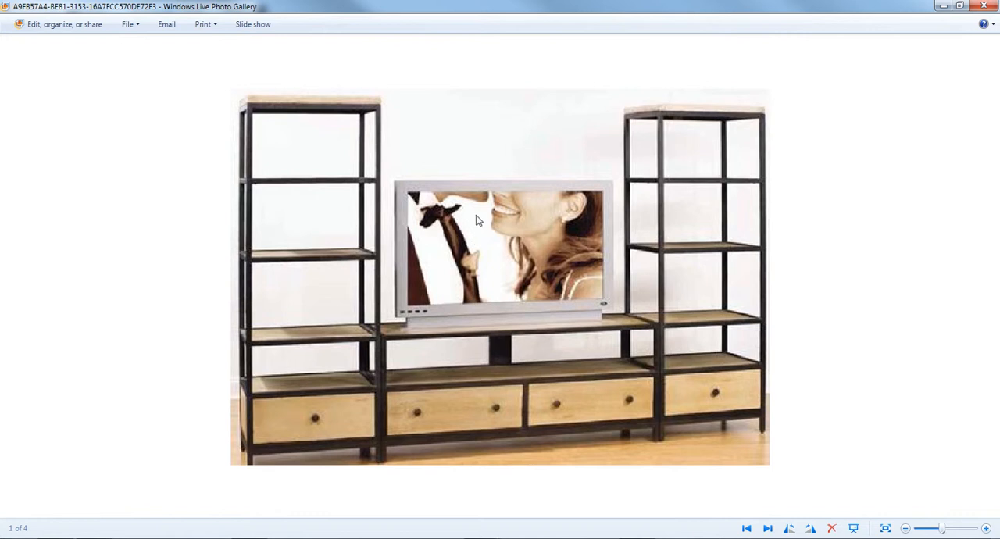
mouse_move(513, 144)
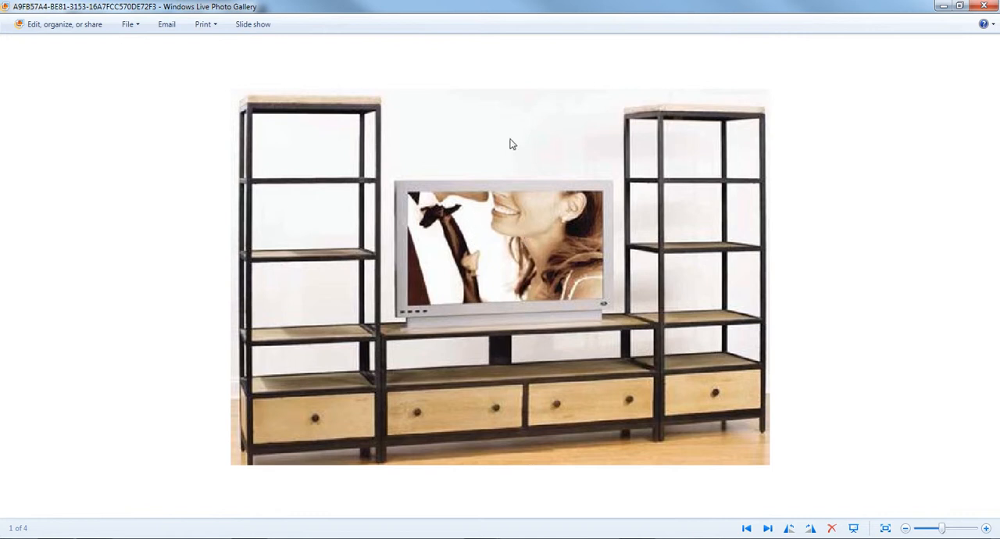
mouse_move(519, 234)
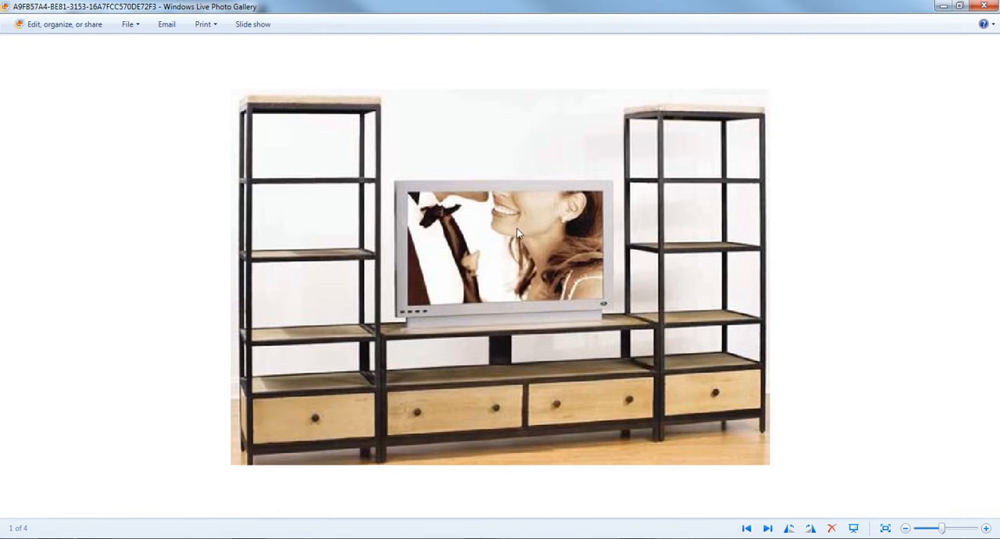
mouse_move(307, 125)
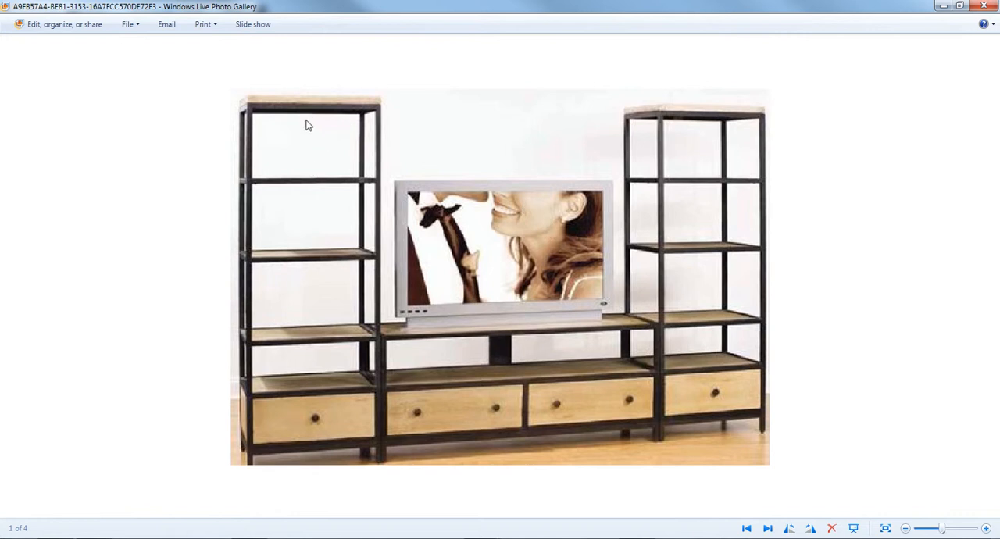
mouse_move(292, 248)
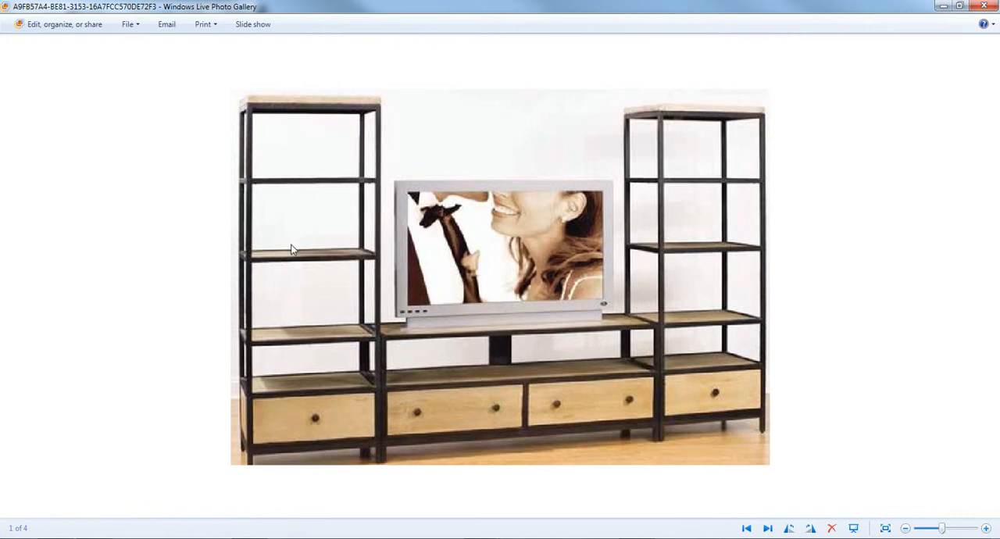
mouse_move(296, 219)
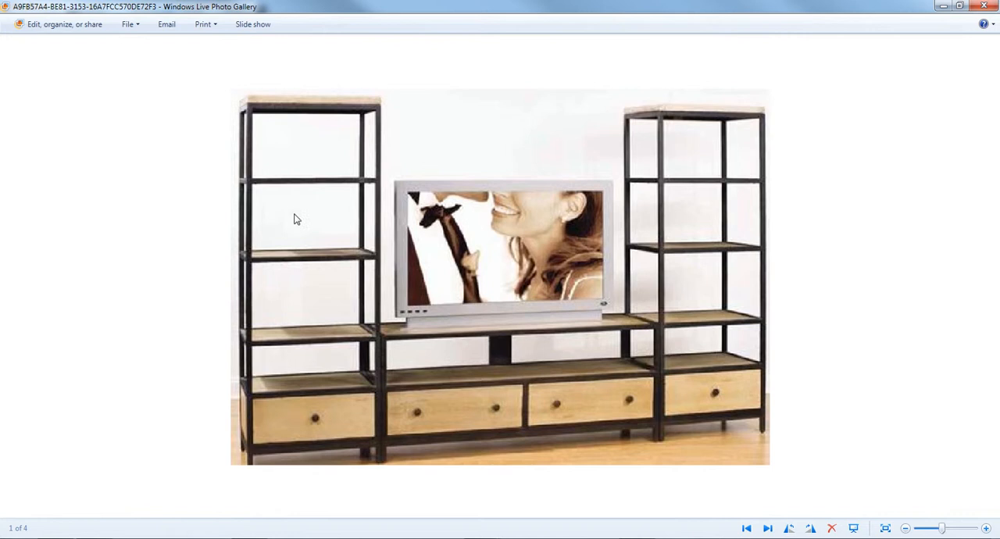
mouse_move(695, 359)
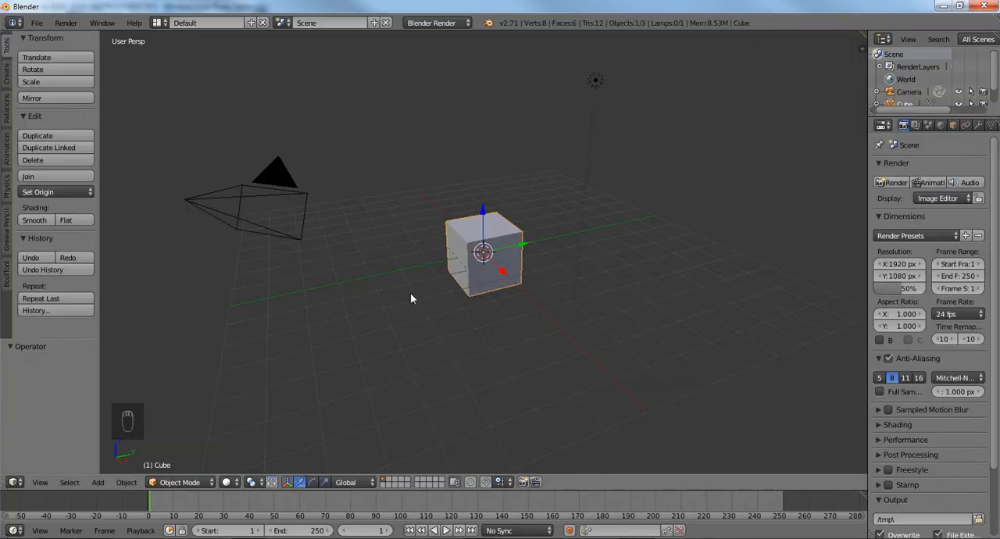
Step: Delete all default objects and show the TV shelving reference photo in a new split area
key("a")
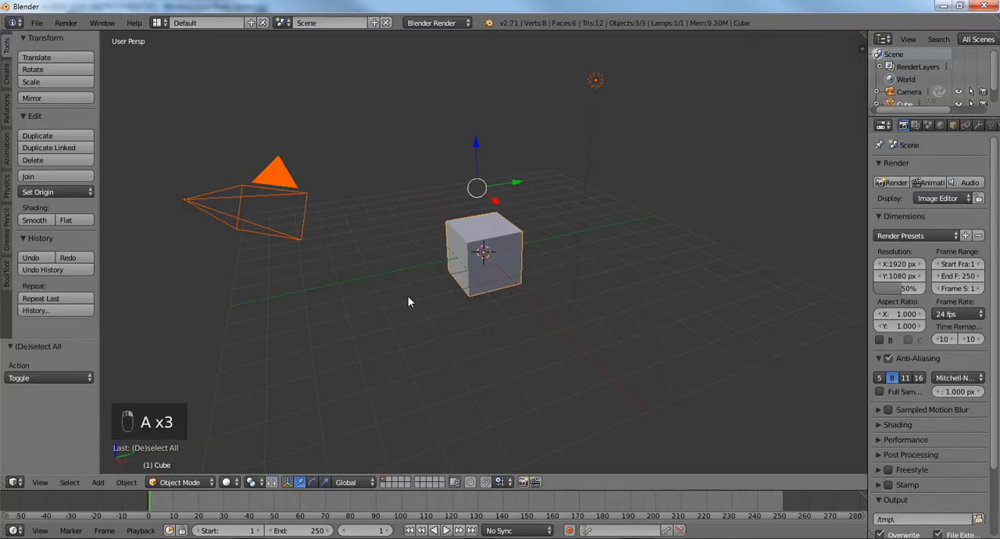
key("x")
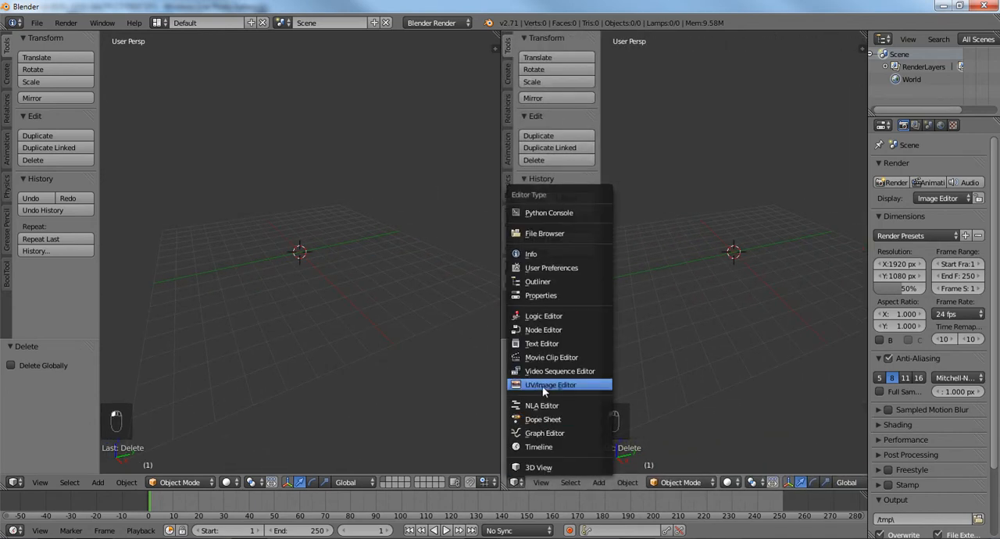
left_click(550, 384)
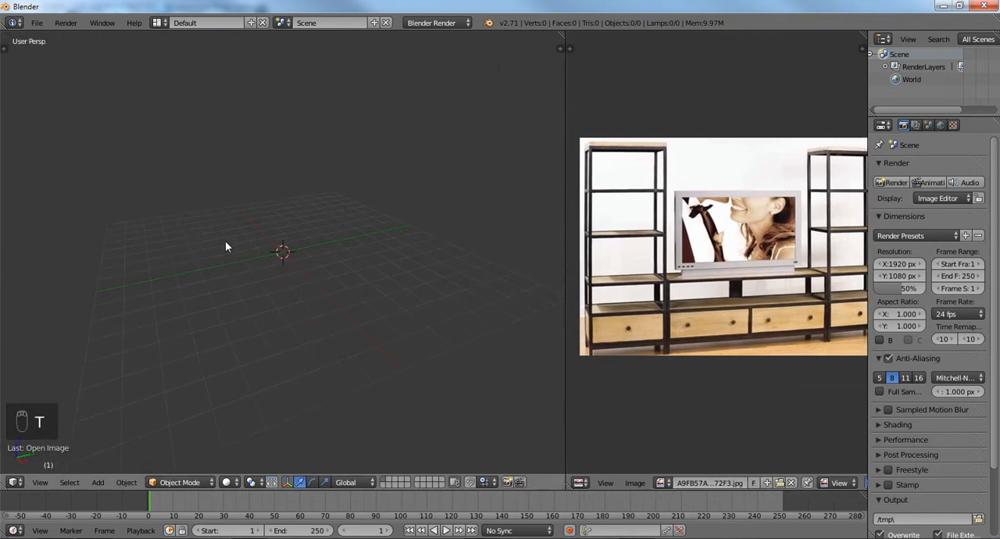
Step: Add a cube mesh and move it up so it sits on the grid
key("shift+a")
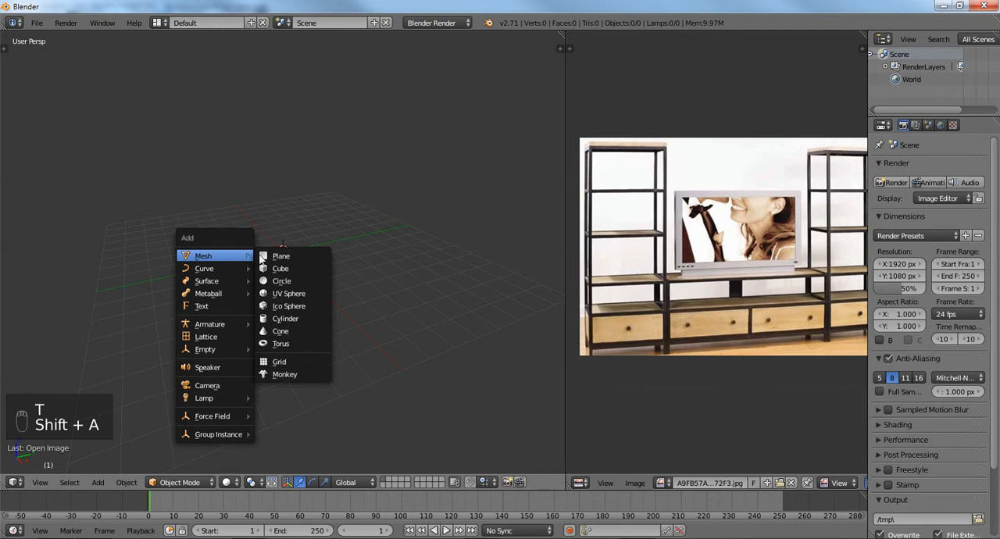
left_click(280, 268)
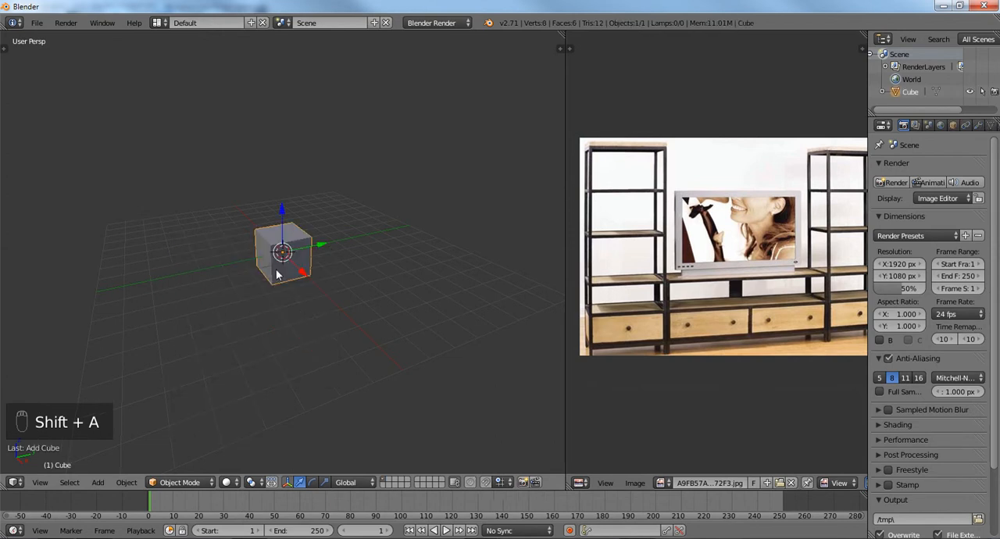
key("g")
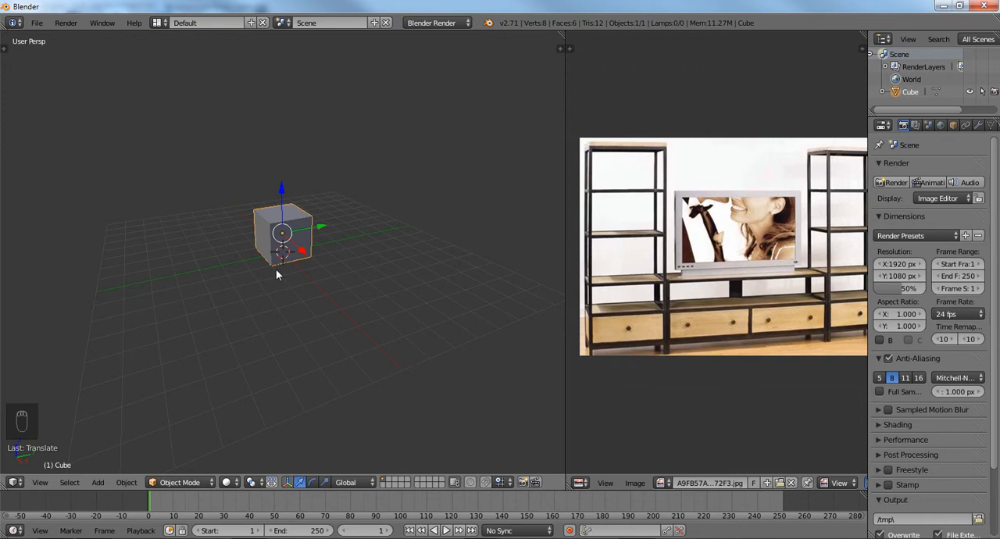
mouse_move(284, 258)
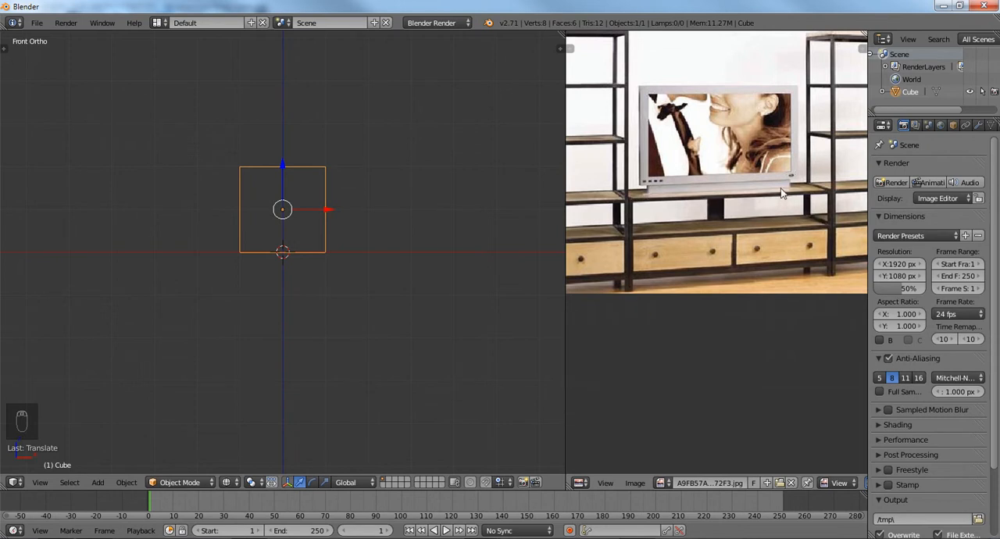
mouse_move(303, 176)
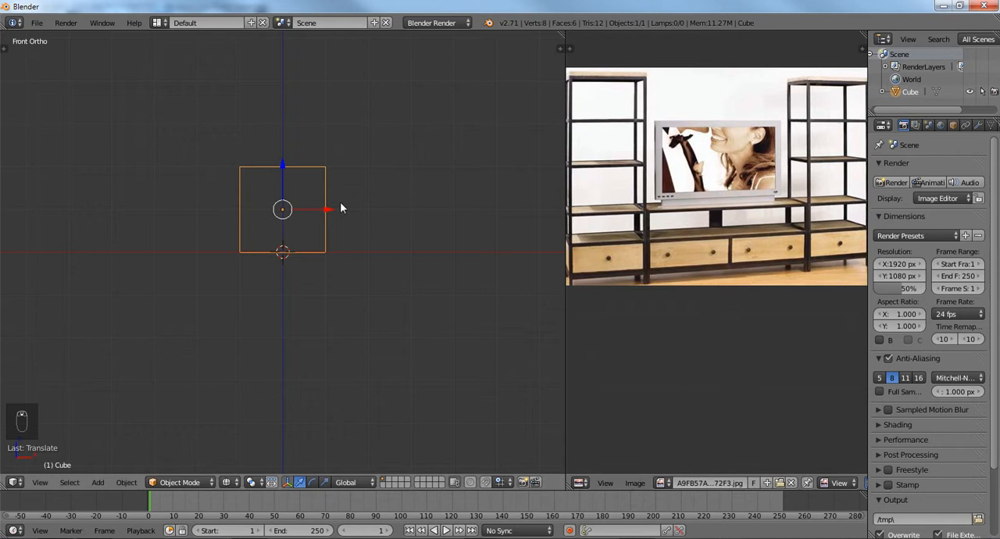
mouse_move(306, 199)
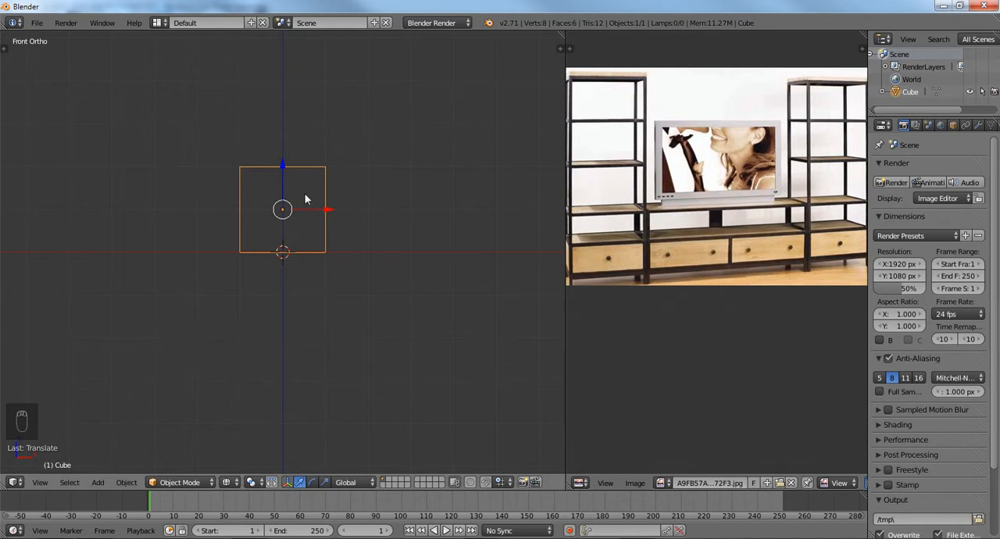
Step: In Edit Mode, stretch the cube wide and move its top vertices to shape the cabinet box
key("Tab")
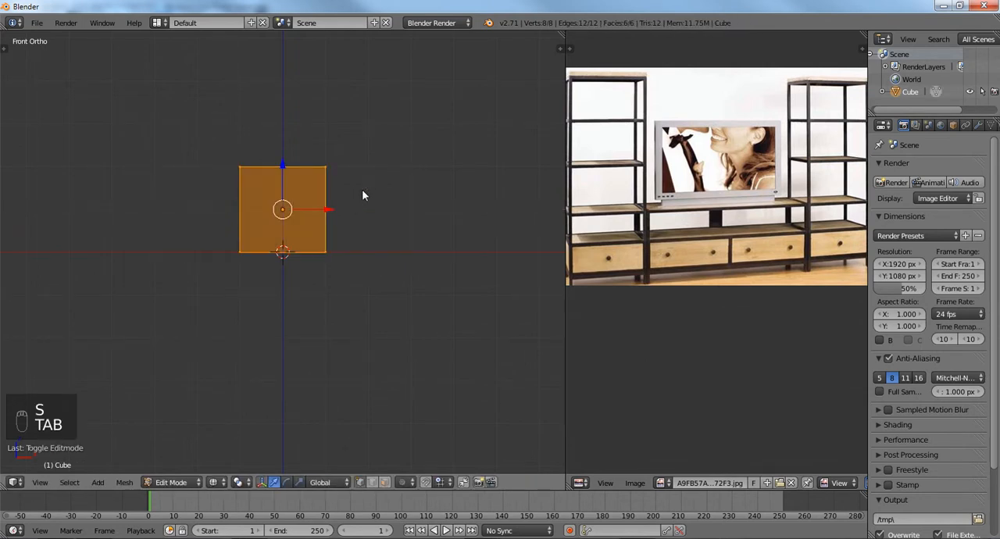
key("s")
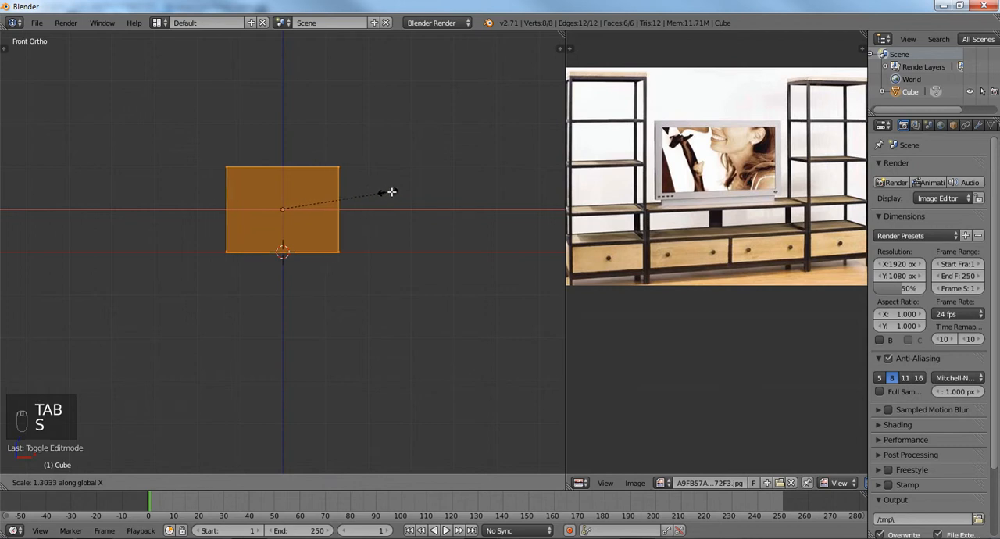
mouse_move(532, 181)
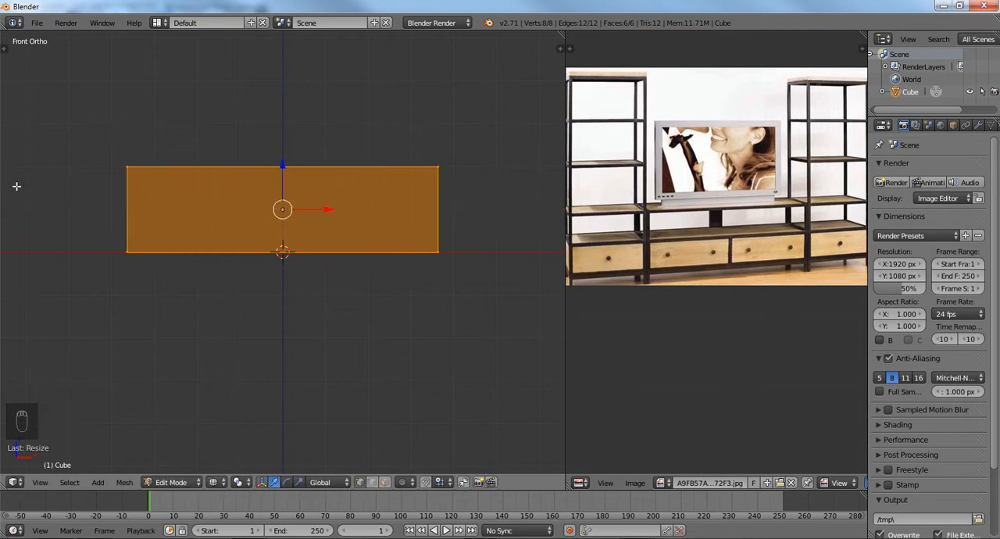
key("a")
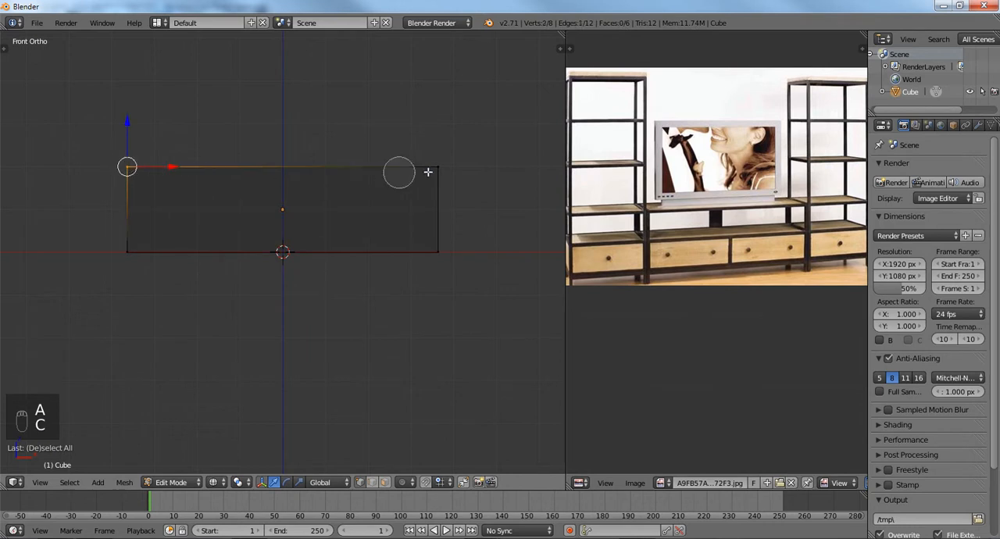
key("g")
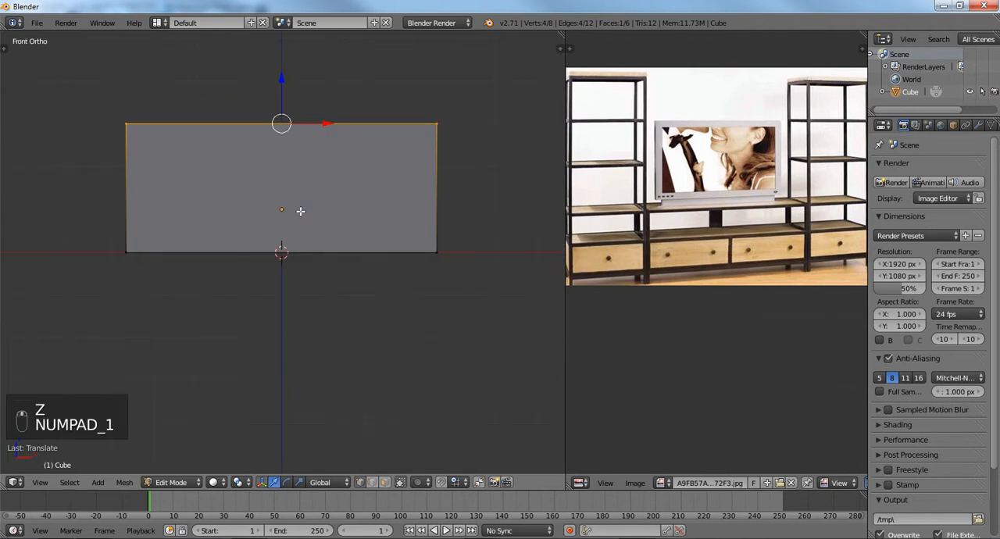
key("g")
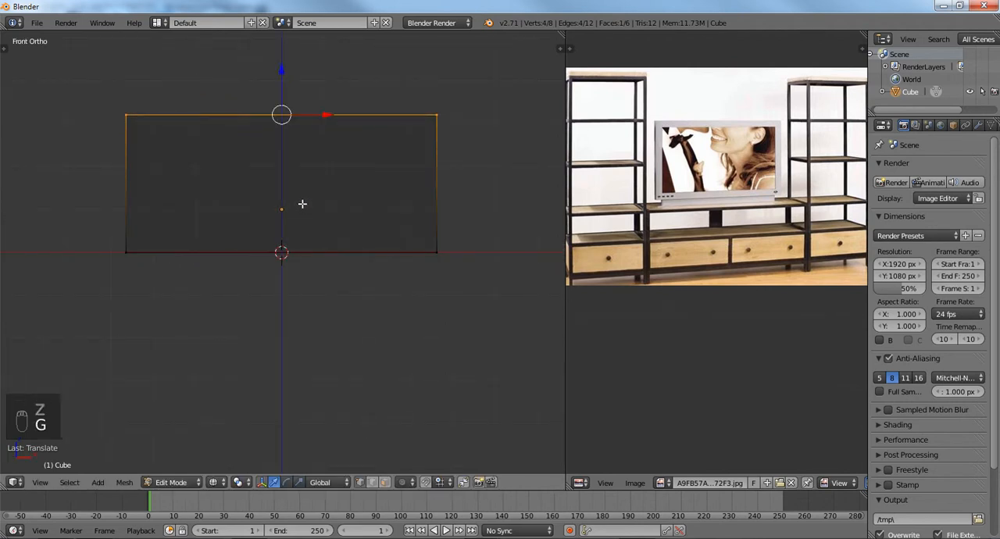
key("a")
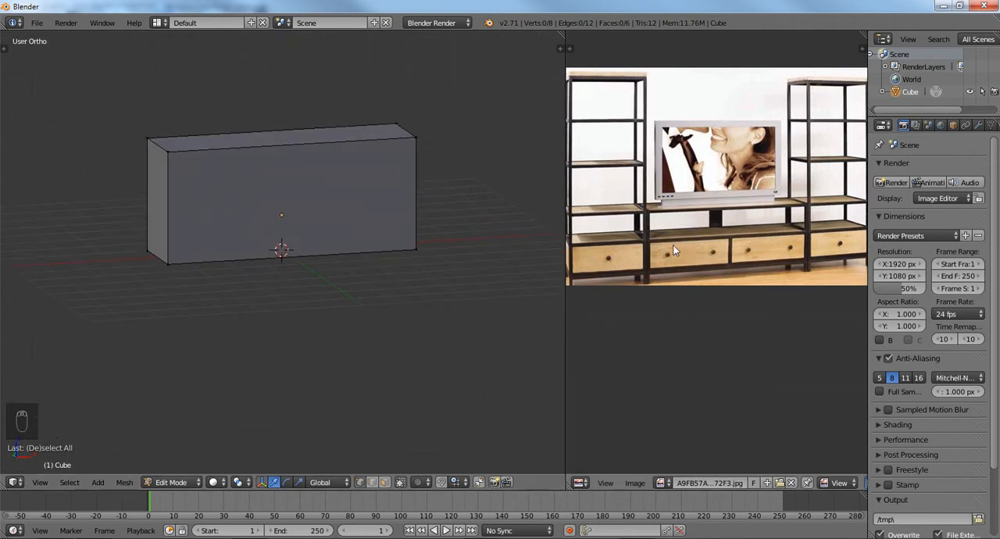
mouse_move(612, 215)
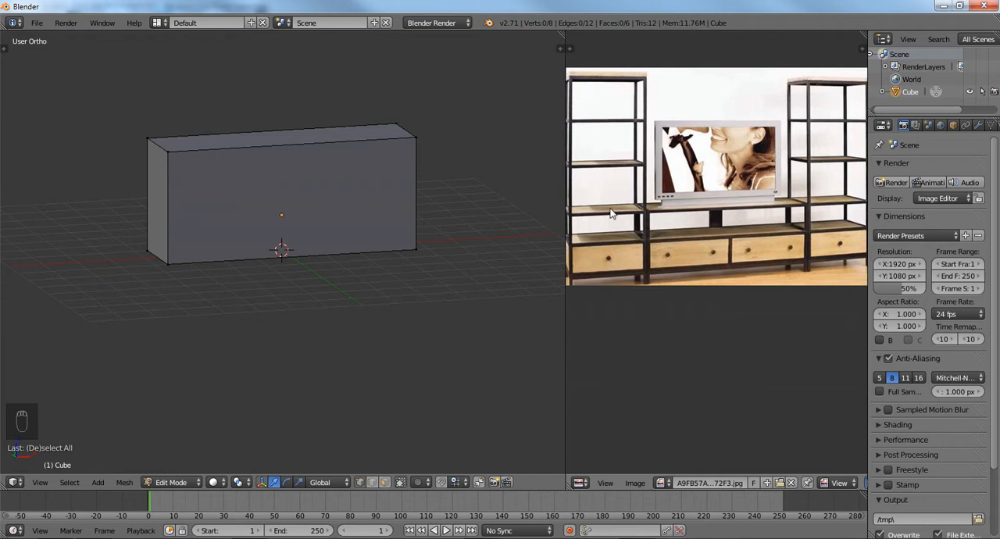
scroll("down", 3)
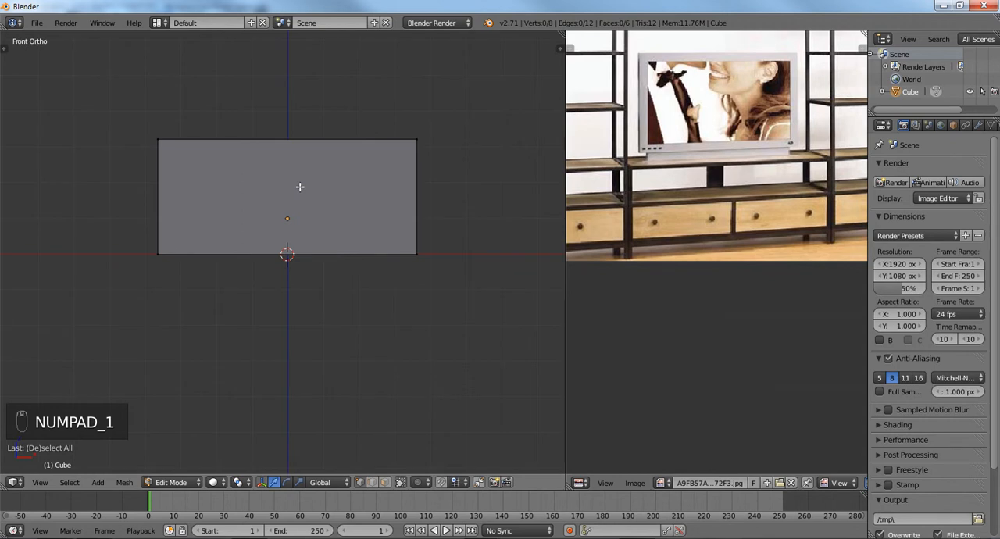
Step: Scale the entire box along its width
key("s")
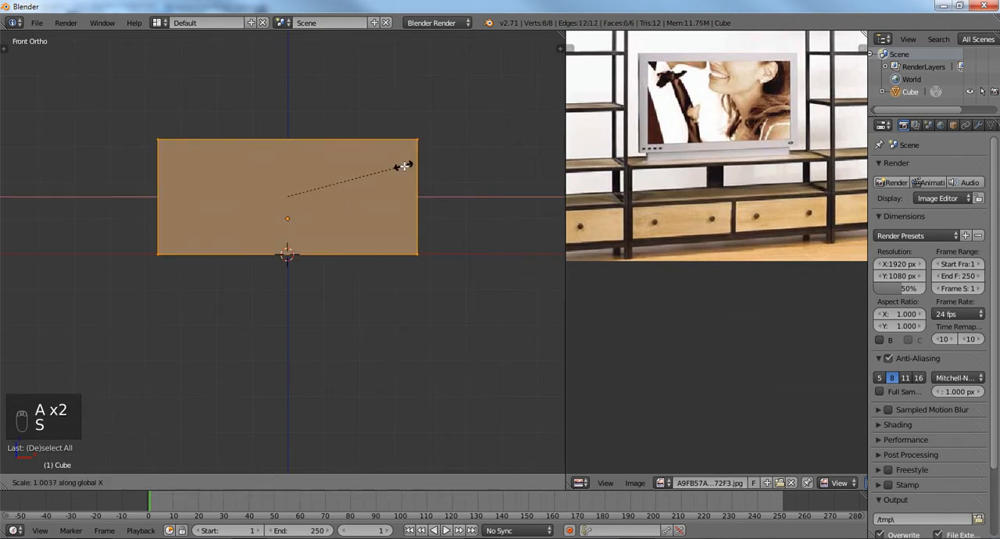
mouse_move(429, 178)
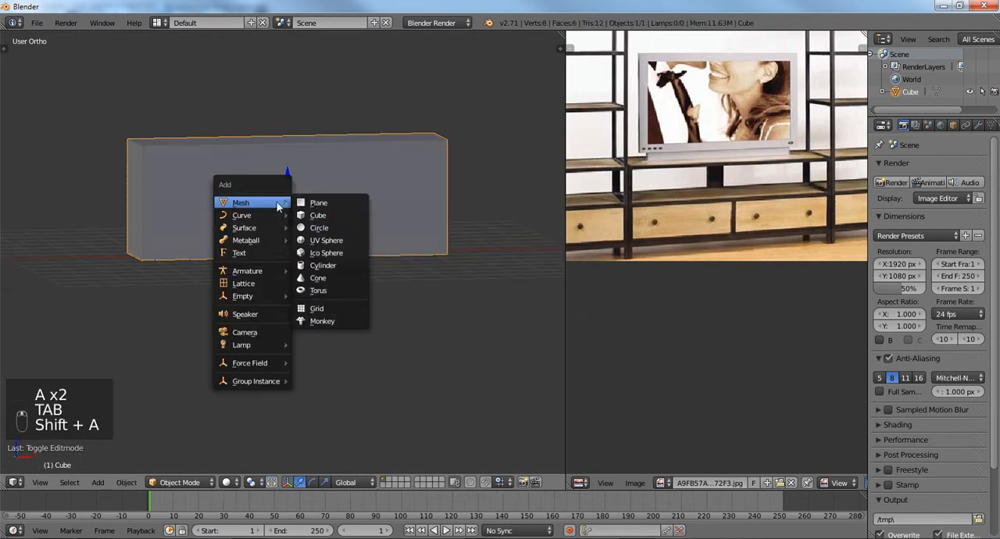
Step: Add a plane, stretch it wide across the cabinet front, and duplicate it as a second drawer front
left_click(318, 202)
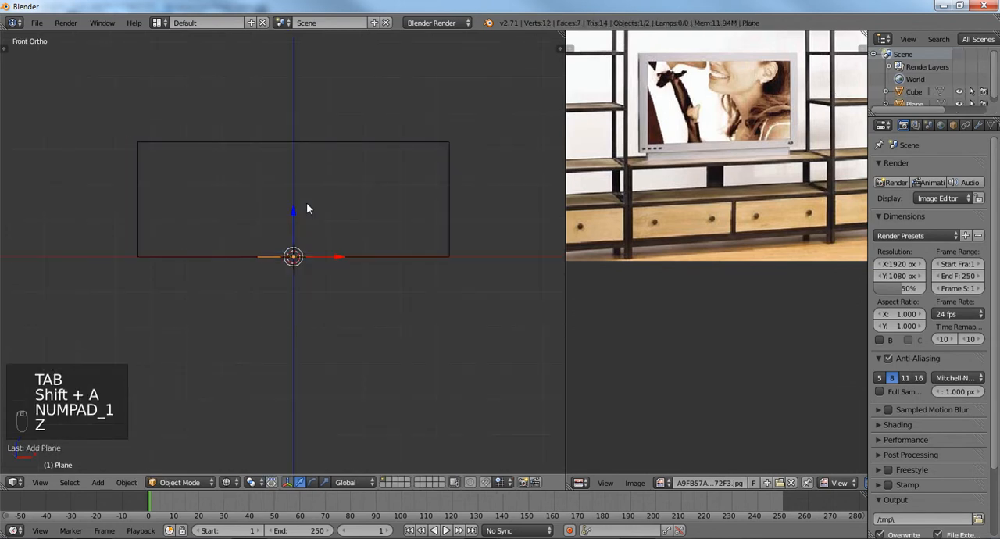
key("F6")
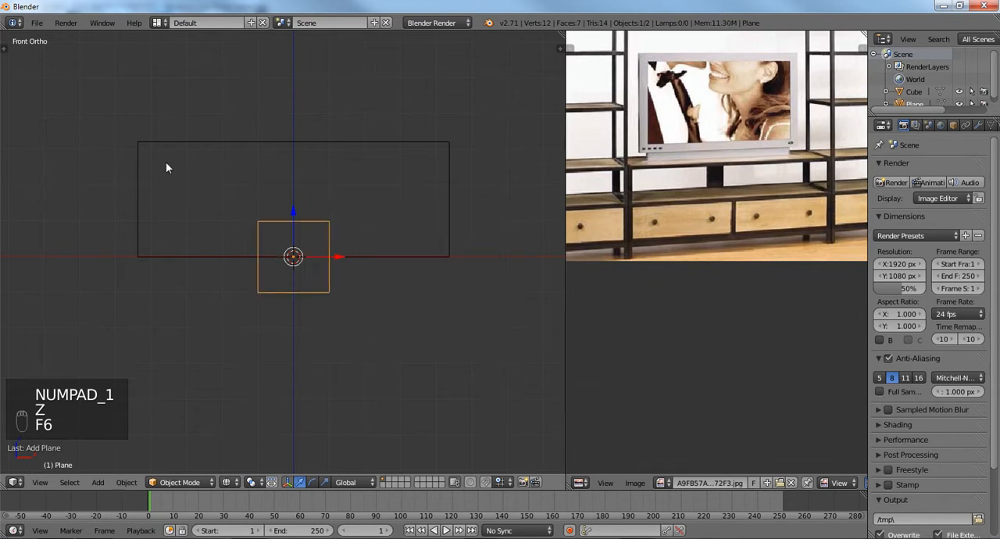
key("G")
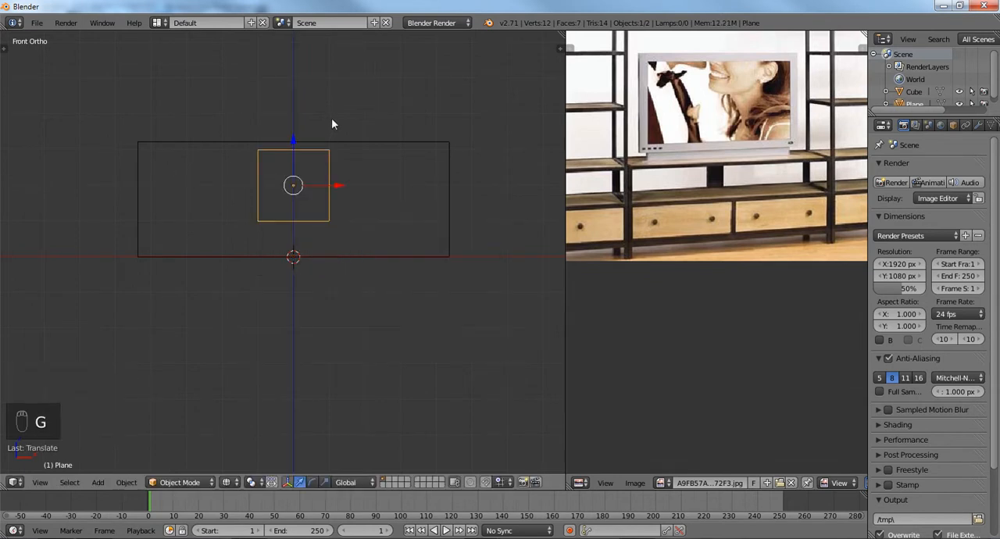
key("s")
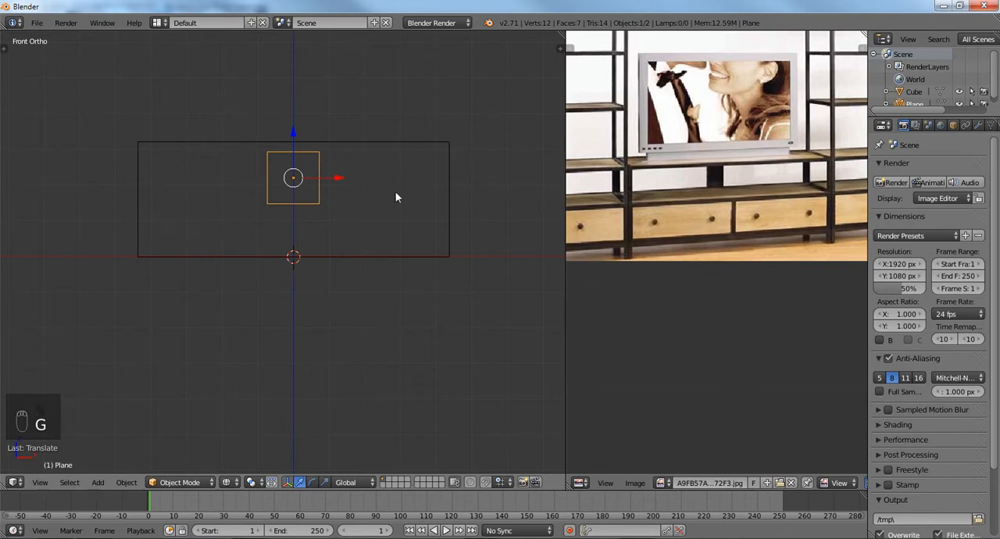
key("s")
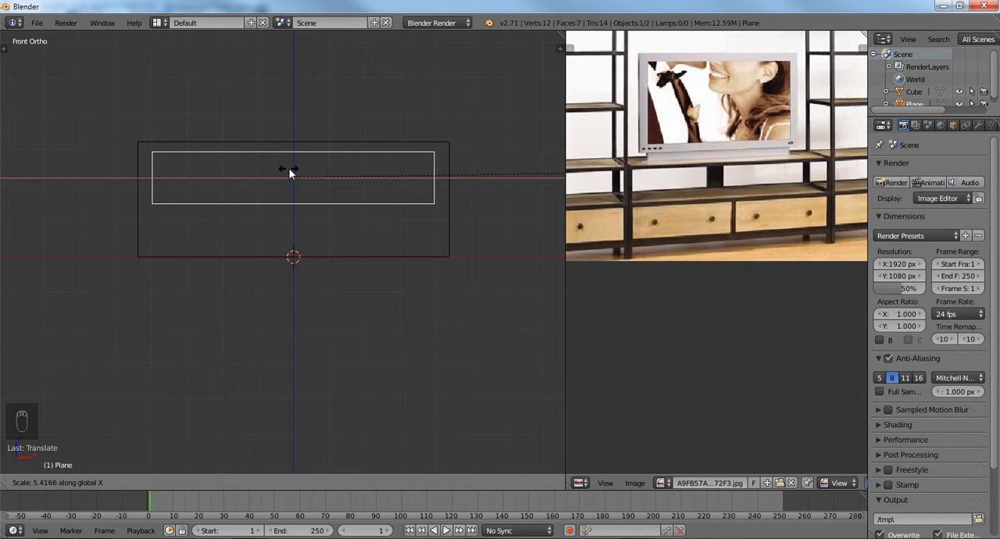
left_click(292, 177)
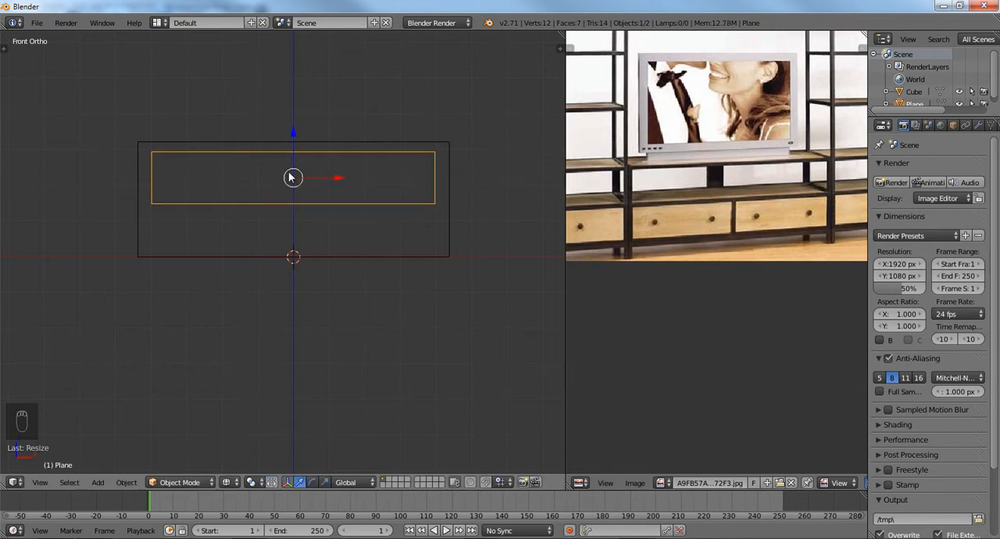
key("g")
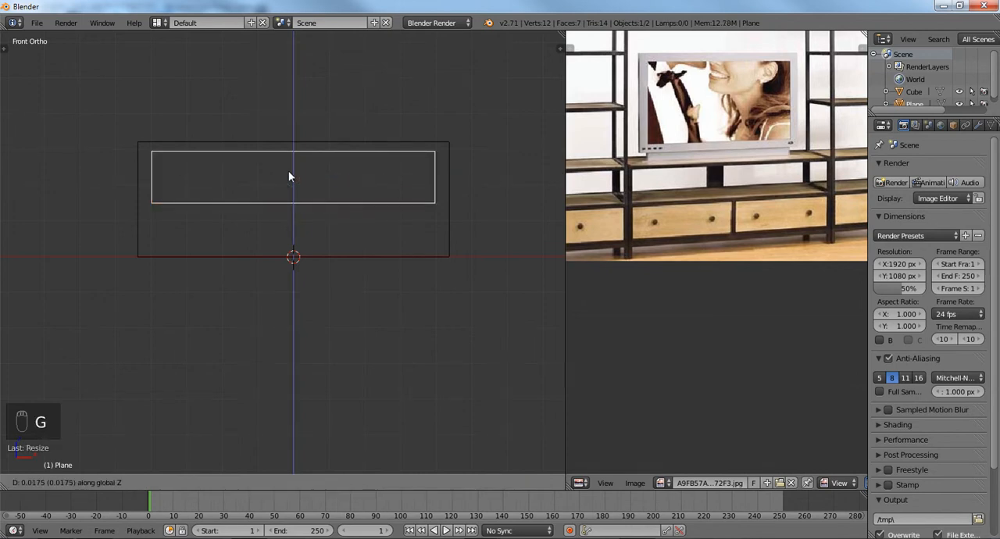
key("shift+d")
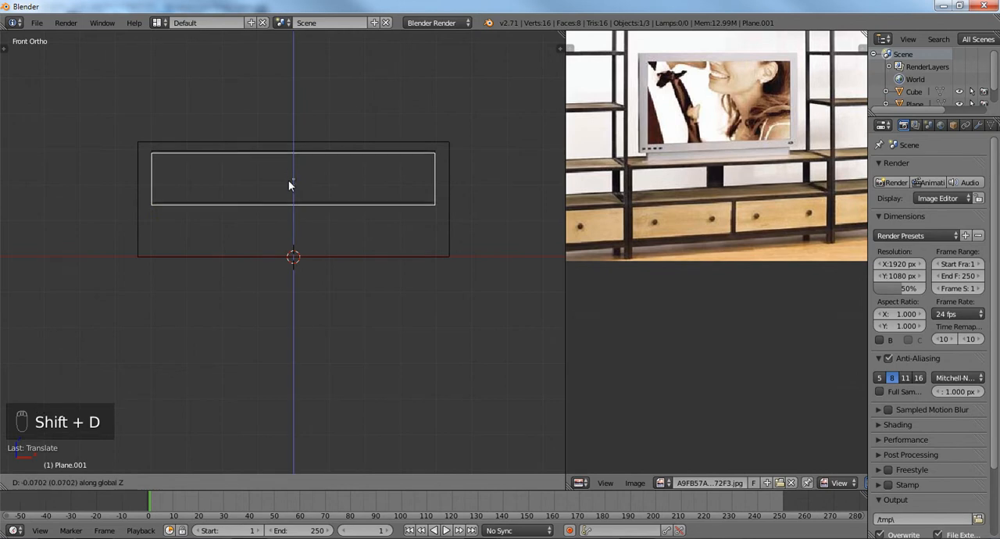
mouse_move(292, 234)
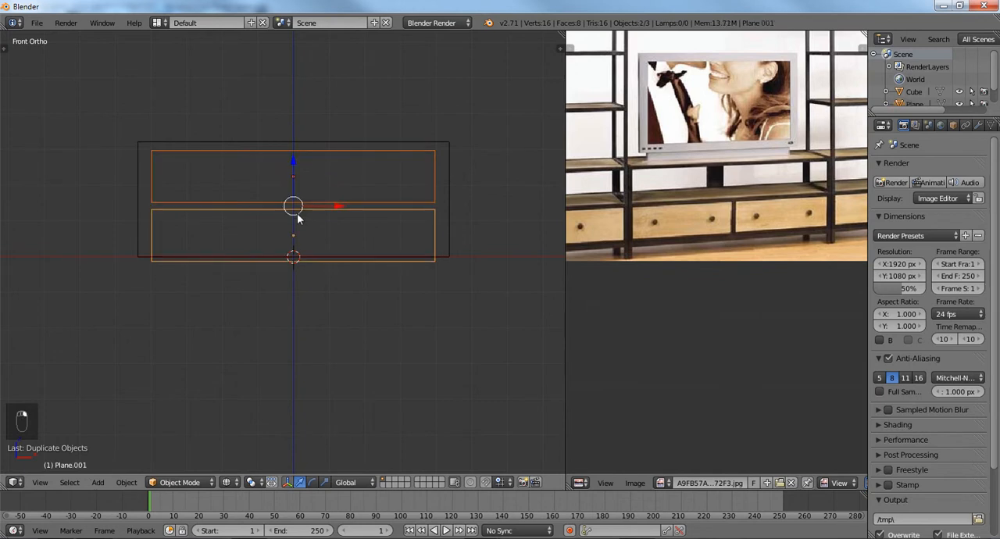
key("g")
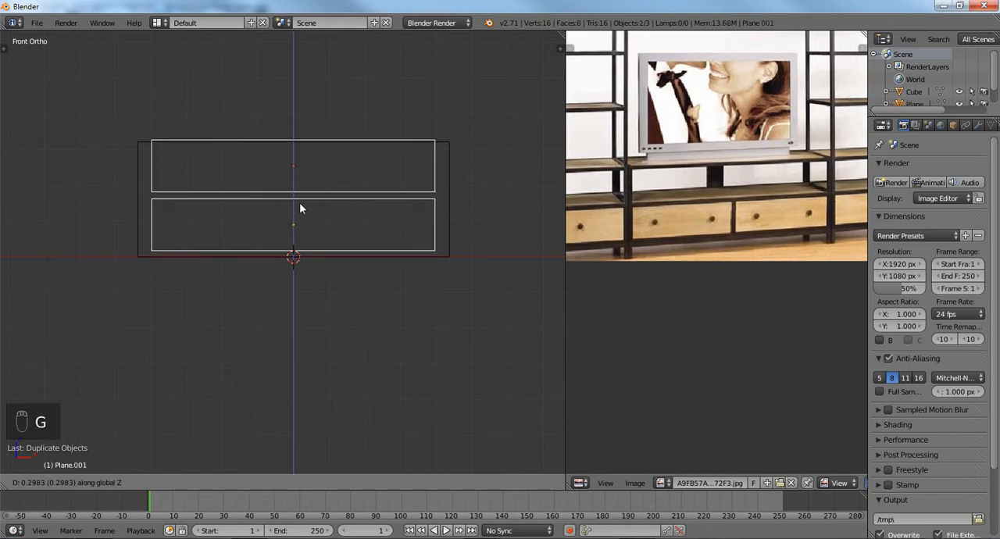
Step: Raise the cabinet's top edge and adjust the drawer fronts' position
key("Tab")
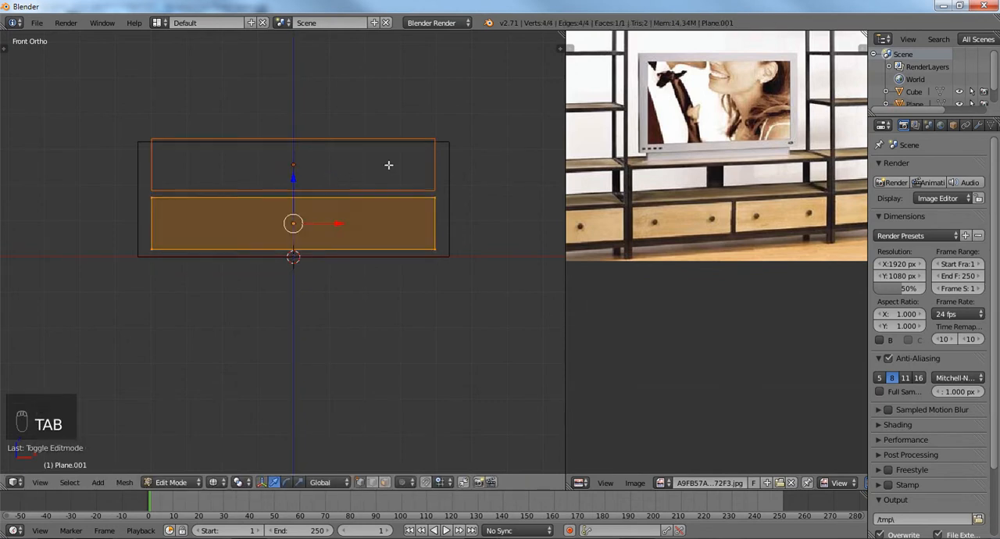
key("Tab")
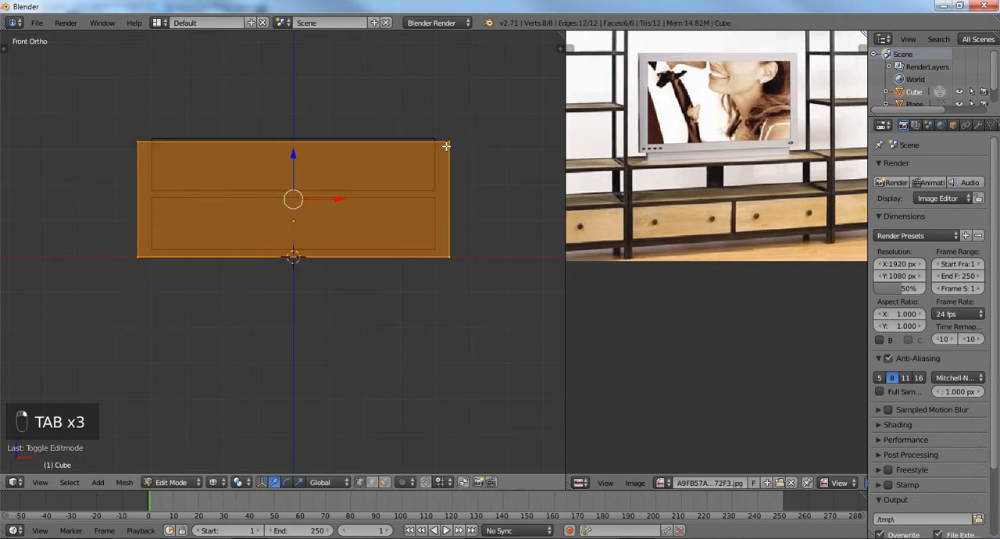
key("a")
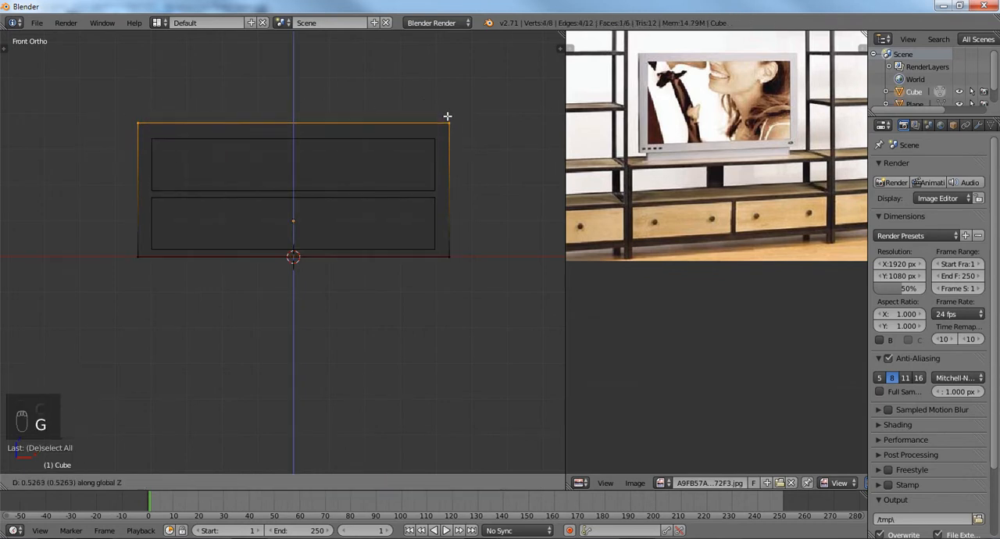
key("Tab")
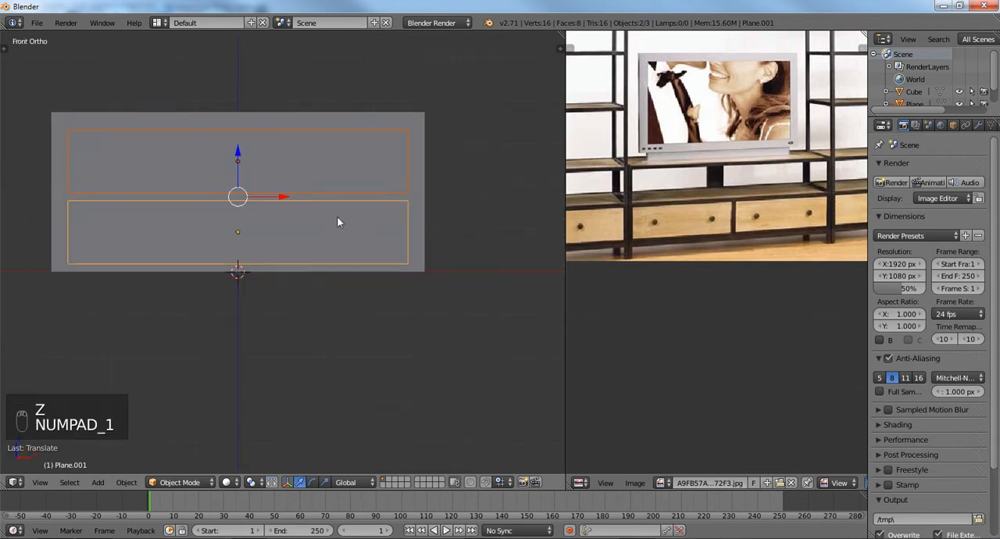
key("g")
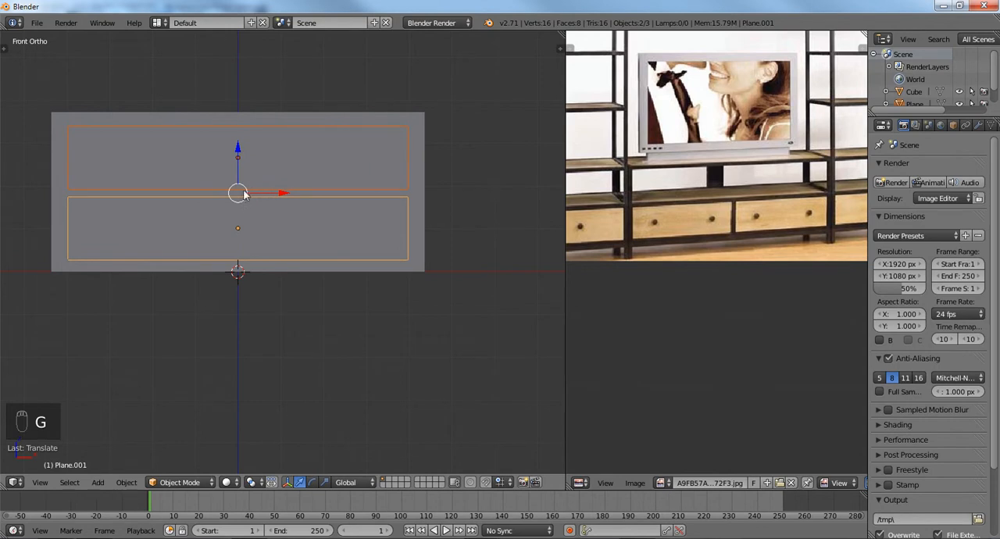
key("Tab")
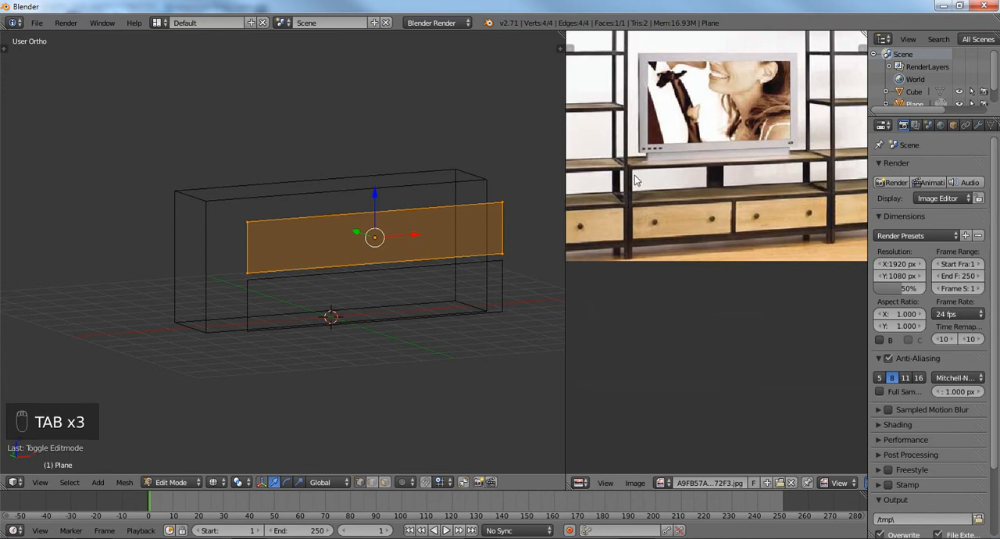
mouse_move(697, 170)
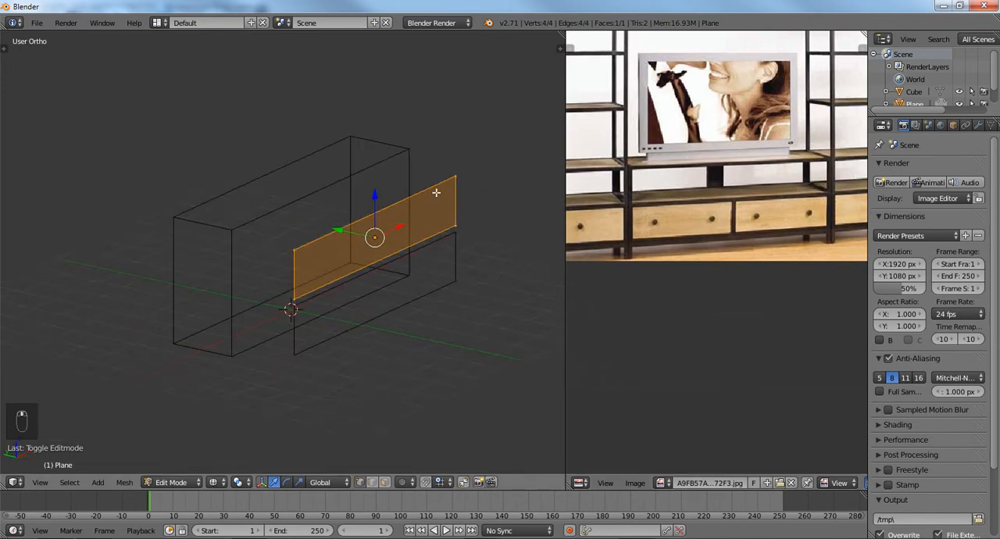
Step: Extrude the upper drawer panel back into a solid block, then edit the lower panel
key("e")
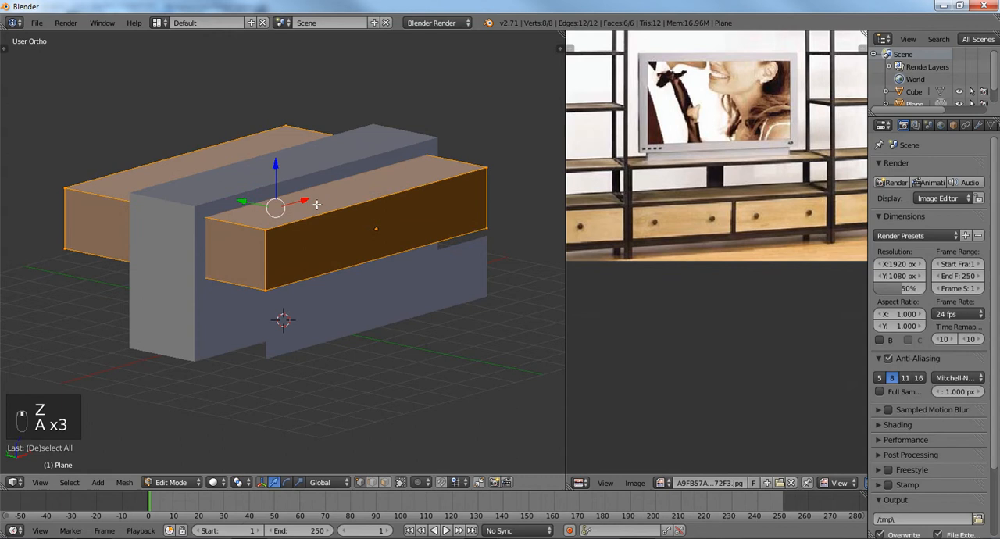
key("TAB")
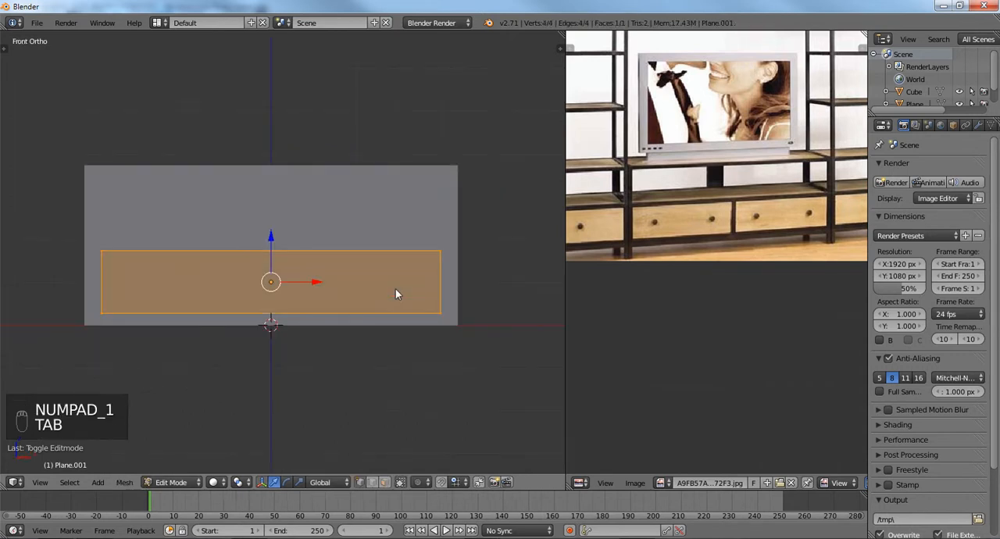
Step: In wireframe view, add a loop cut splitting the lower drawer panel into two edges
key("z")
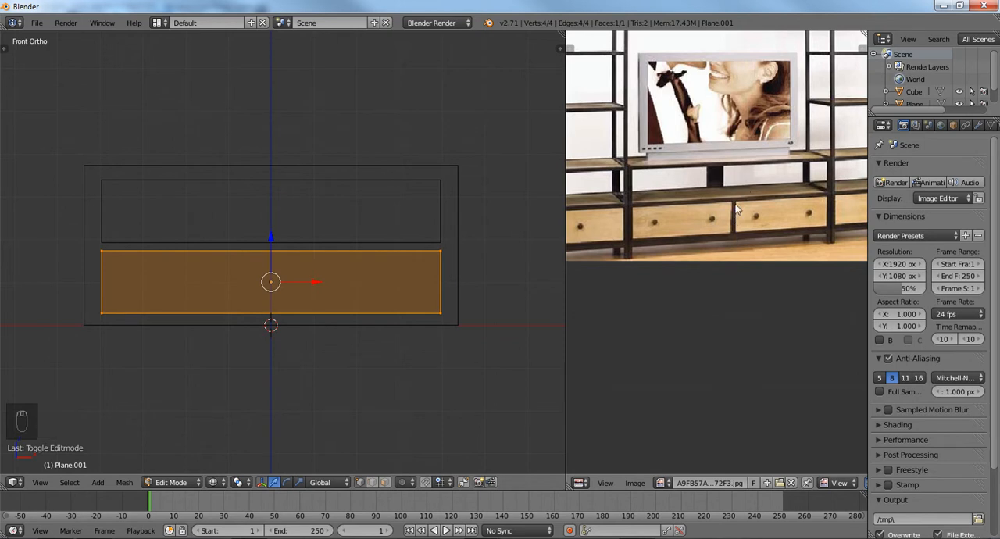
mouse_move(663, 219)
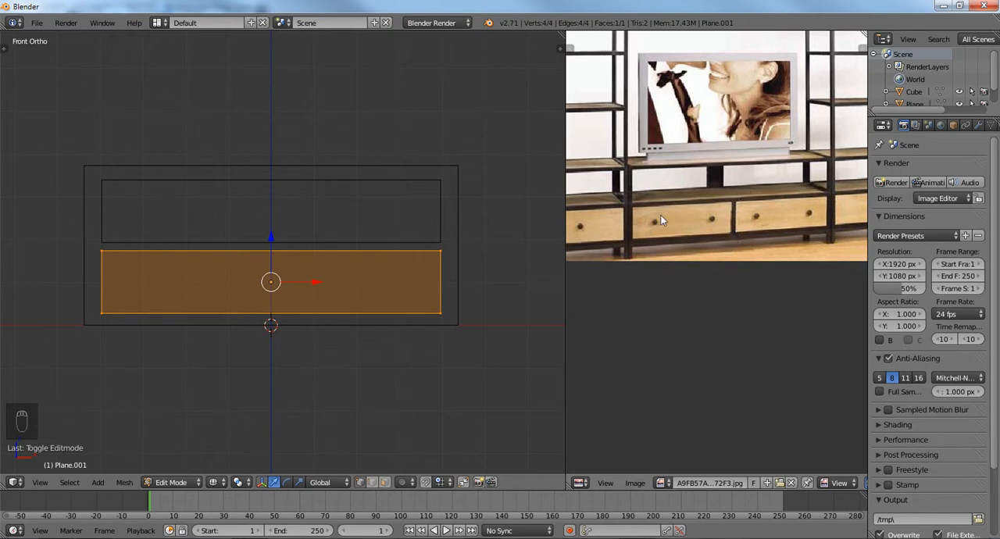
mouse_move(229, 214)
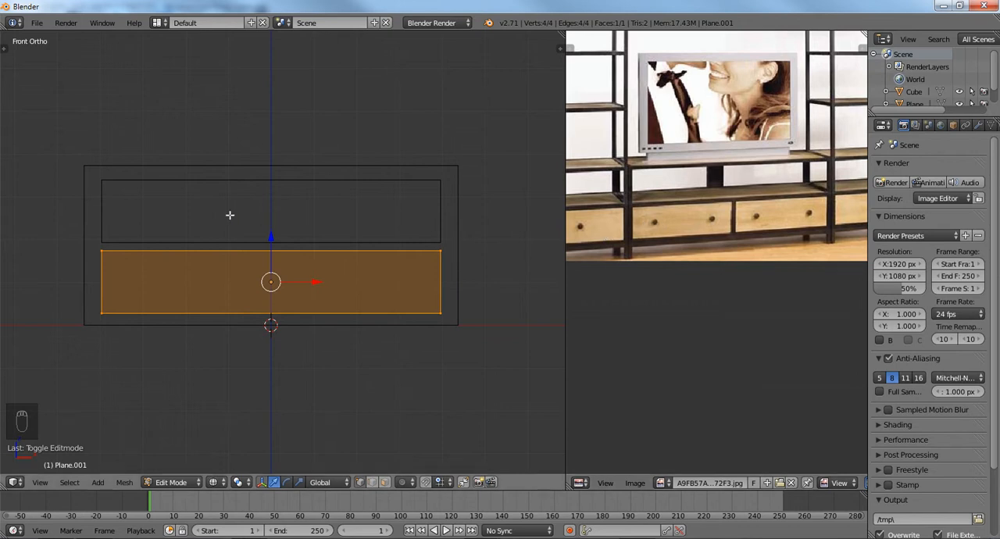
key("ctrl+r")
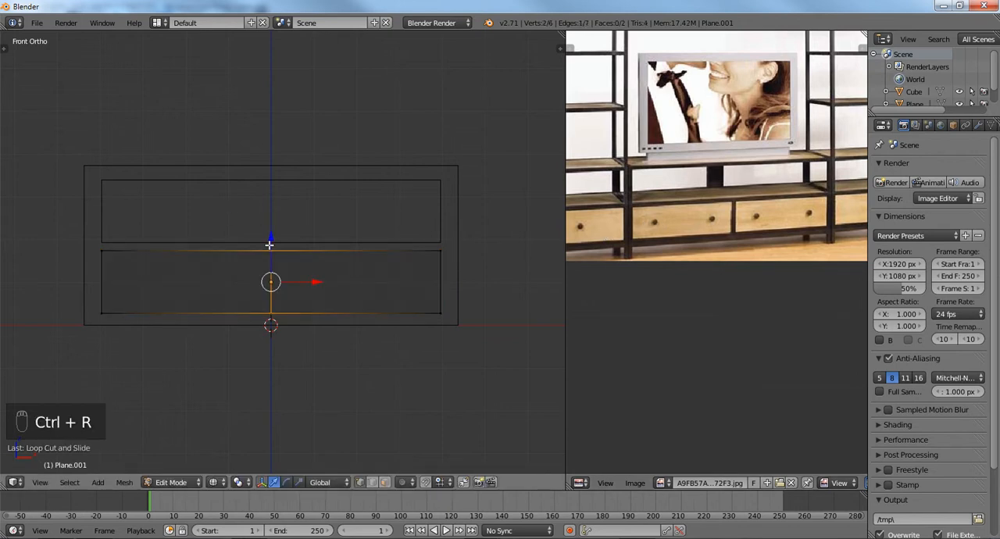
mouse_move(319, 270)
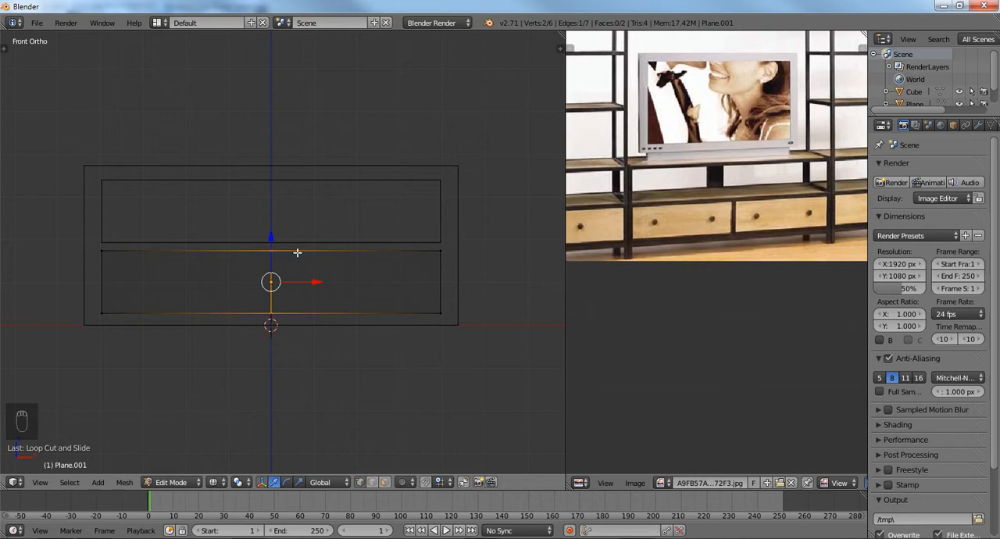
key("ctrl+b")
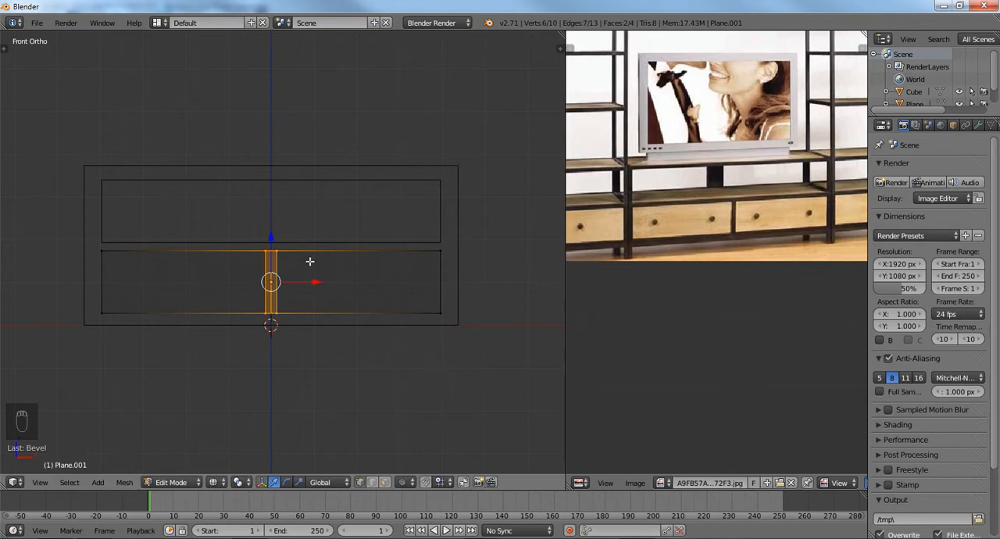
Step: Extrude the drawer front faces back and recalculate the cutter mesh normals
key("ctrl+tab")
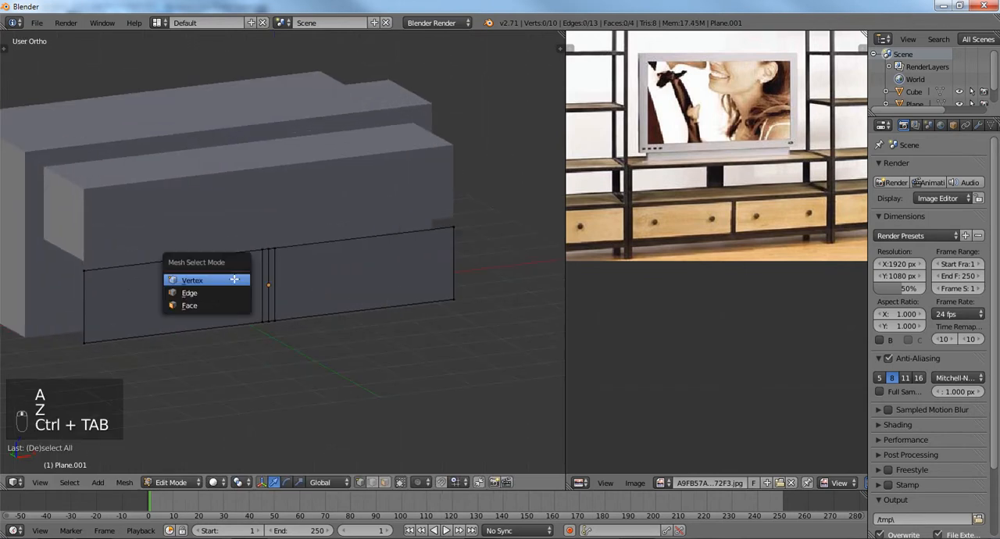
left_click(191, 280)
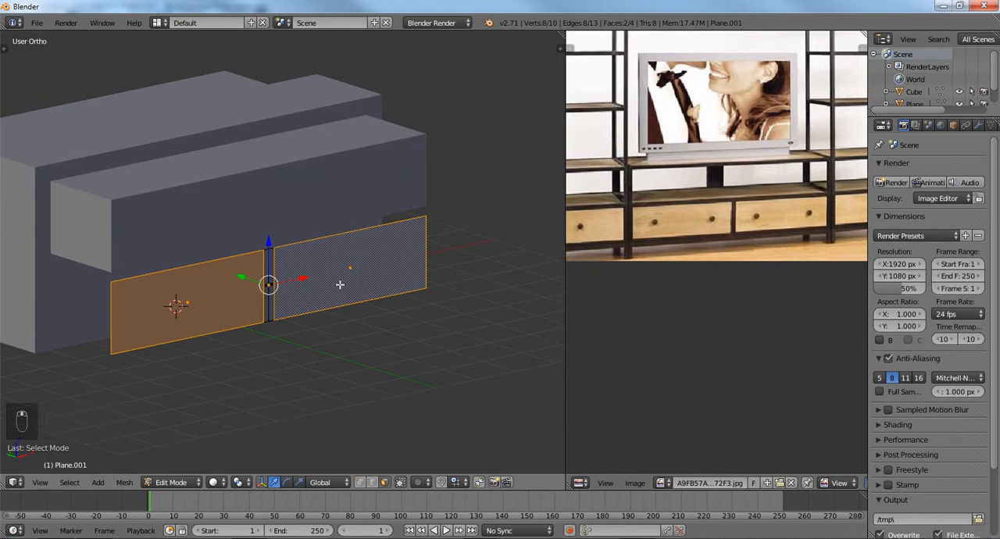
key("e")
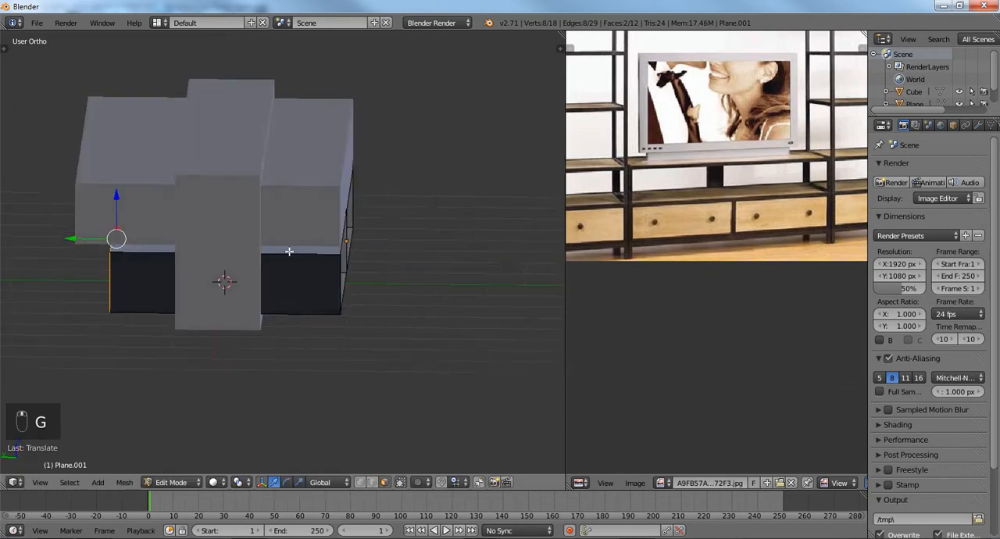
key("ctrl+n")
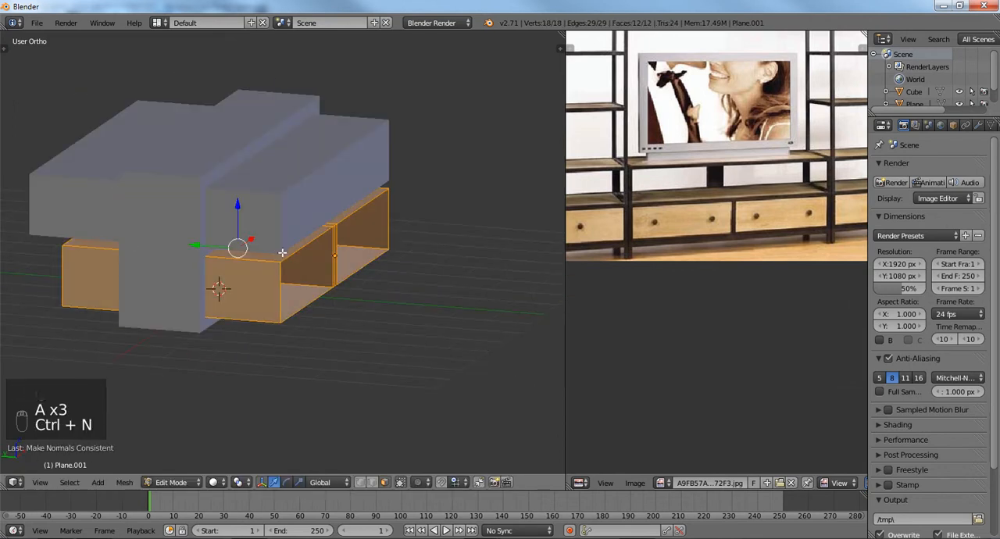
key("a")
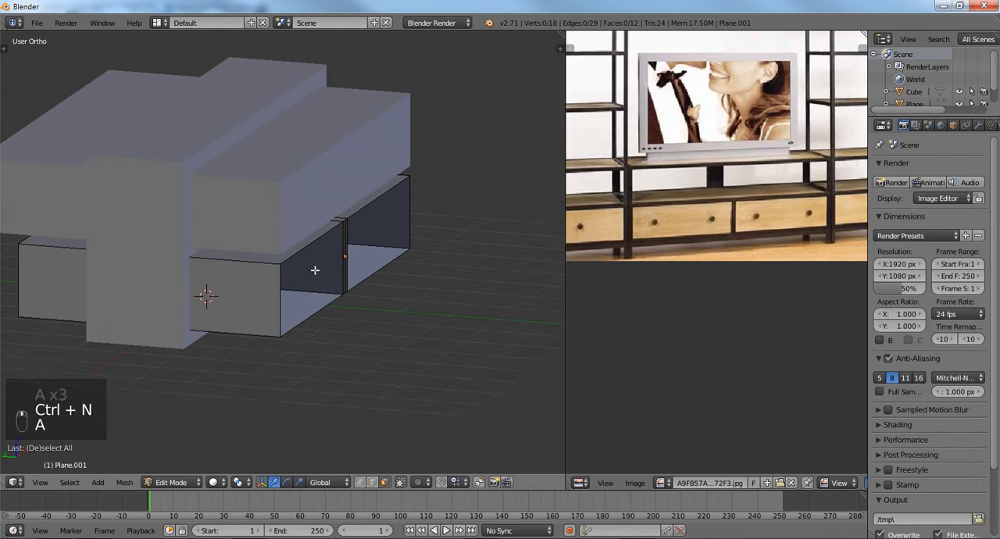
key("Tab")
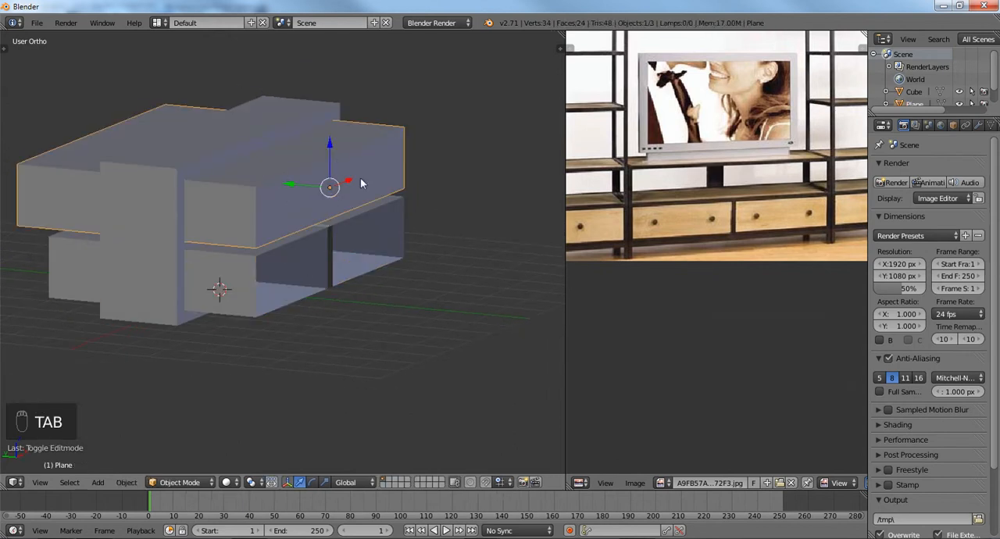
Step: Apply a Boolean Difference of the shelf cutter on the cabinet and delete the cutter
key("g")
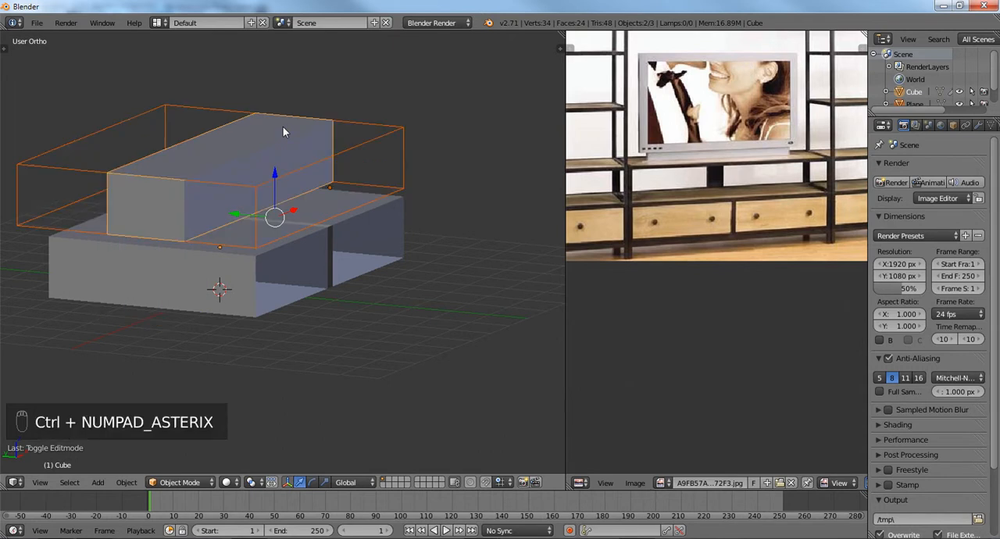
mouse_move(972, 130)
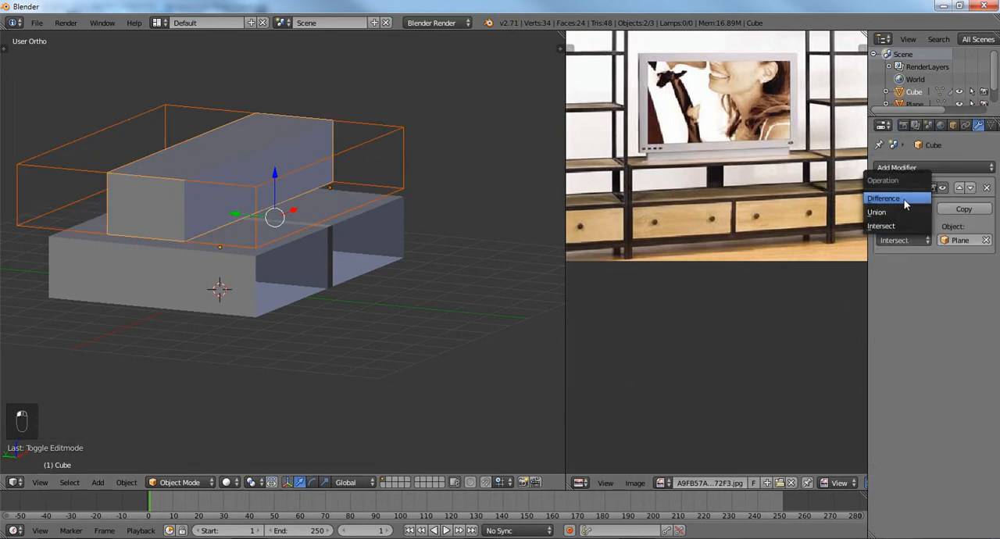
left_click(883, 198)
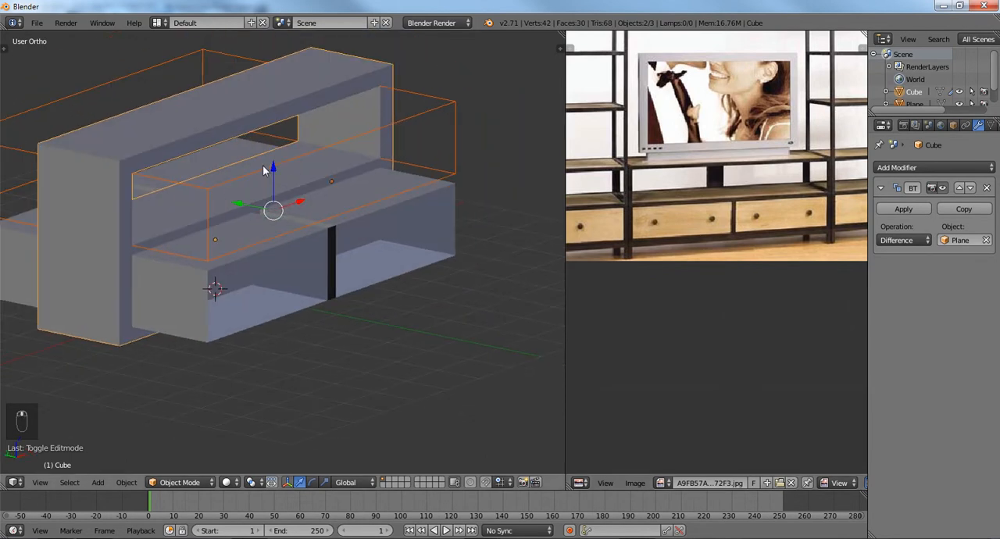
key("t")
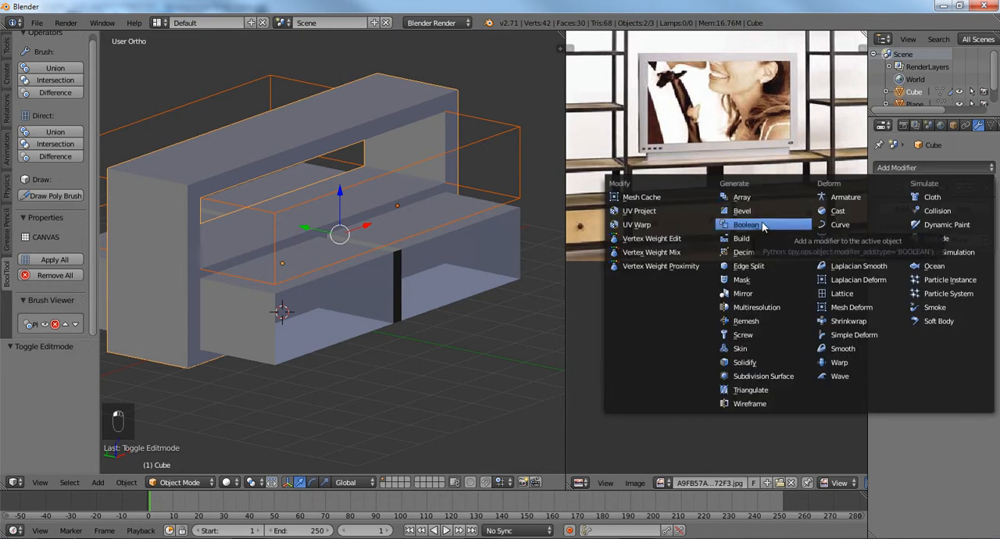
left_click(746, 225)
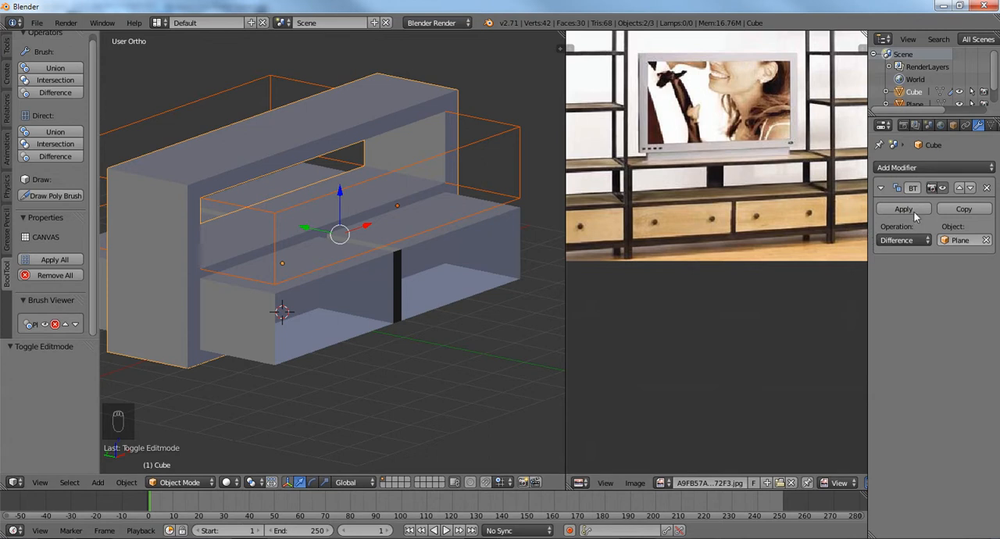
left_click(903, 209)
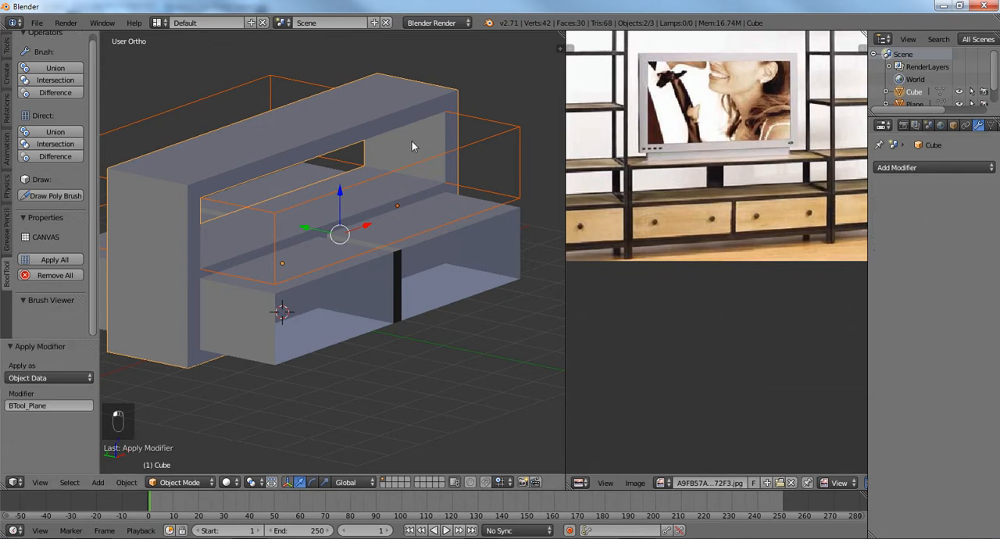
key("g")
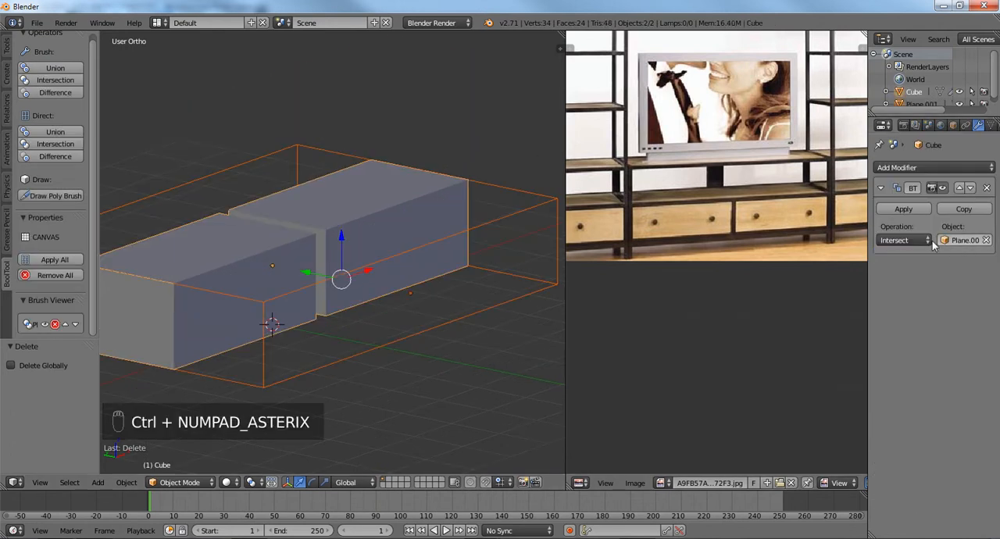
Step: Switch Plane.001's Boolean to Difference, apply it, and delete Plane.001
left_click(900, 240)
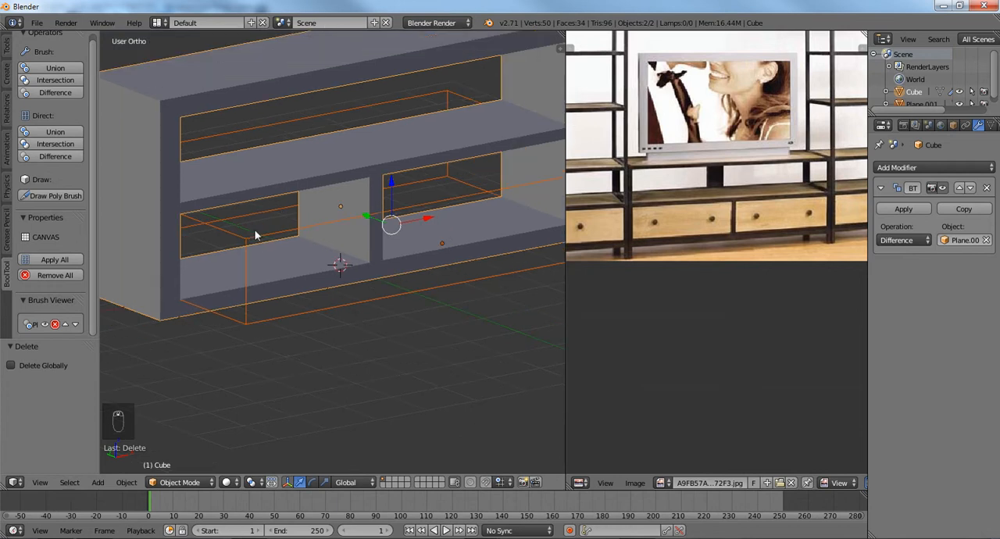
mouse_move(681, 228)
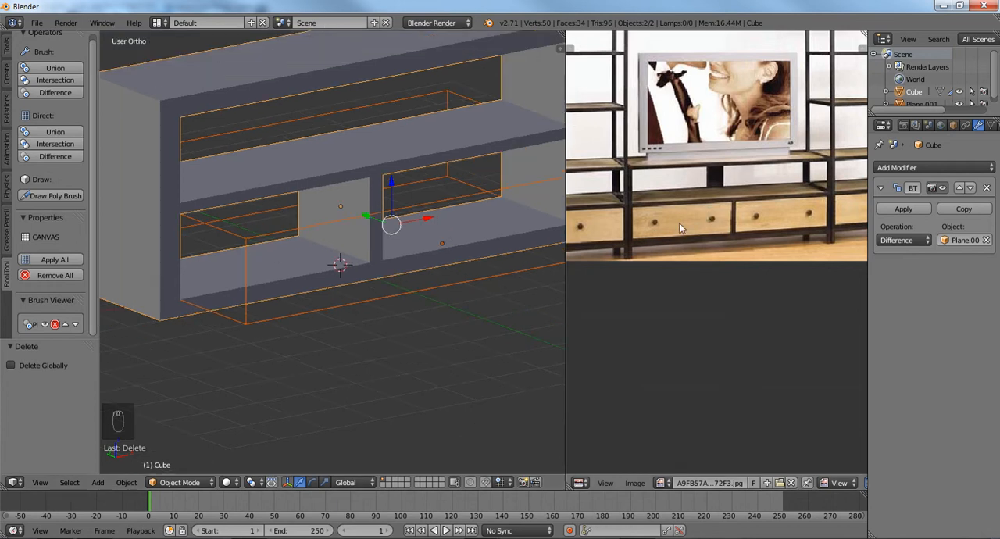
mouse_move(414, 217)
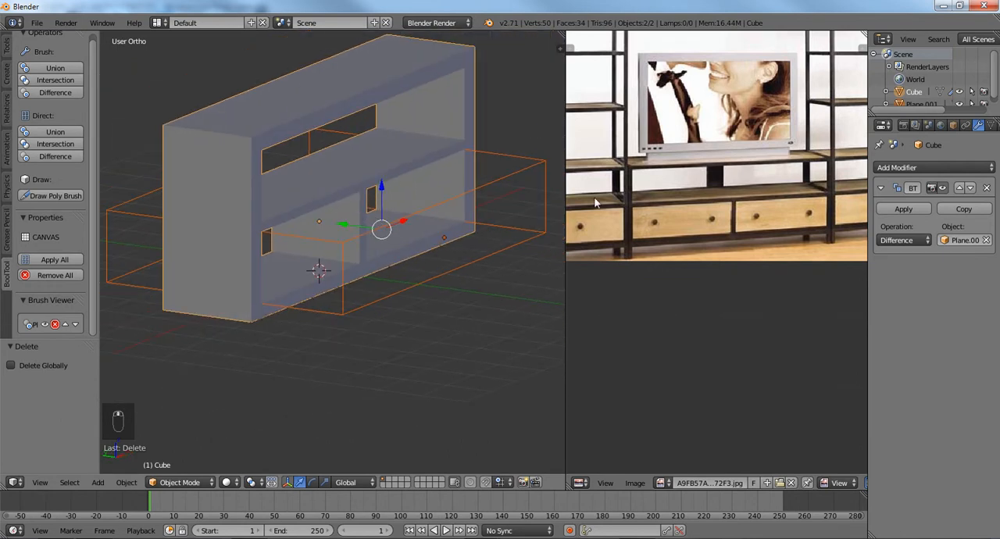
left_click(903, 208)
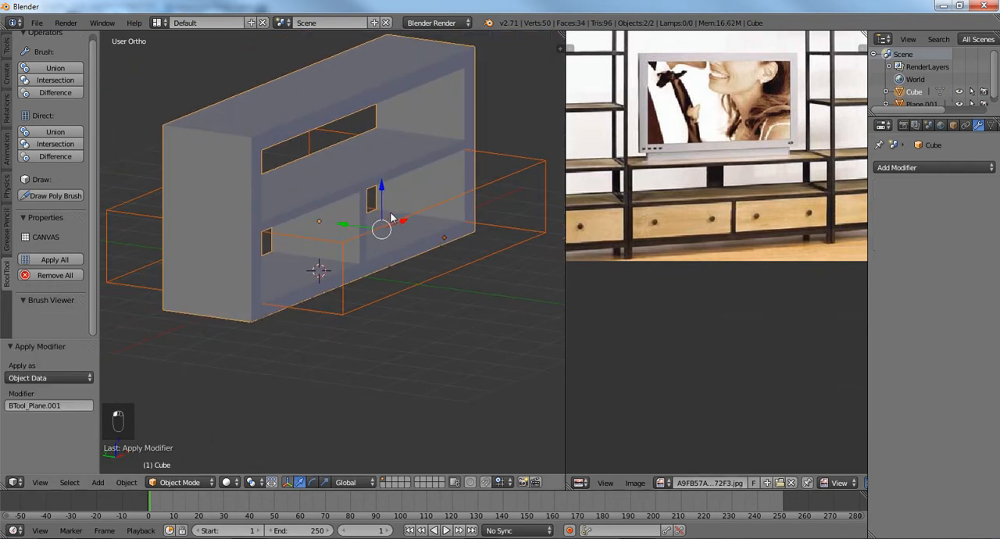
key("x")
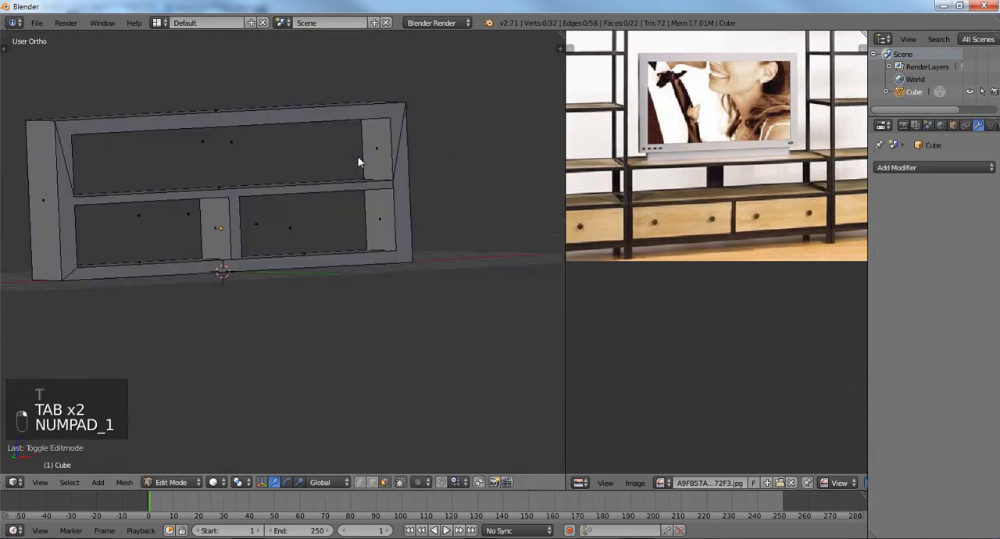
Step: Run Remove Doubles on all cabinet vertices in front view, then deselect everything
key("ctrl+tab")
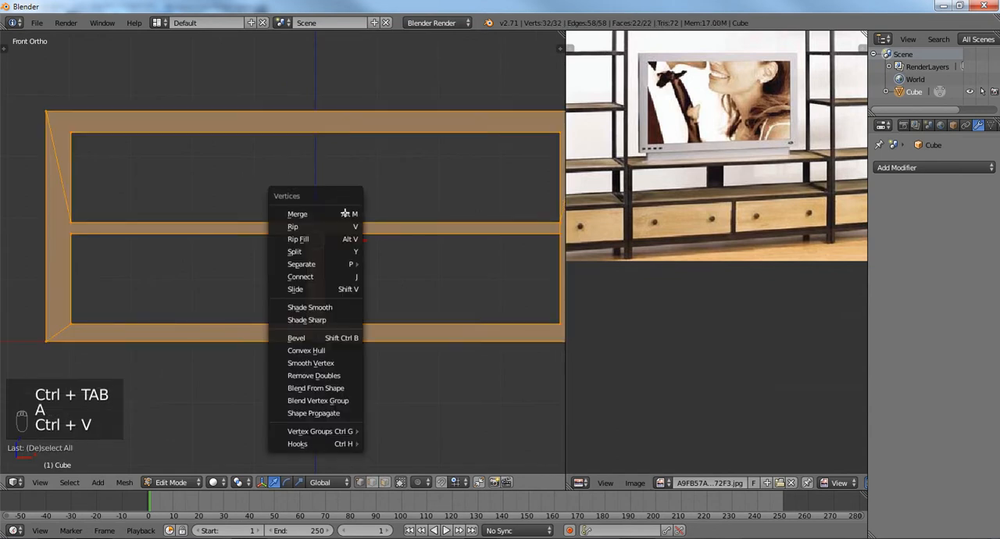
left_click(313, 375)
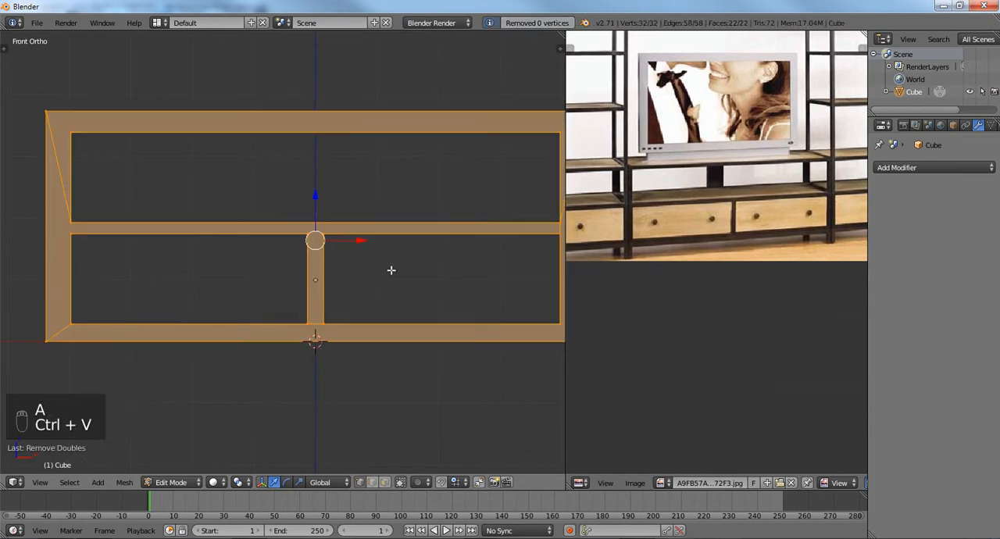
key("a")
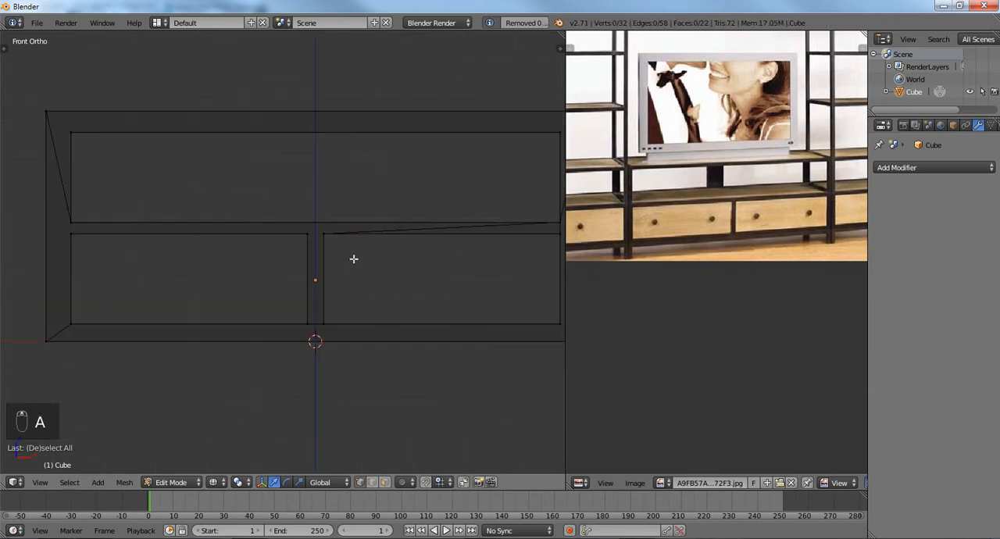
Step: In wireframe, knife-cut through front and back along the cabinet's vertical centre line
key("k")
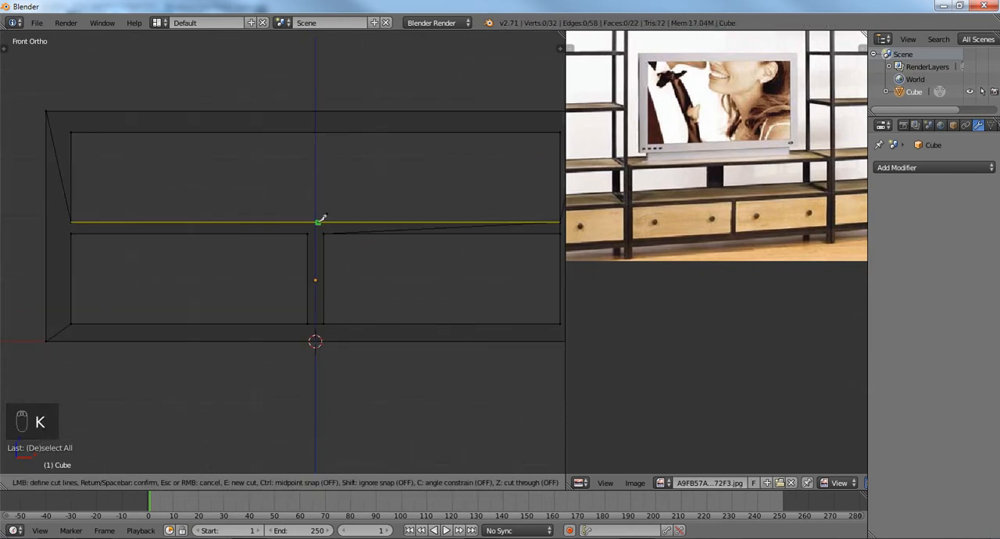
key("ctrl")
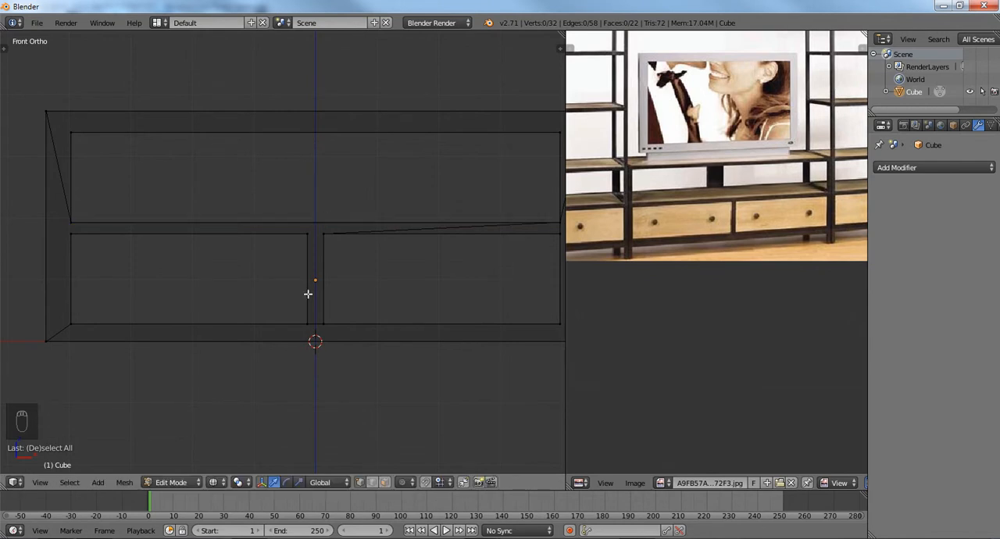
key("k")
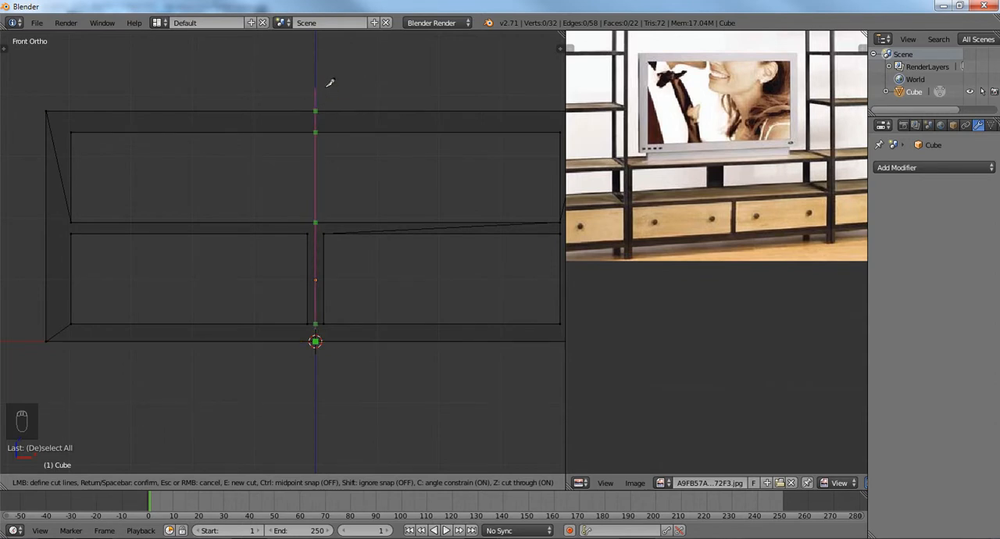
key("Return")
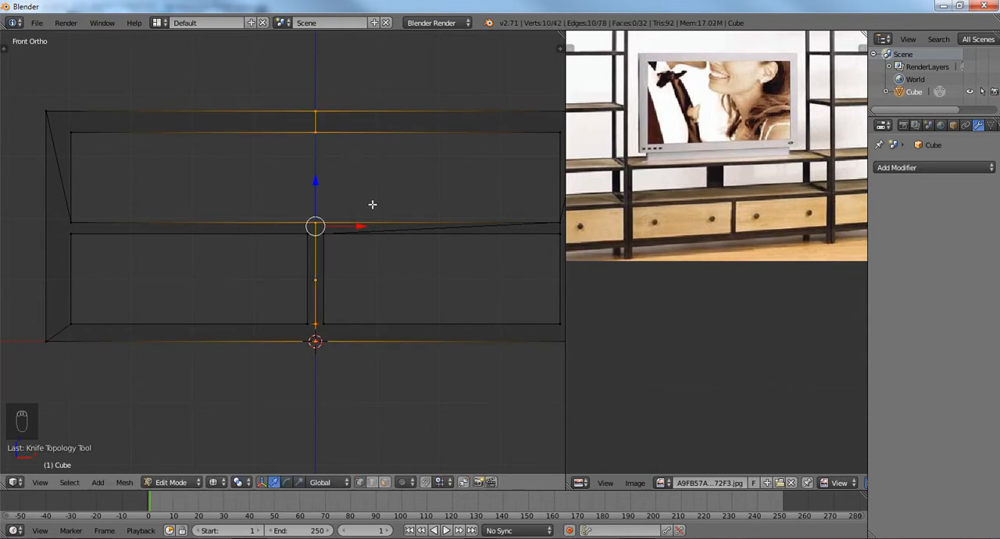
key("a")
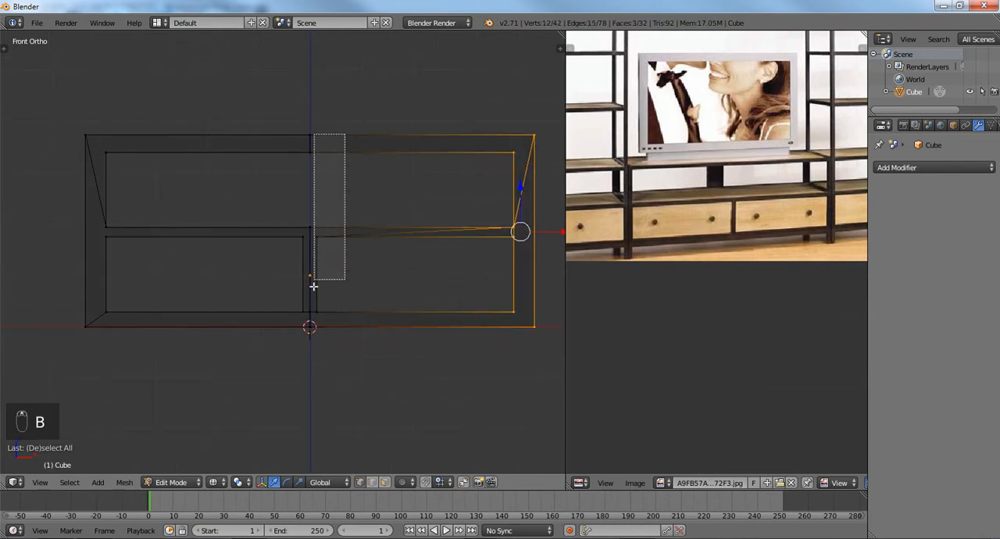
Step: Delete the right-half vertices, add an X-axis Mirror modifier with clipping, and return to solid view
key("x")
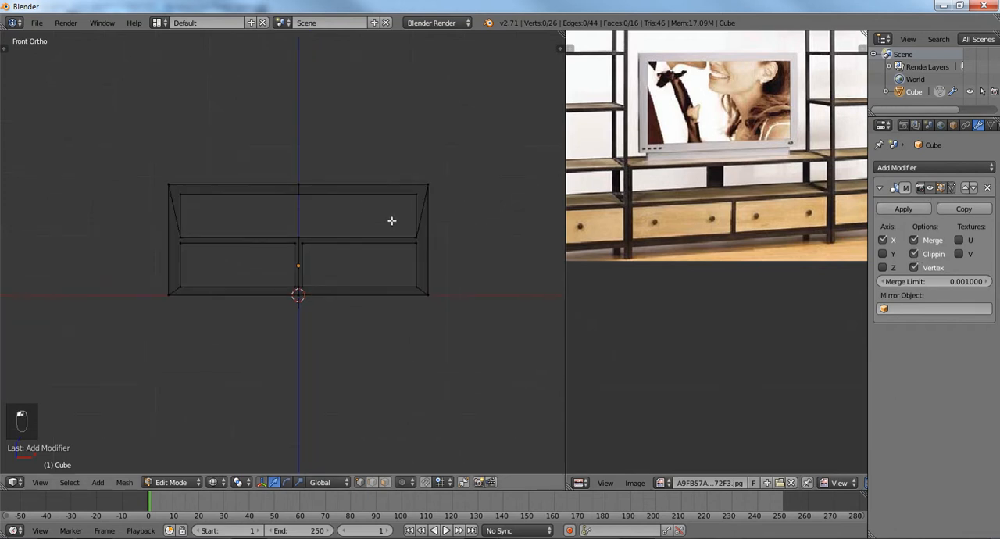
key("z")
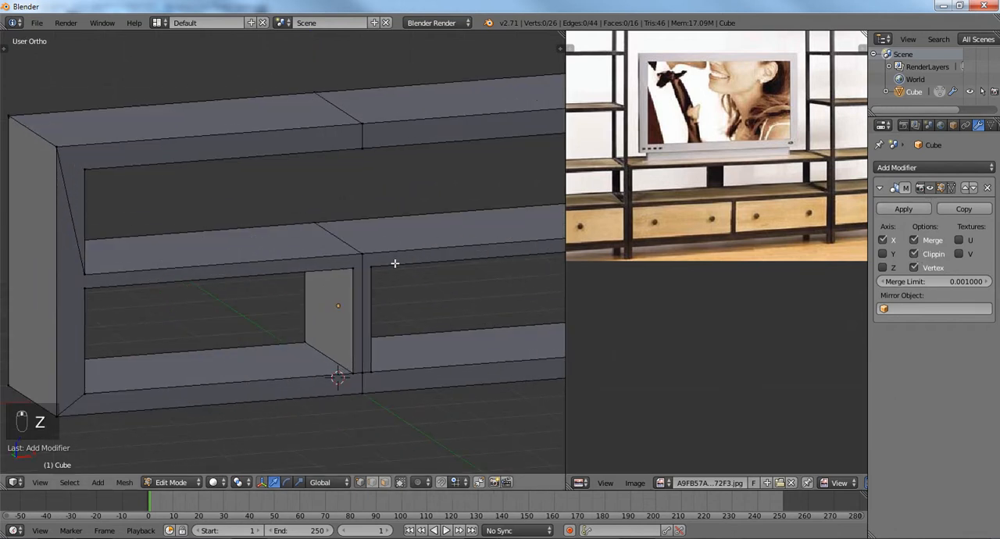
Step: In the see-through front view, knife-cut along the bottom inner edge near the lower left corner
key("ctrl+tab")
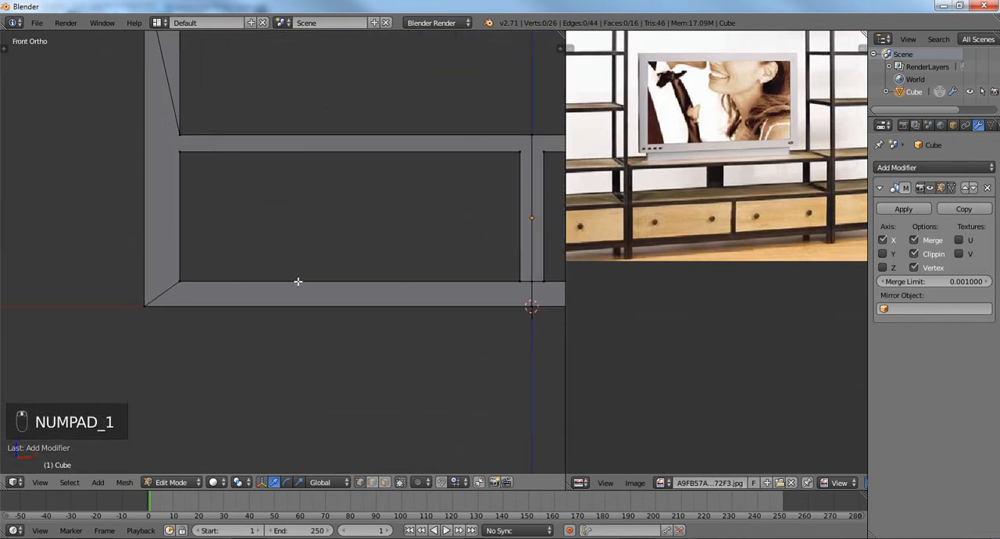
key("z")
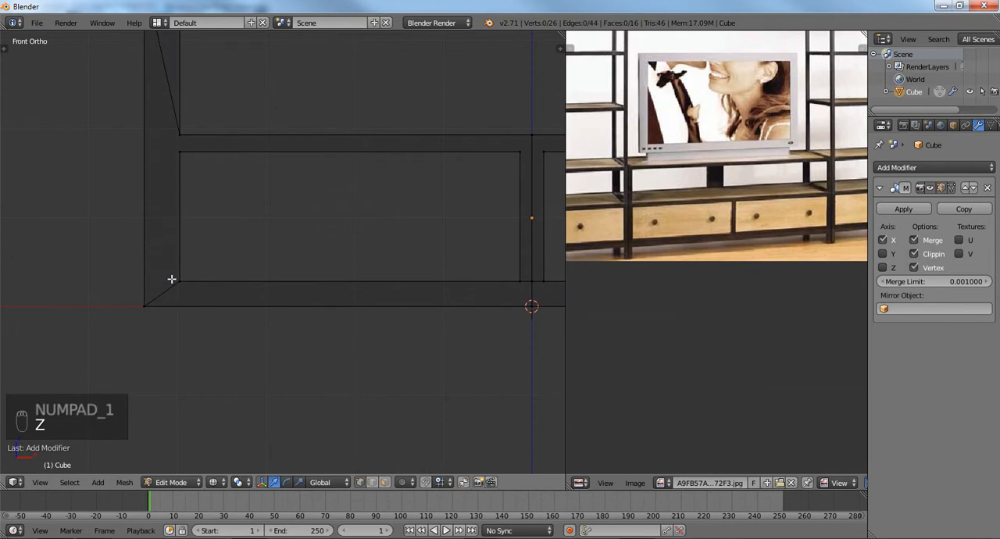
key("k")
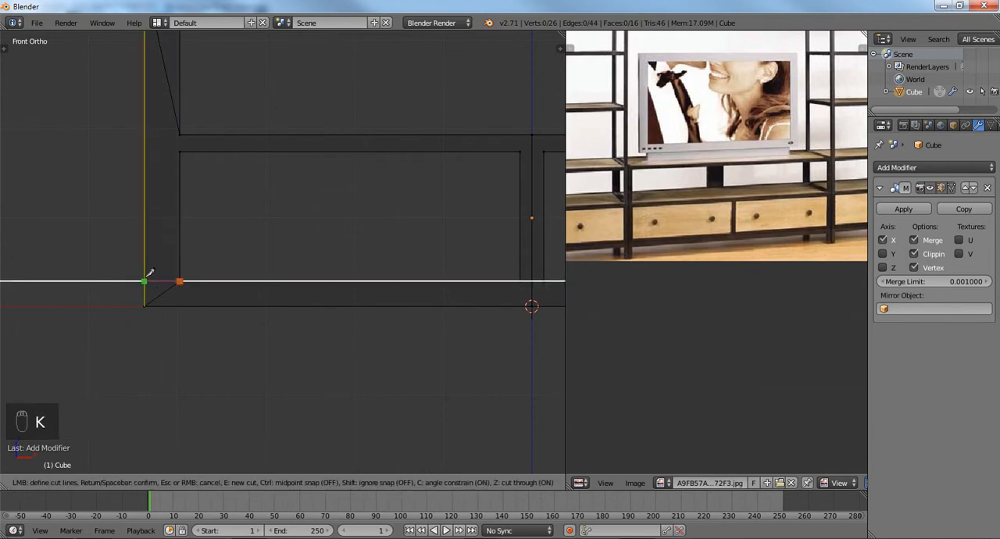
key("Return")
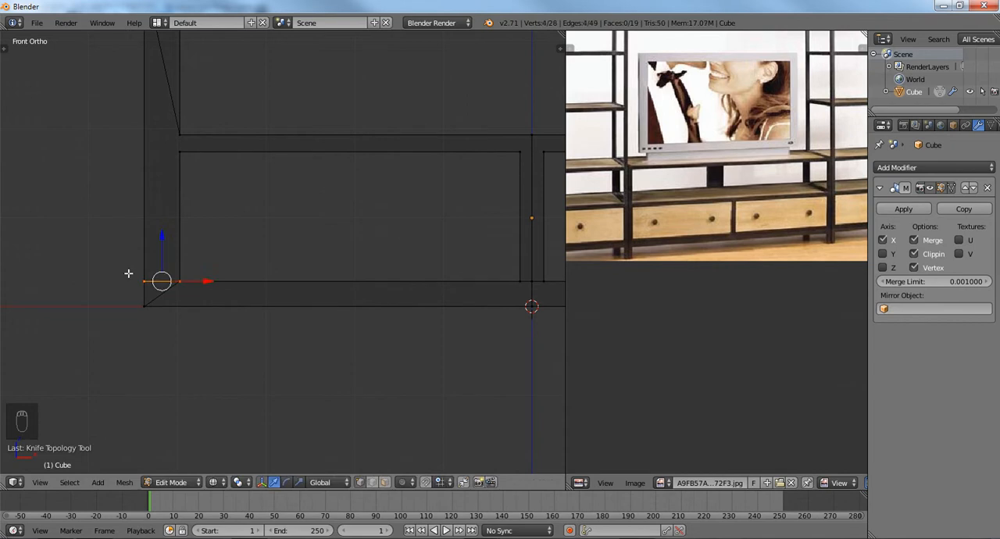
Step: Knife-cut new edges into the upper left frame corner, deselect, and return to Object Mode
key("k")
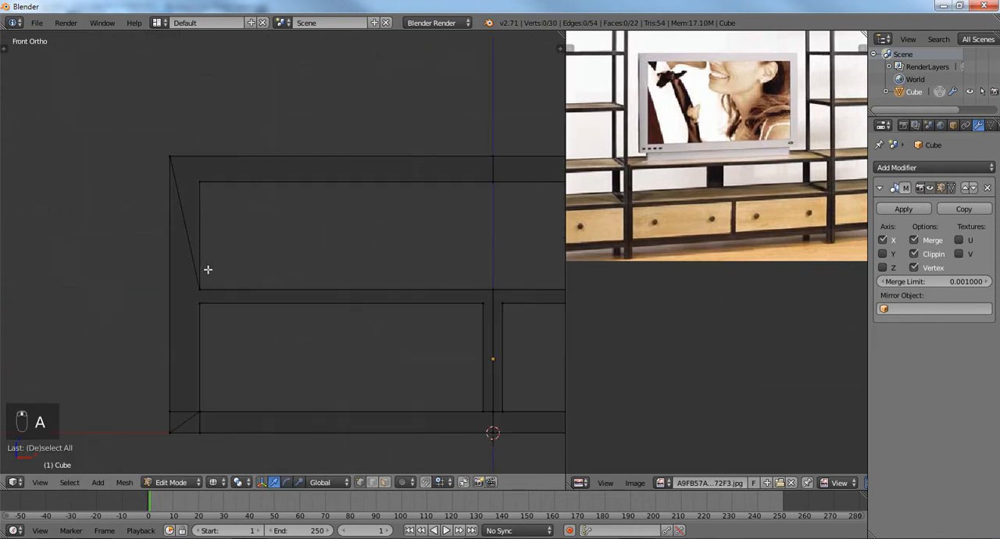
key("k")
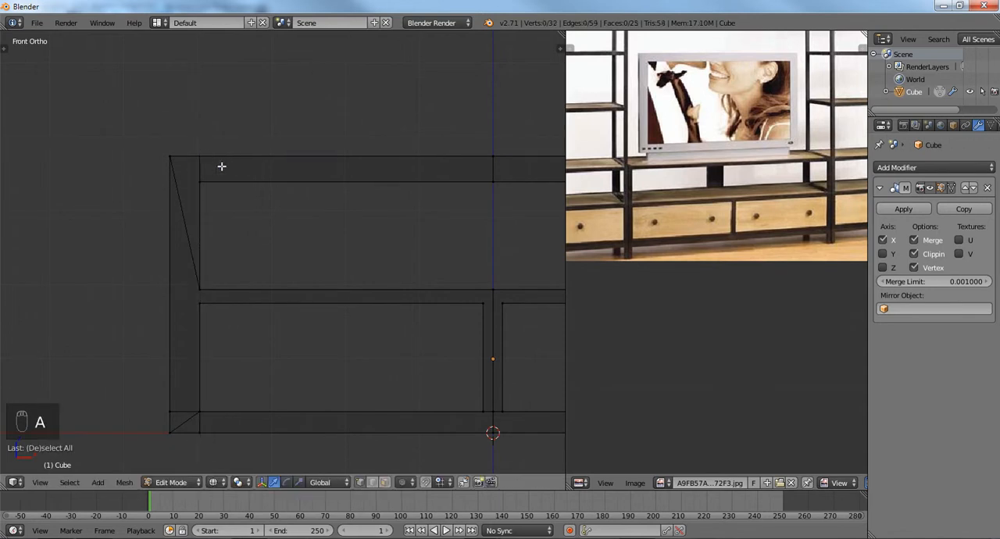
key("k")
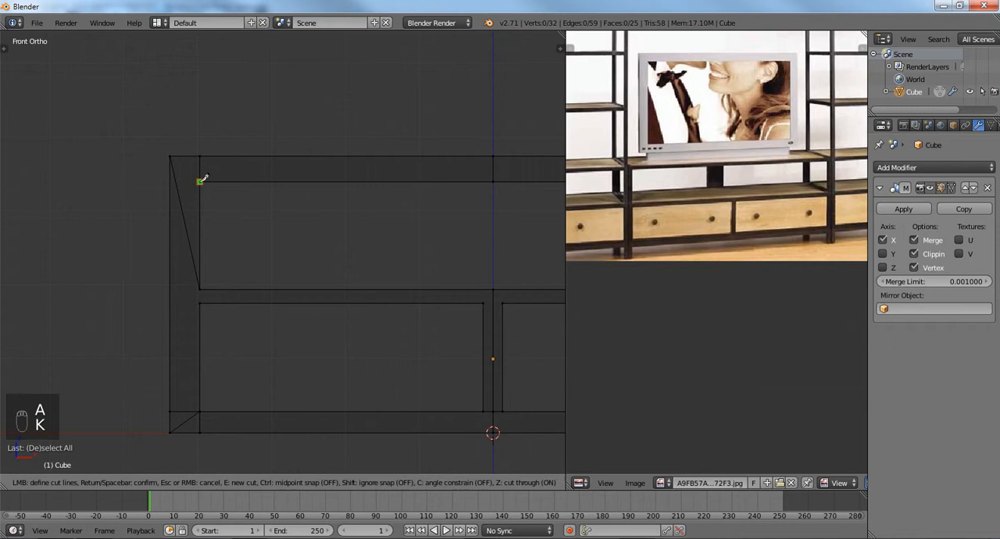
key("Return")
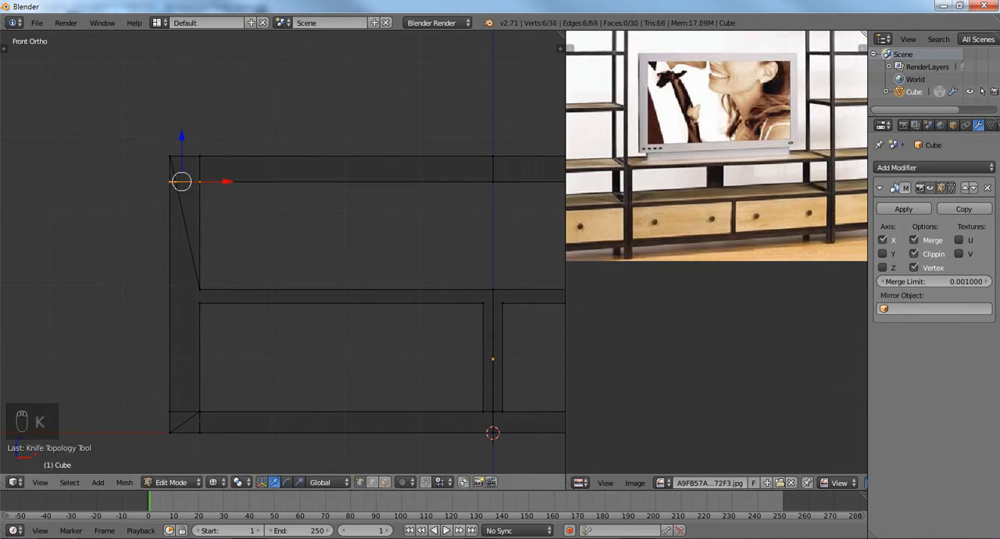
key("a")
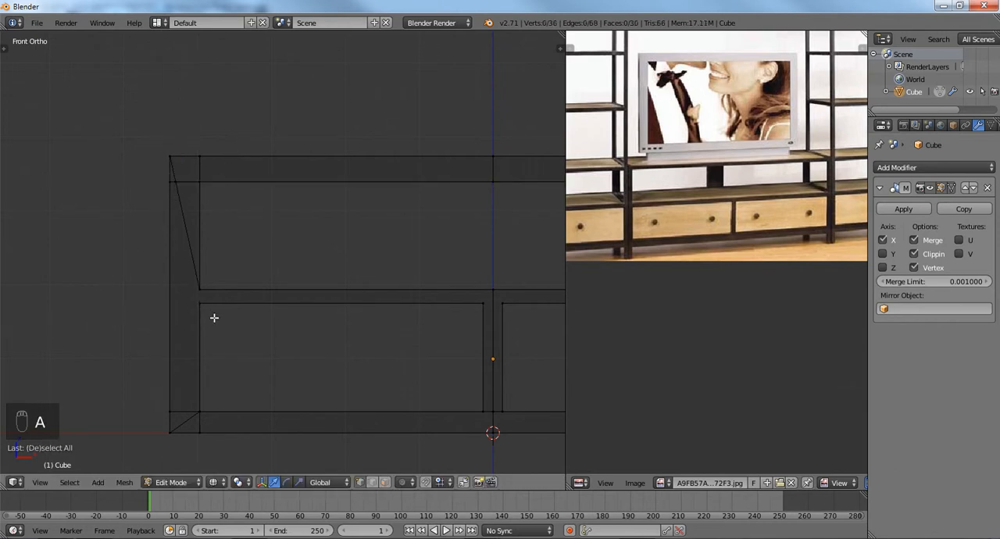
key("Tab")
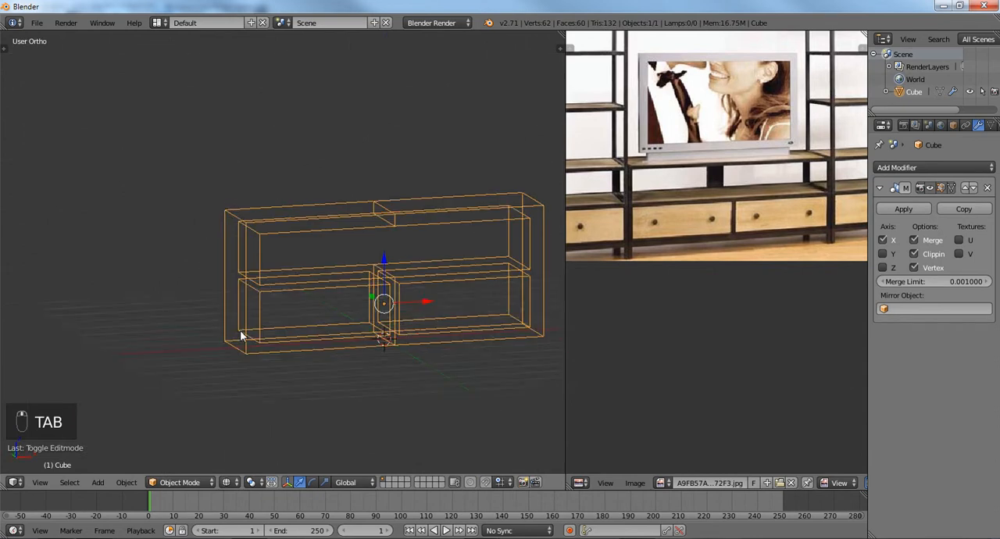
Step: In solid view, fill the gap in the cabinet mesh with a new face from the surrounding vertices
key("z")
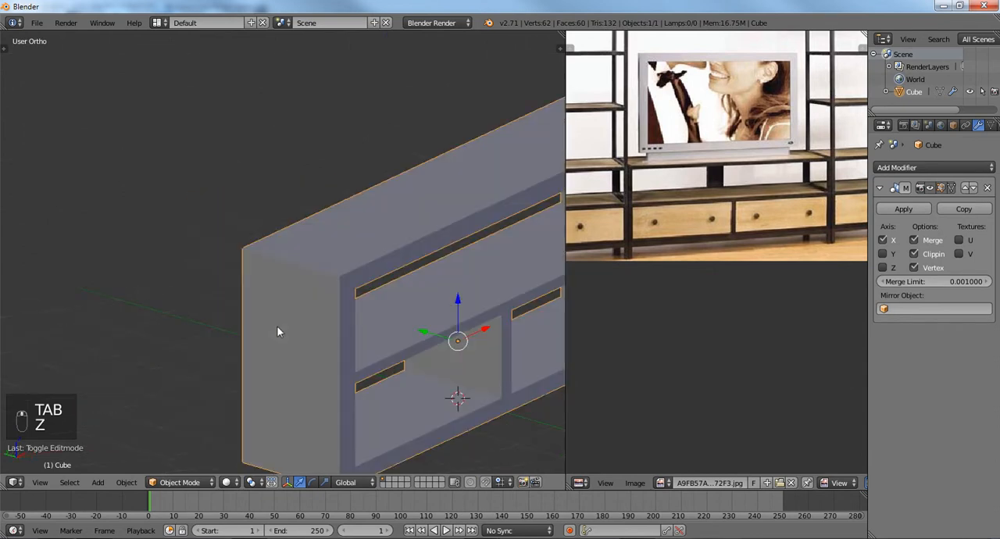
key("Tab")
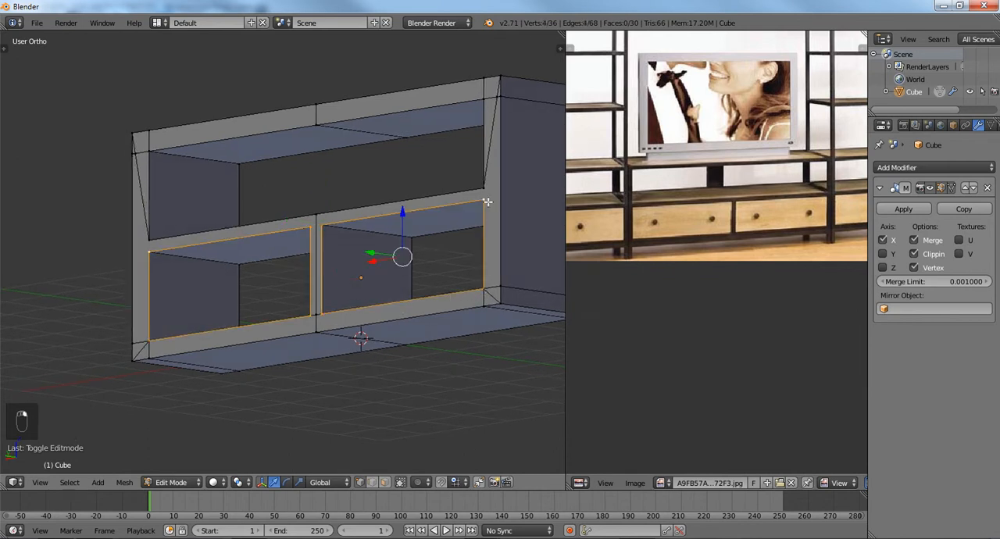
key("a")
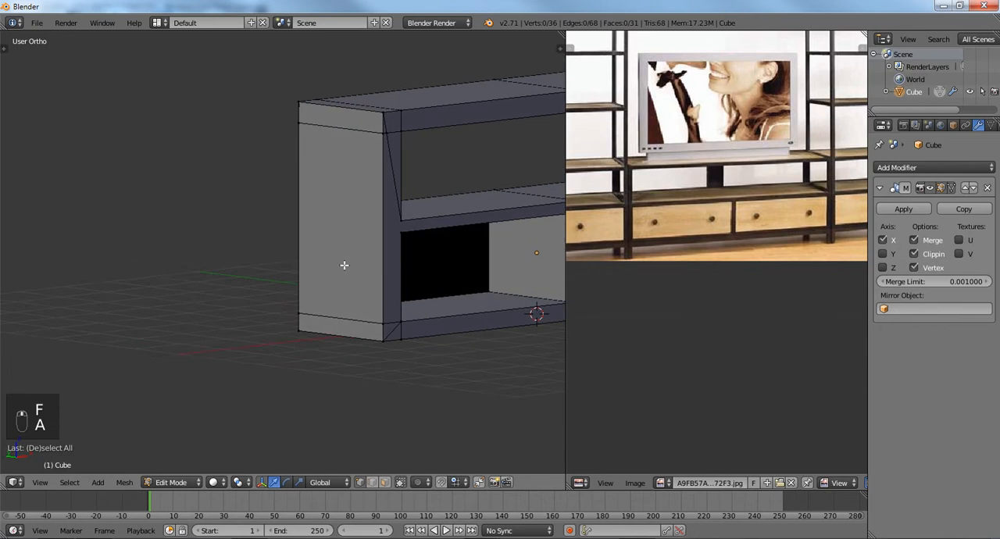
key("ctrl+tab")
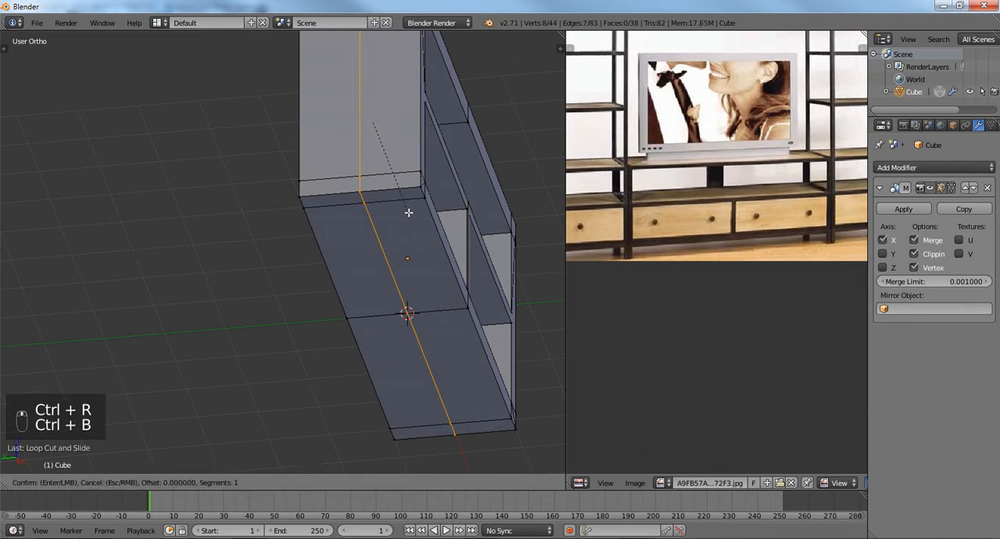
mouse_move(476, 223)
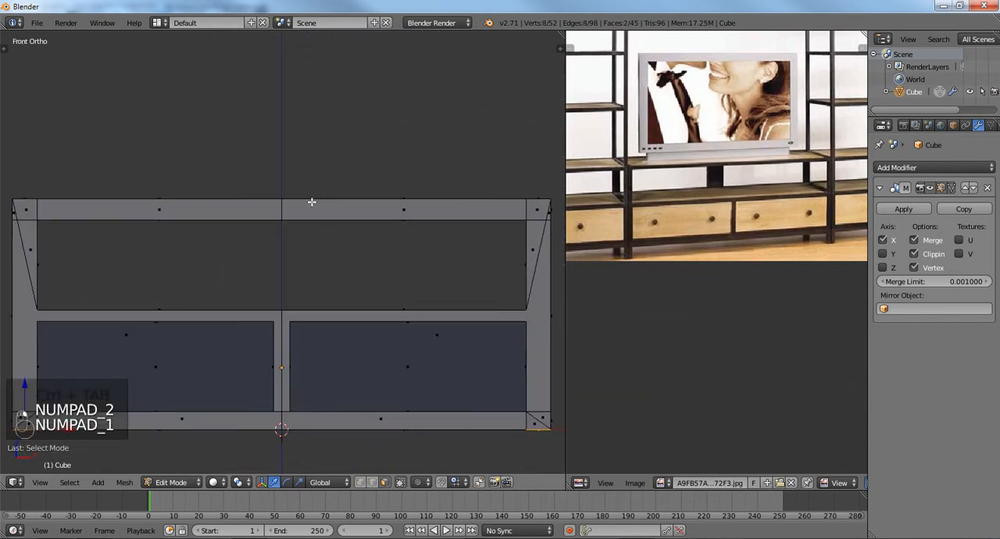
Step: Extrude the base's bottom corner faces downward into short legs, then leave Edit Mode
key("E")
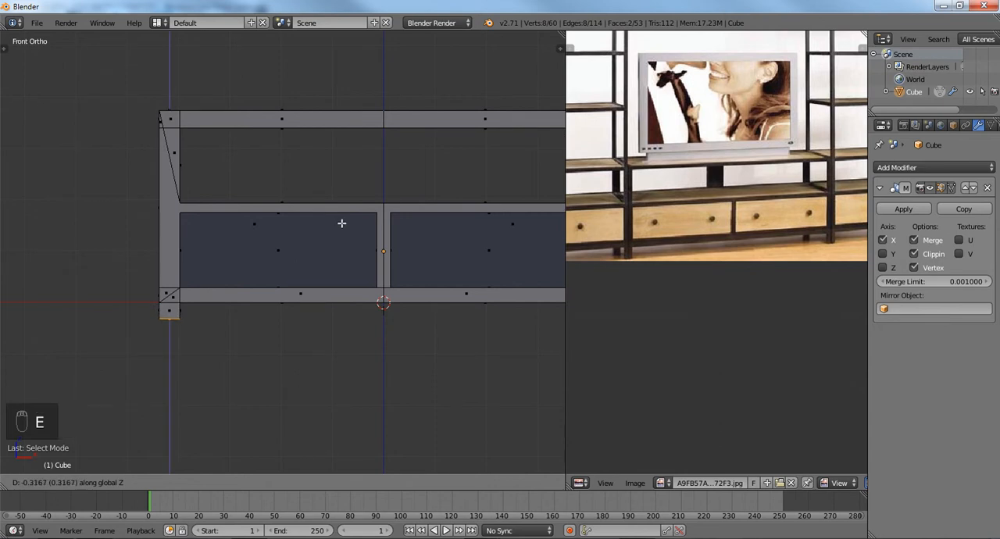
key("Tab")
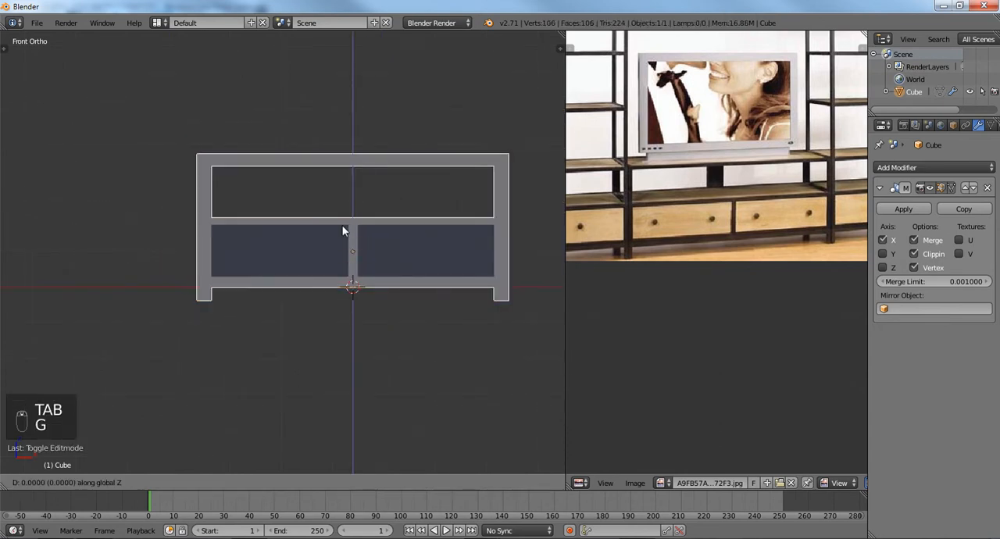
mouse_move(342, 217)
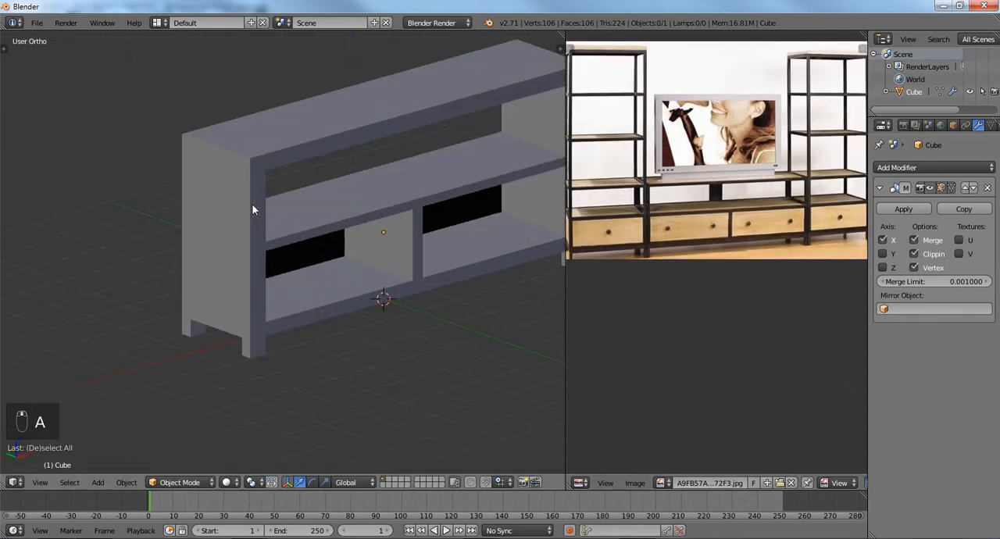
Step: Enter Edit Mode and select the edge loop around the lower left opening
key("Tab")
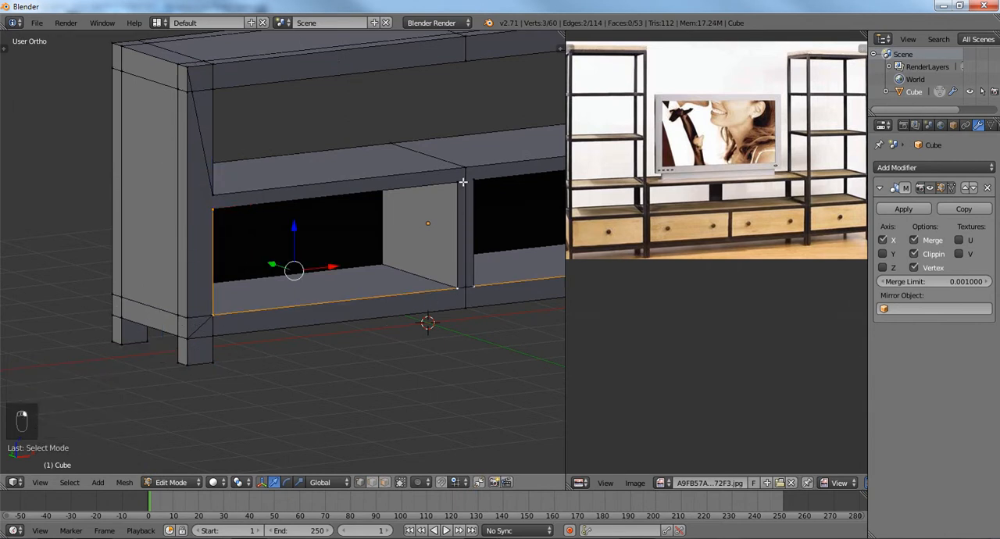
Step: Duplicate both lower opening borders and separate them into a new object
key("shift+d")
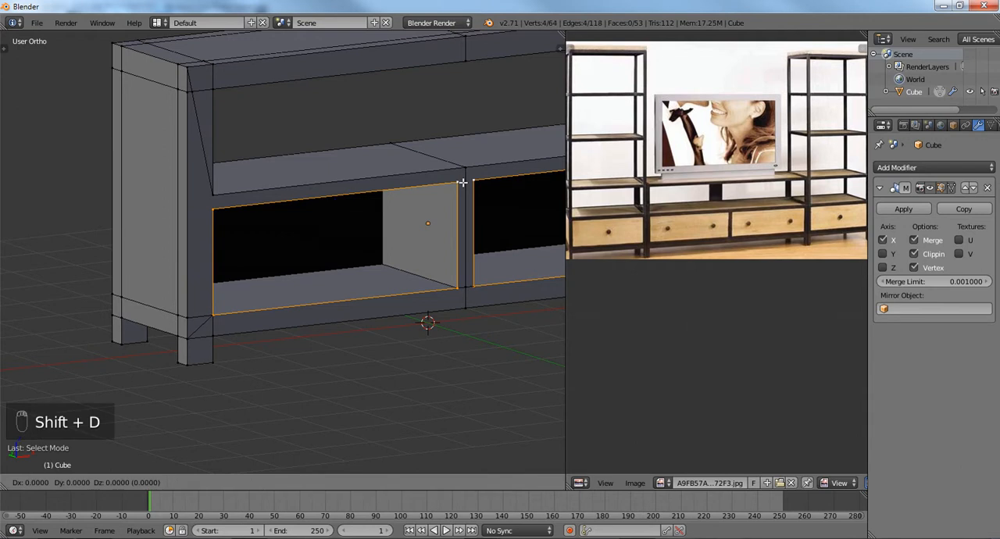
key("p")
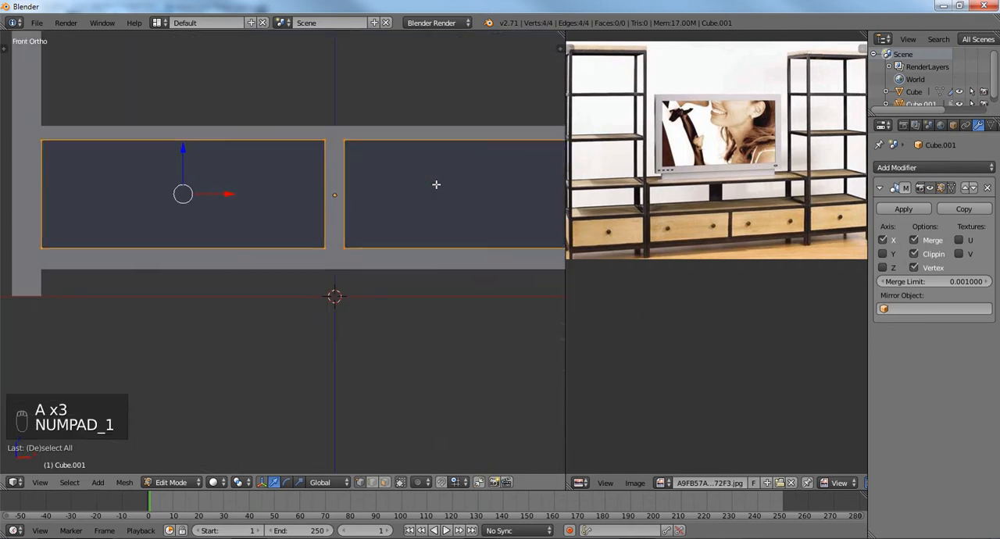
key("Tab")
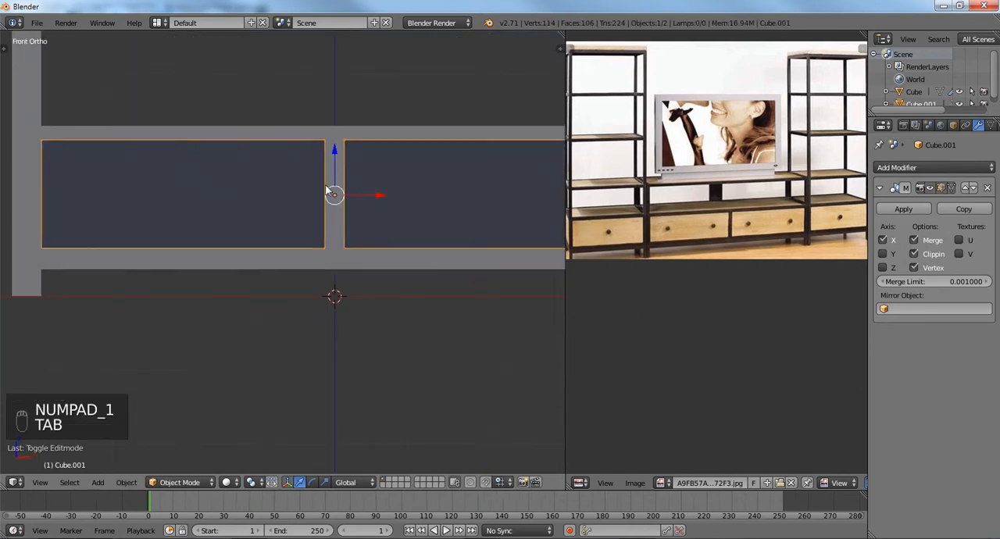
Step: Scale the new outlines to fit, fill them with faces, and point the normals outward
key("s")
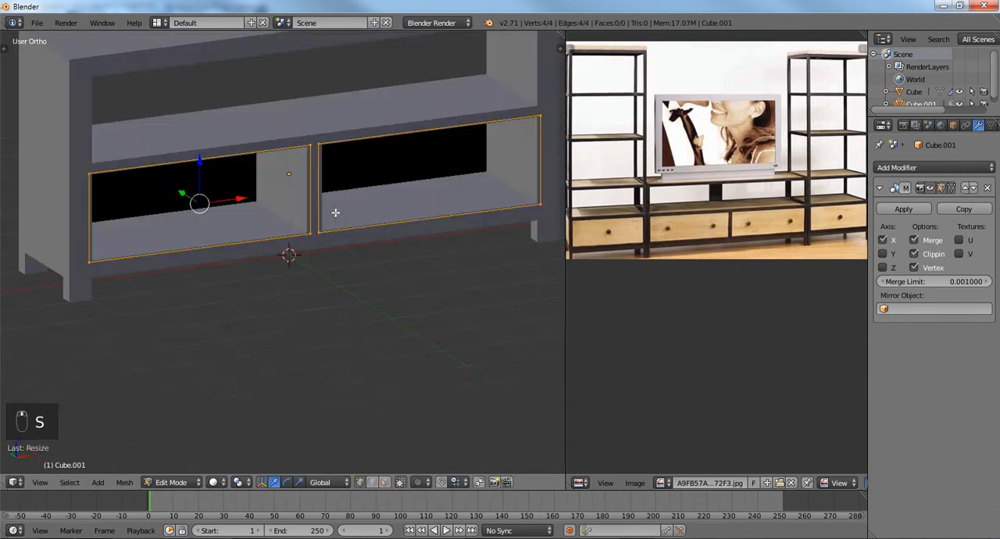
key("f")
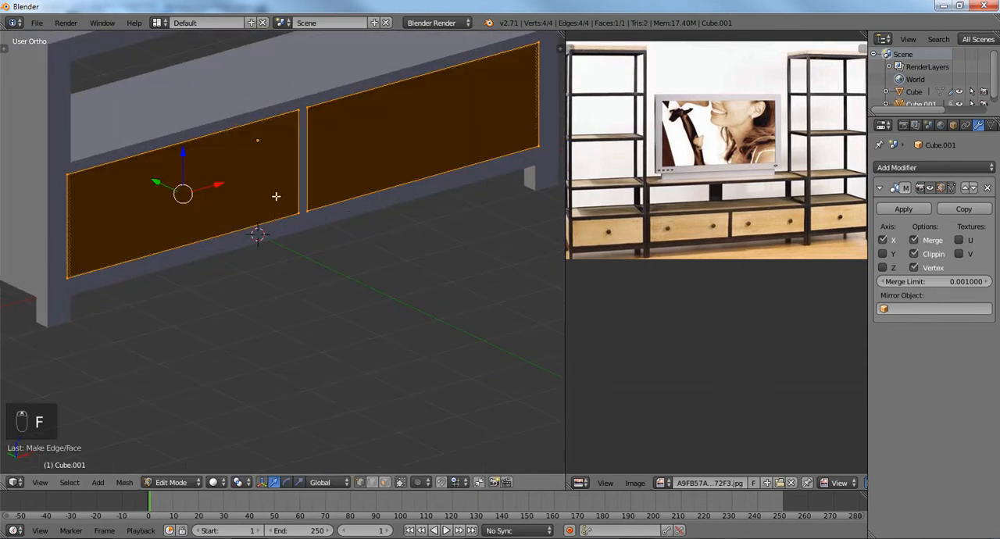
key("ctrl+n")
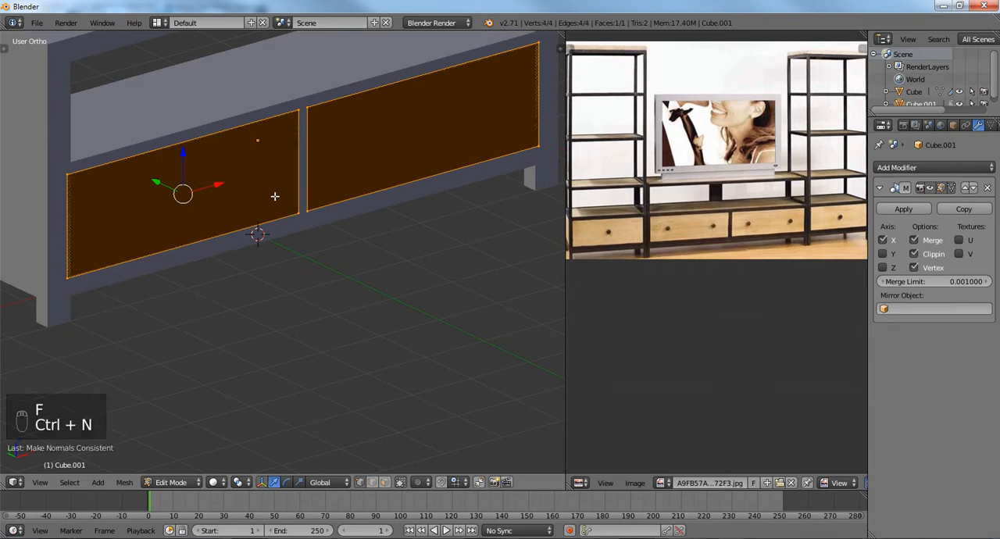
key("a")
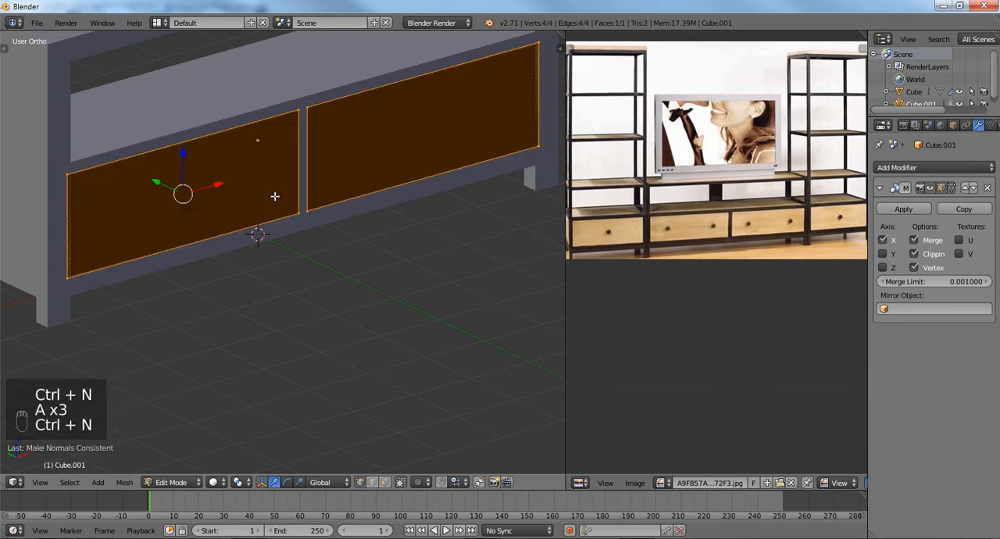
key("a")
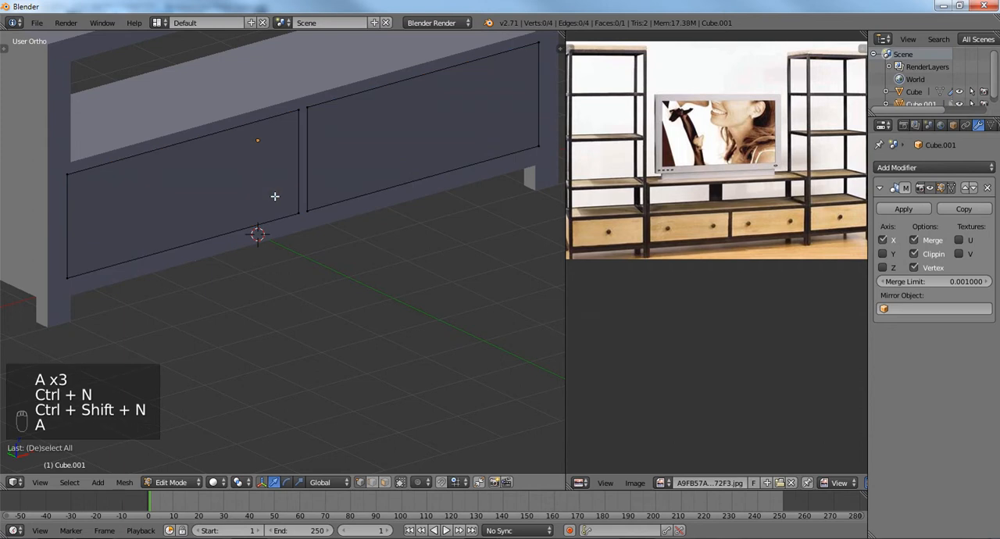
key("ctrl+r")
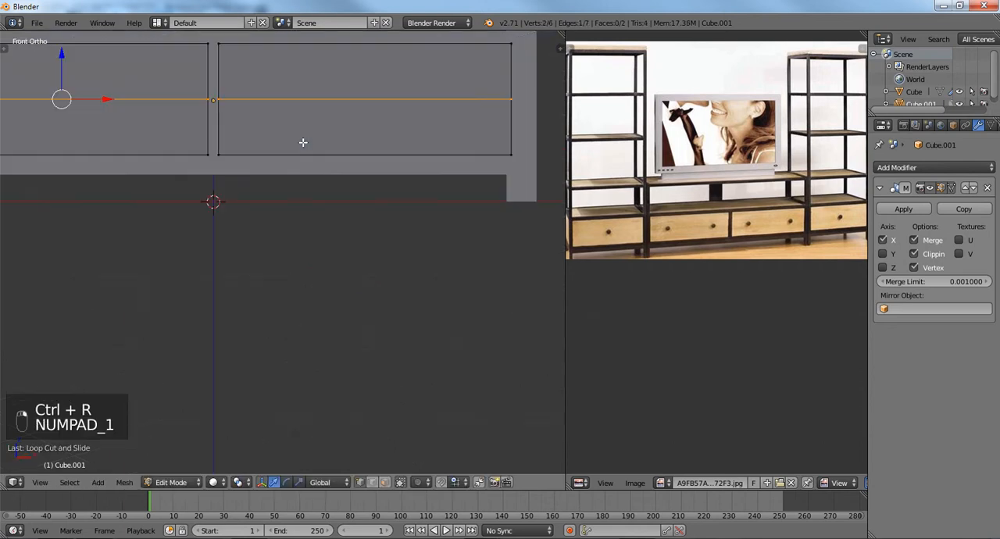
Step: From the front view, add a horizontal loop cut across both drawer-front panels
key("G")
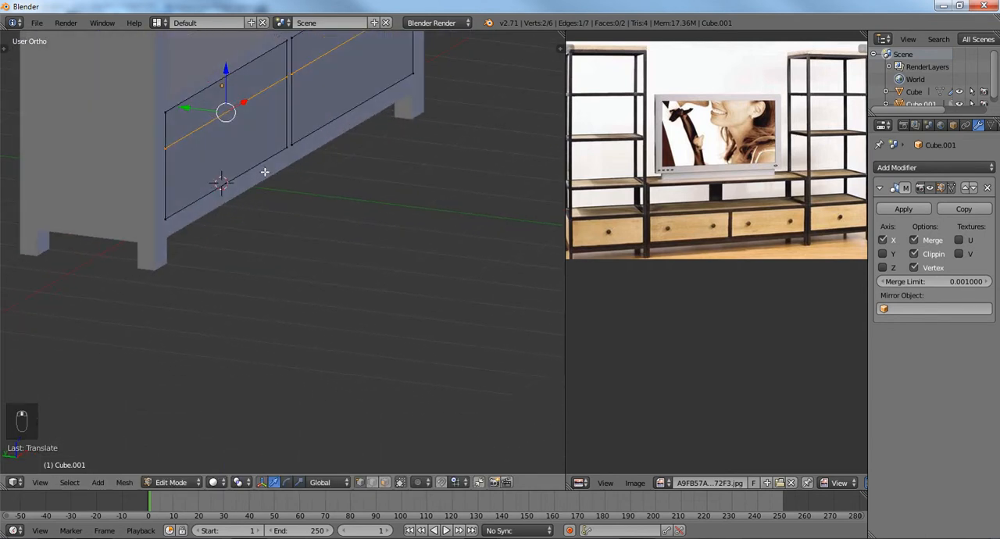
key("Tab")
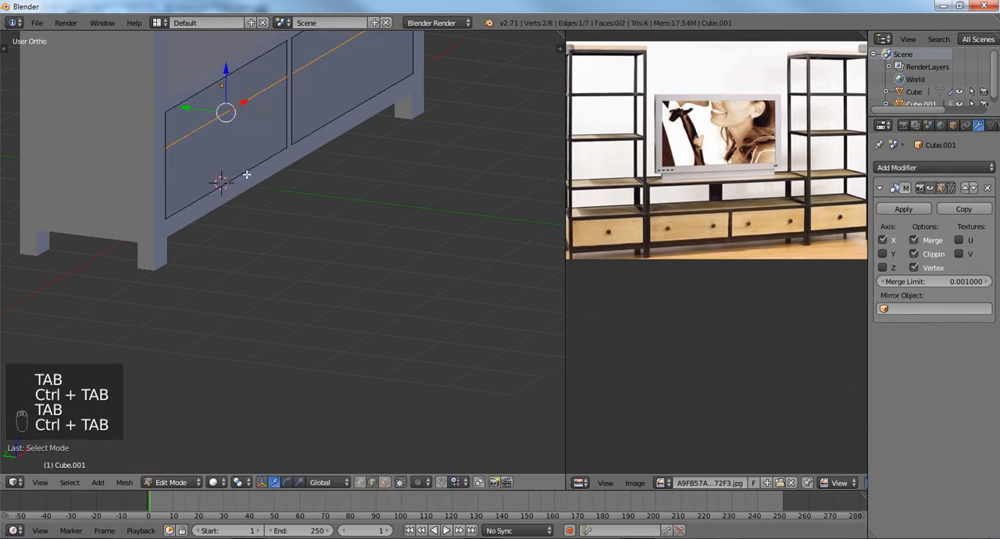
Step: Extrude the lower faces of both drawer fronts outward along their normals, then deselect
key("ctrl+tab")
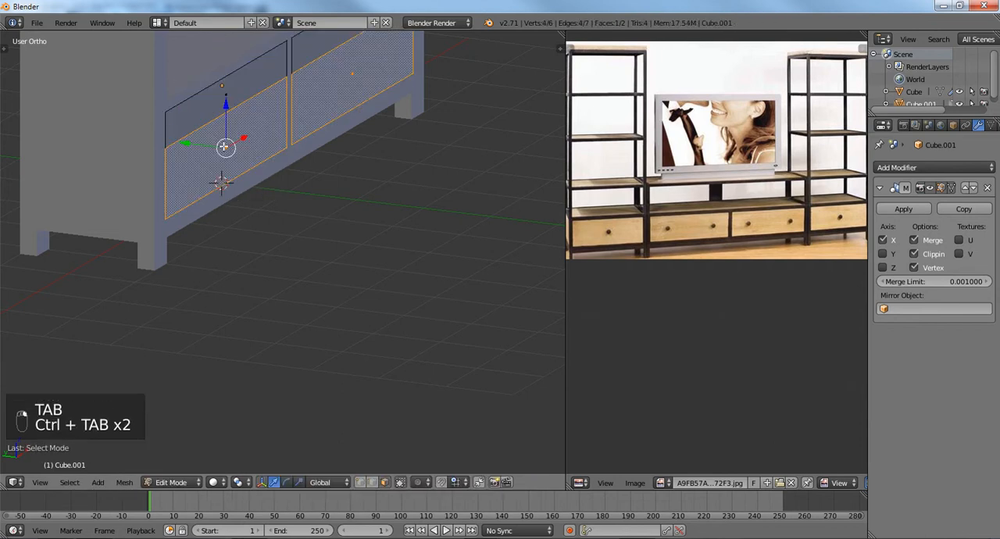
key("e")
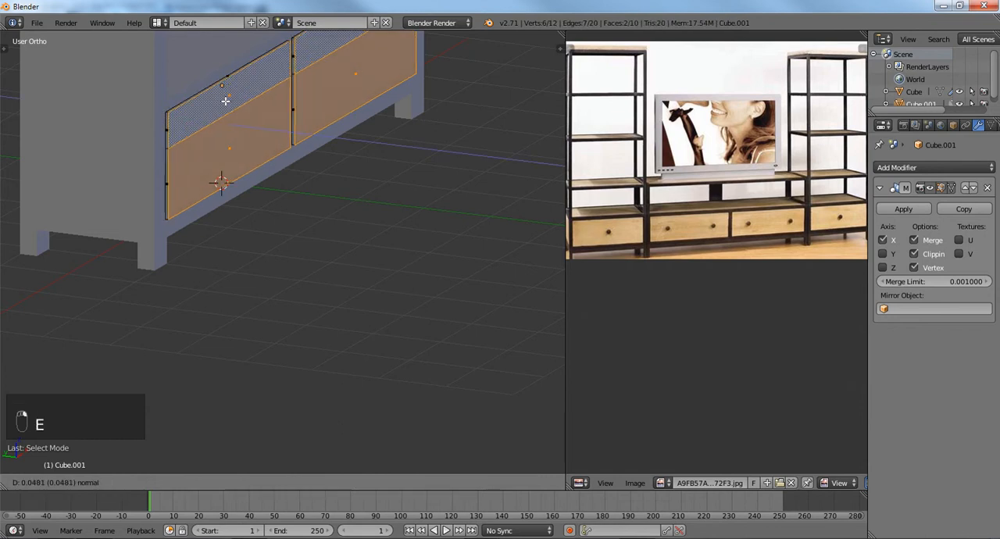
key("E")
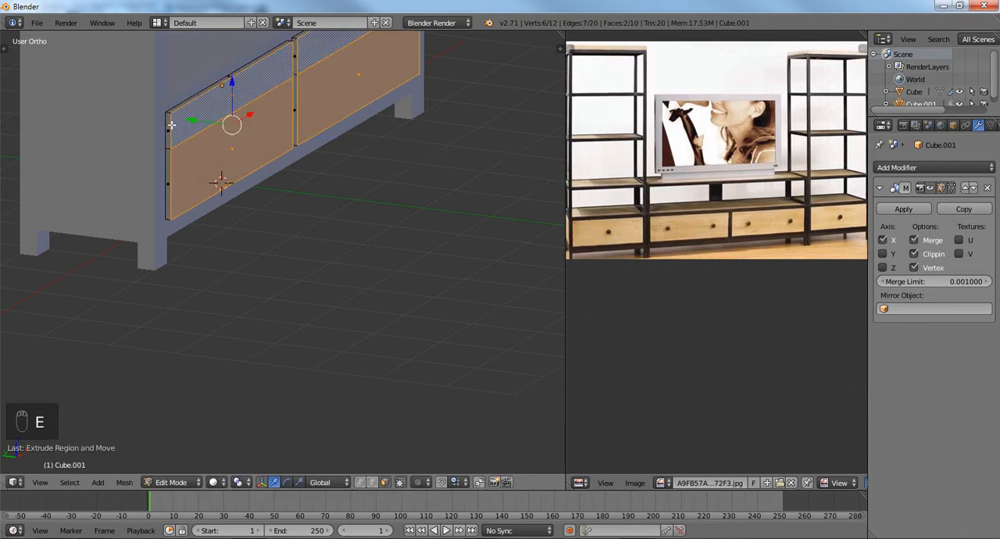
key("a")
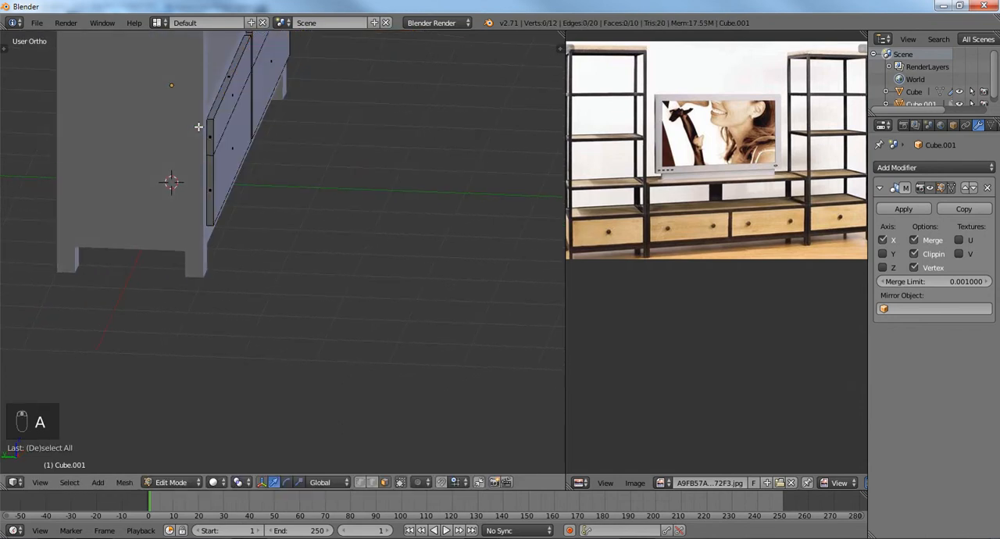
Step: Isolate the drawer fronts, extrude them backward, and check depth from the right side in wireframe
key("NUMPAD_SLASH")
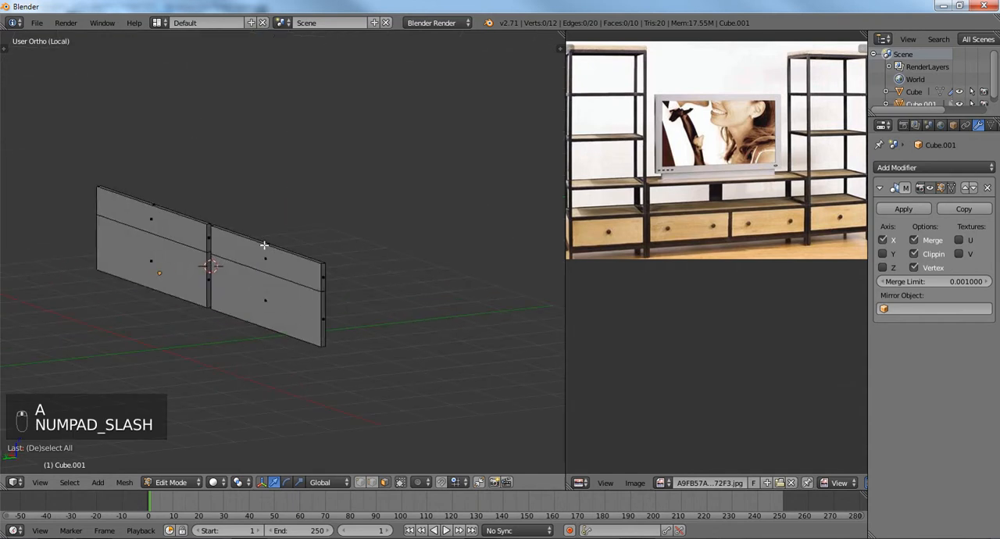
key("a")
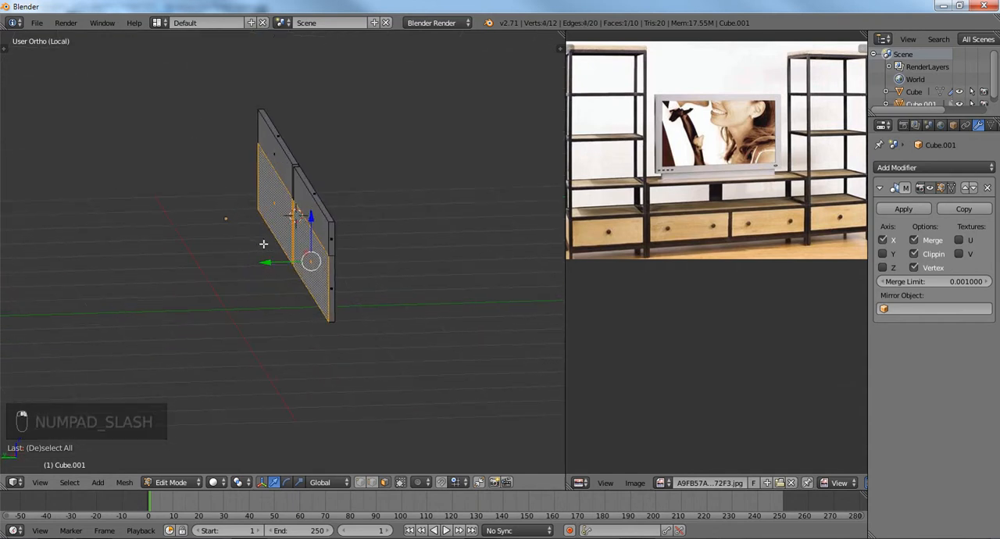
key("e")
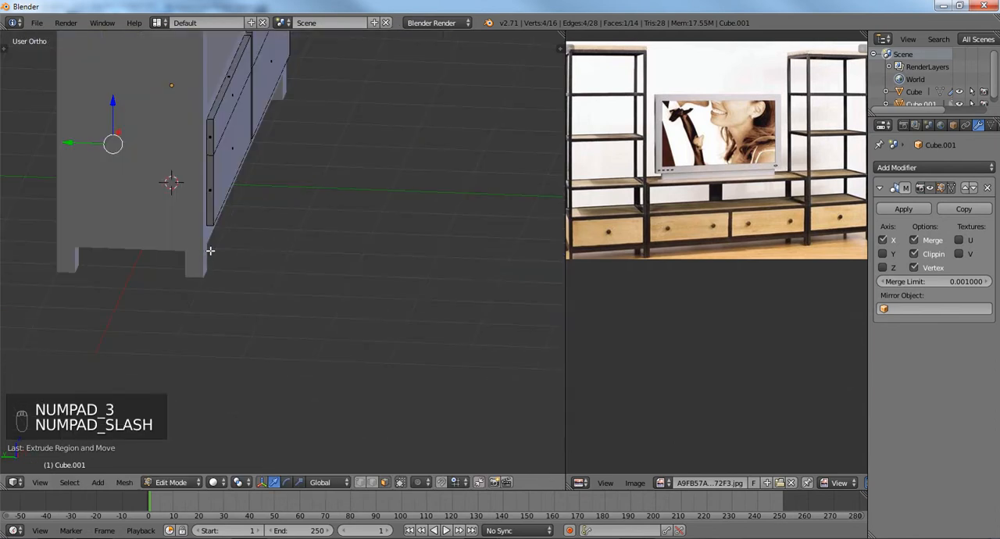
key("NUMPAD_3")
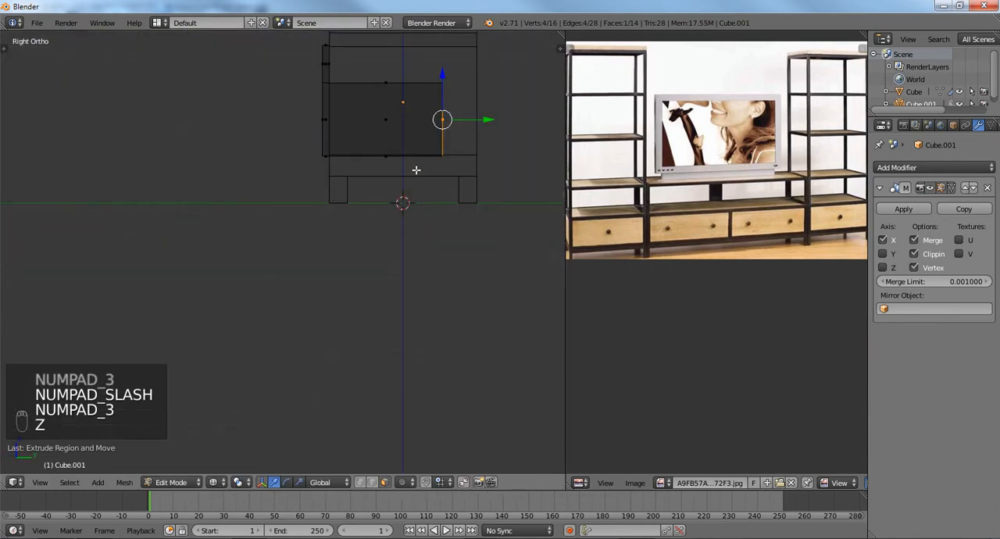
key("g")
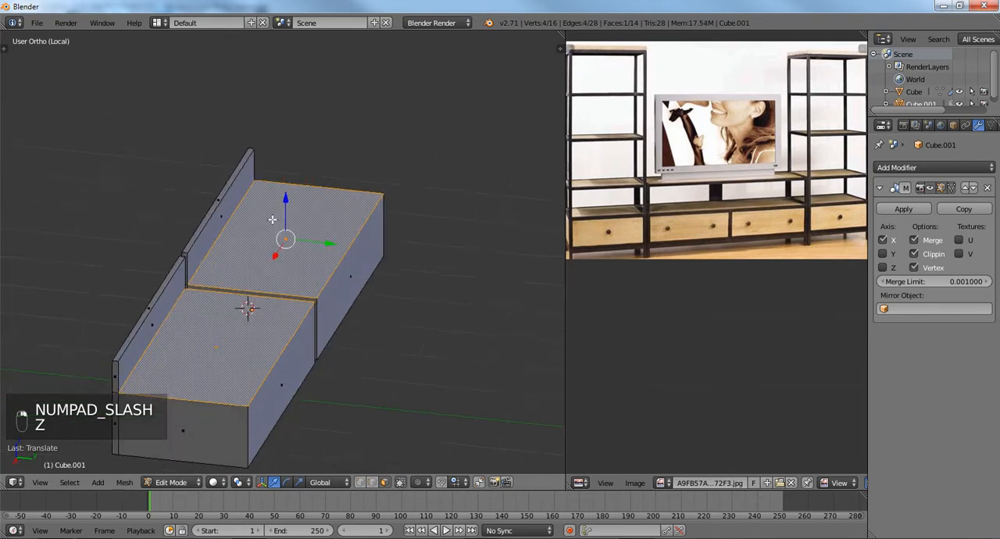
Step: Inset both drawer tops, extrude them inward, and drop the inner floor near the bottom
key("I")
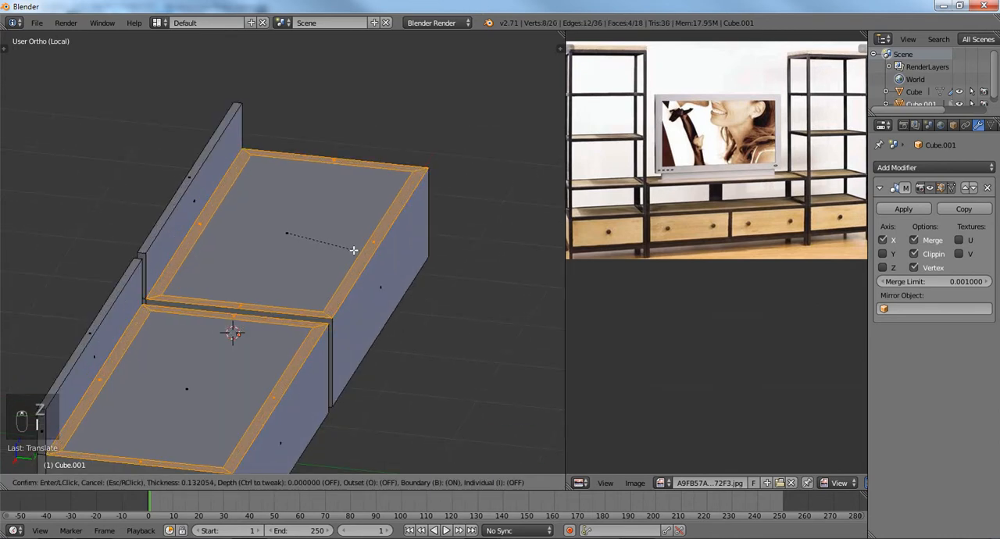
left_click(353, 250)
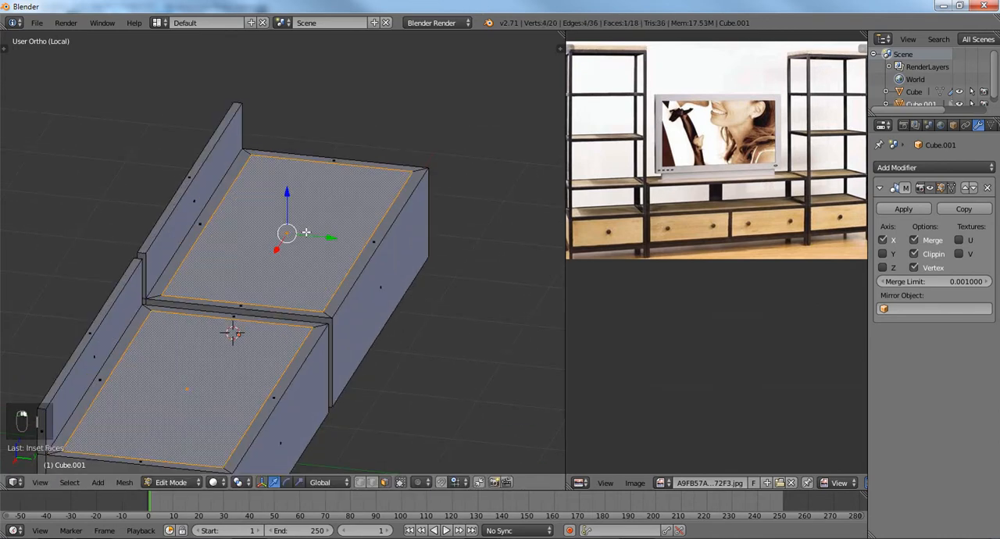
key("e")
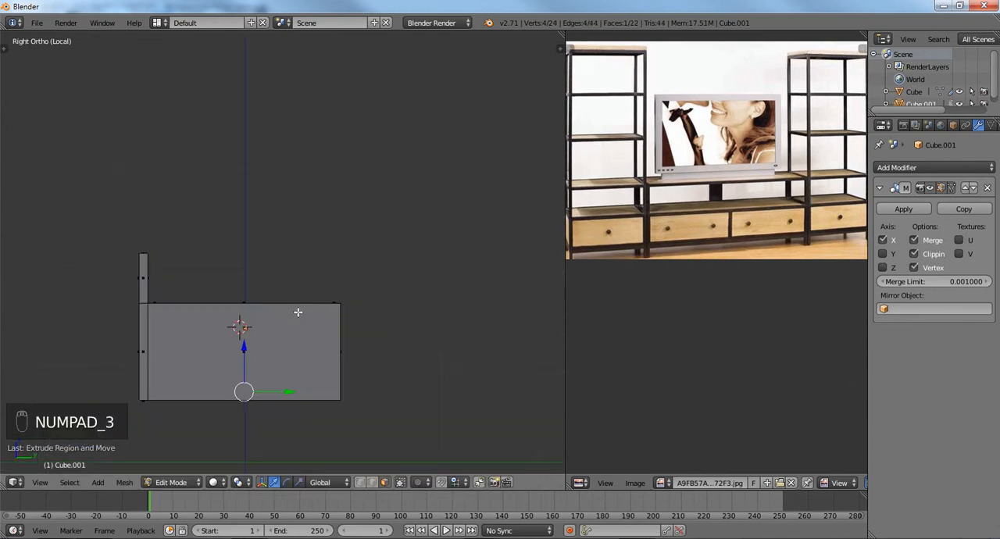
key("z")
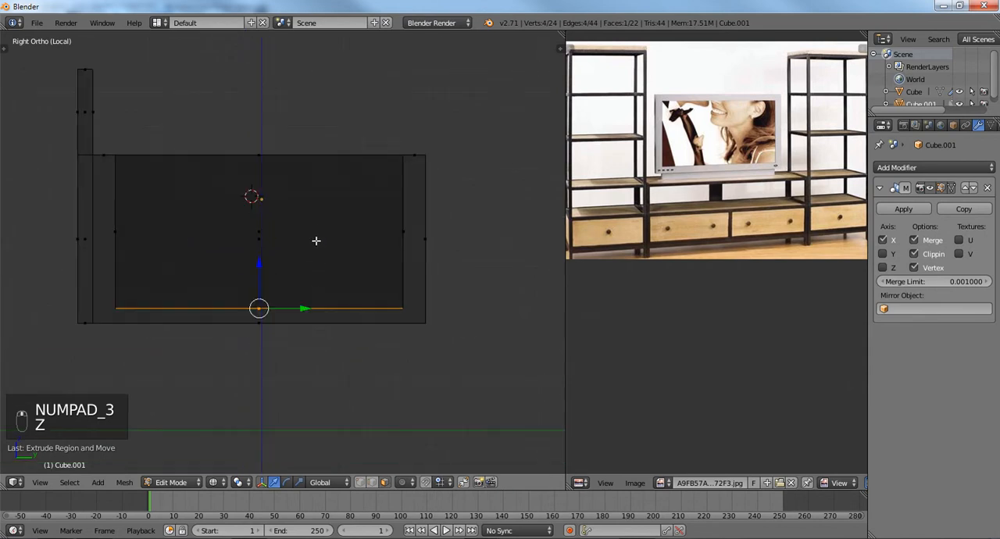
key("g")
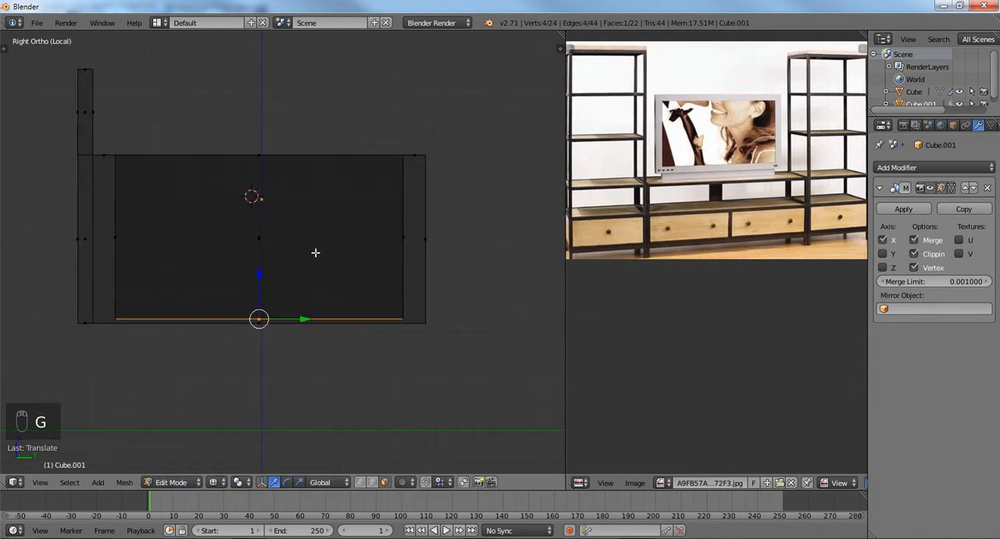
key("a")
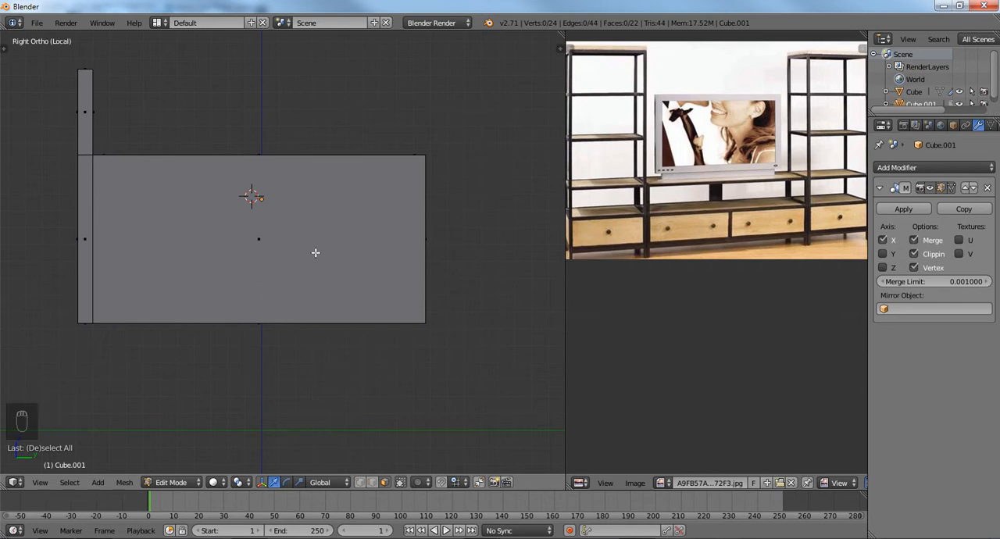
Step: Toggle out of and back into Edit Mode and switch to Front view
key("Tab")
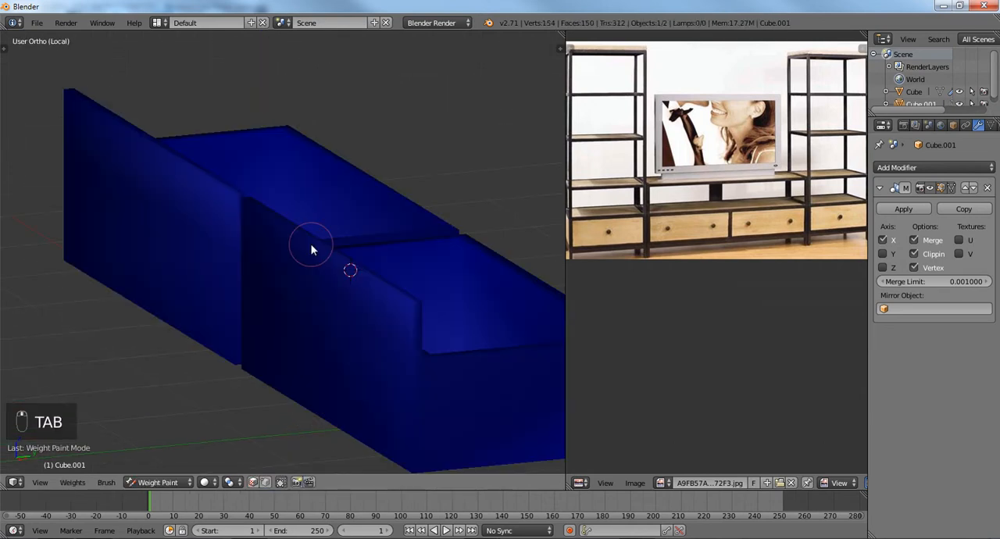
key("Tab")
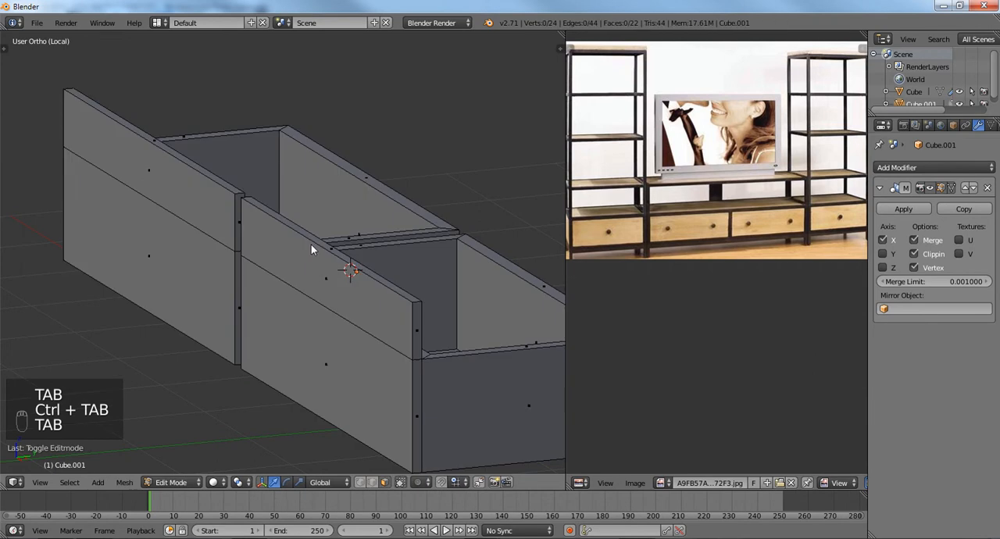
key("numpad_1")
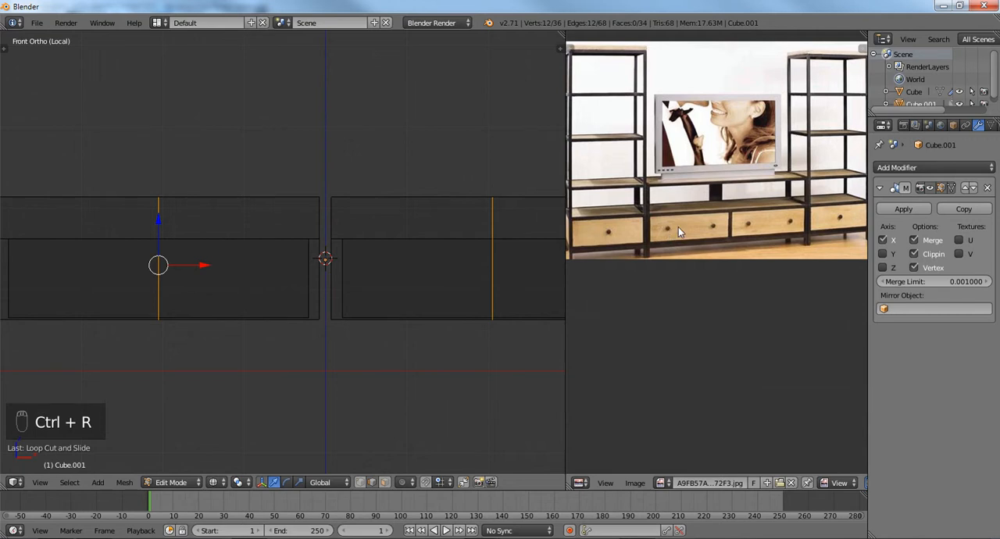
Step: Add vertical loop cuts on each drawer front plus a horizontal loop around the drawers
key("z")
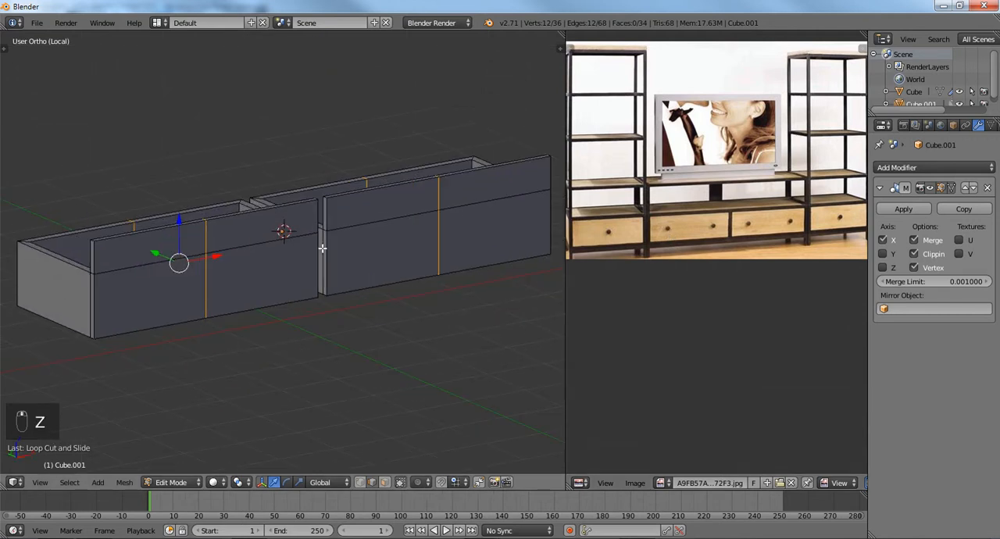
key("Tab")
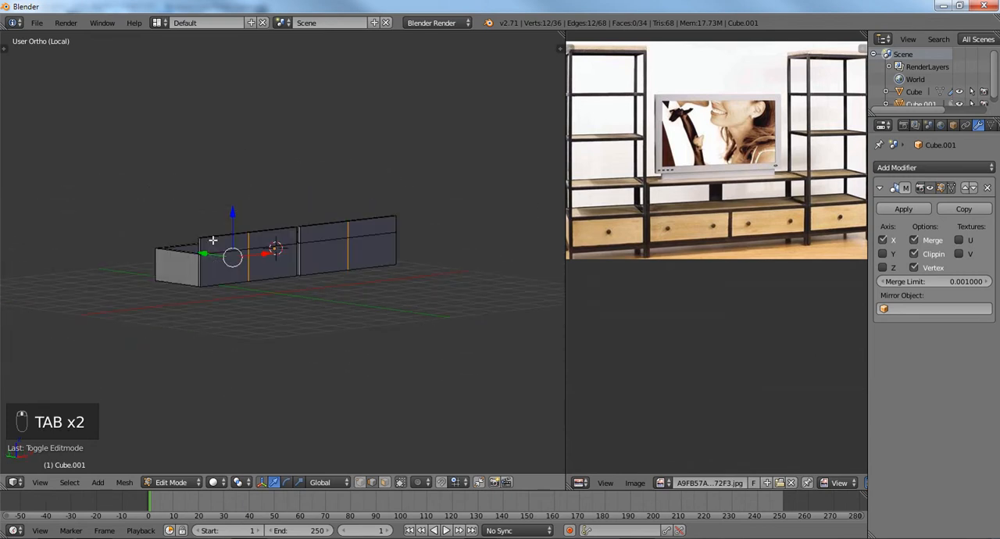
key("ctrl+r")
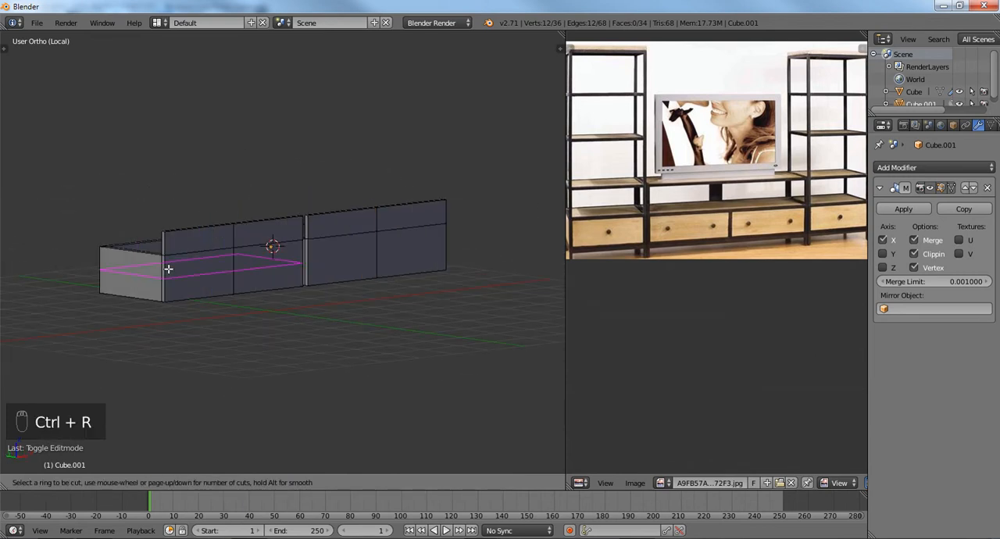
left_click(273, 257)
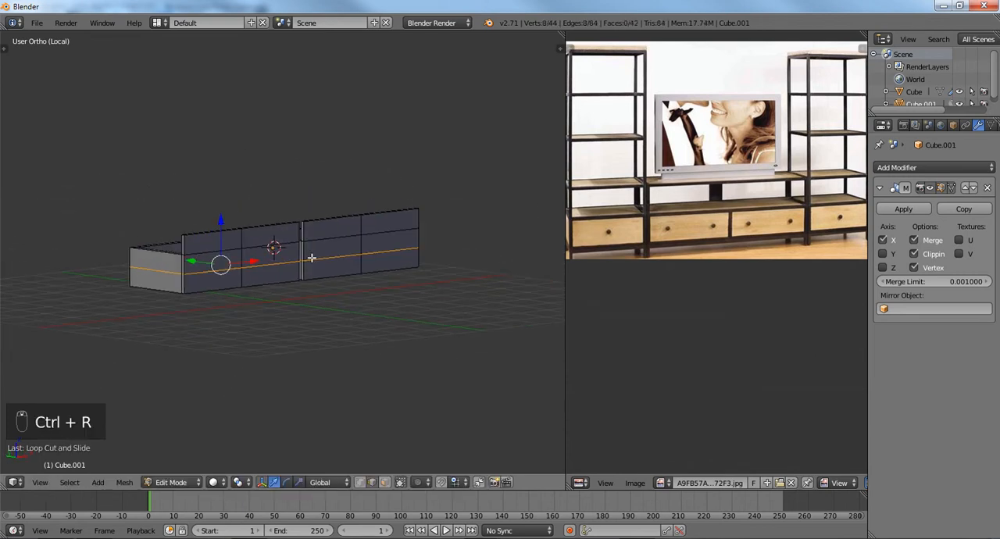
key("Tab")
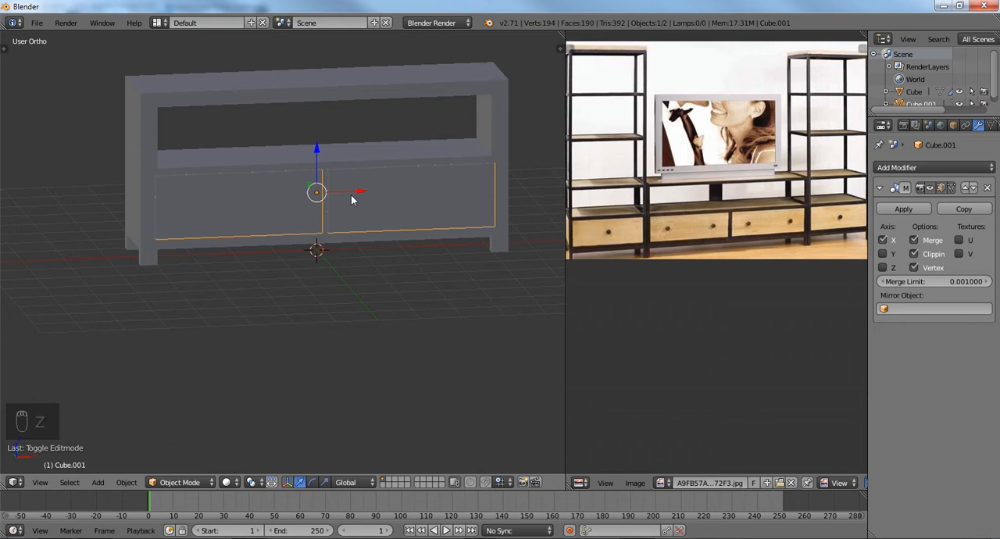
Step: Check the drawers inside the cabinet in see-through view, then edit the cabinet frame
key("a")
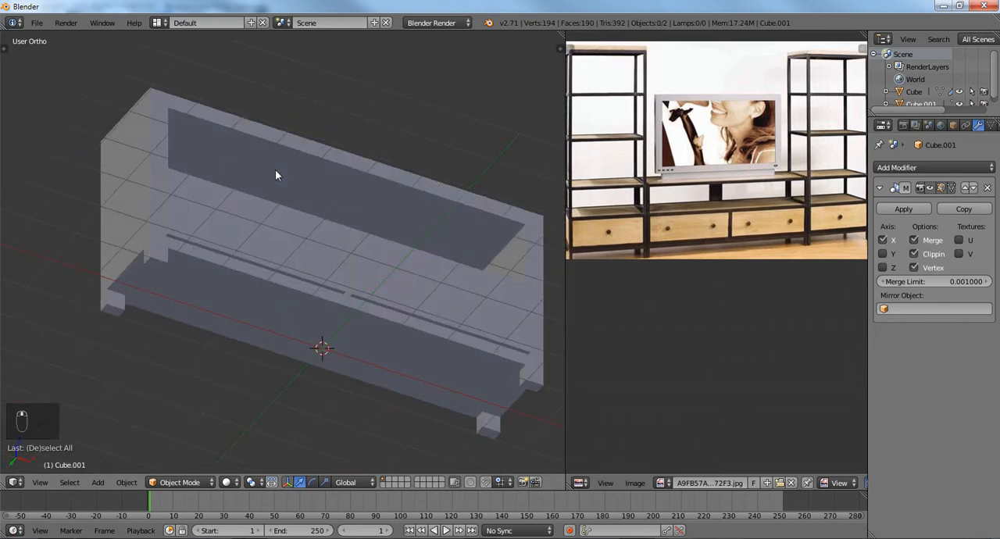
key("Tab")
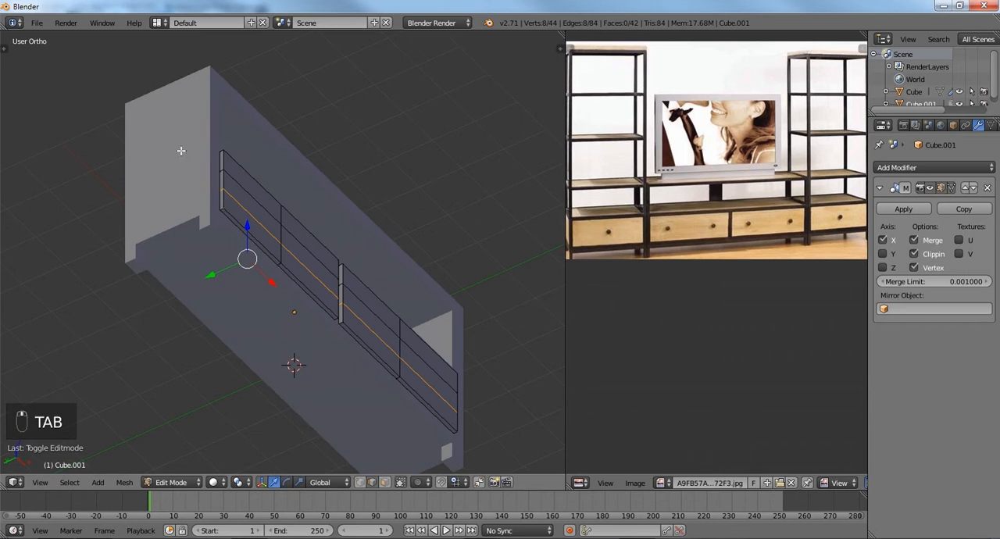
key("Tab")
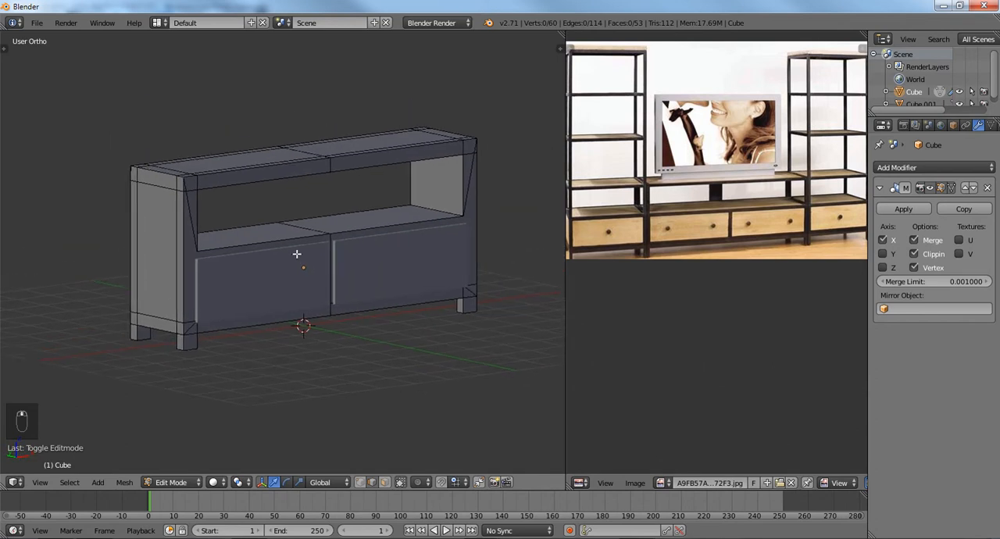
key("a")
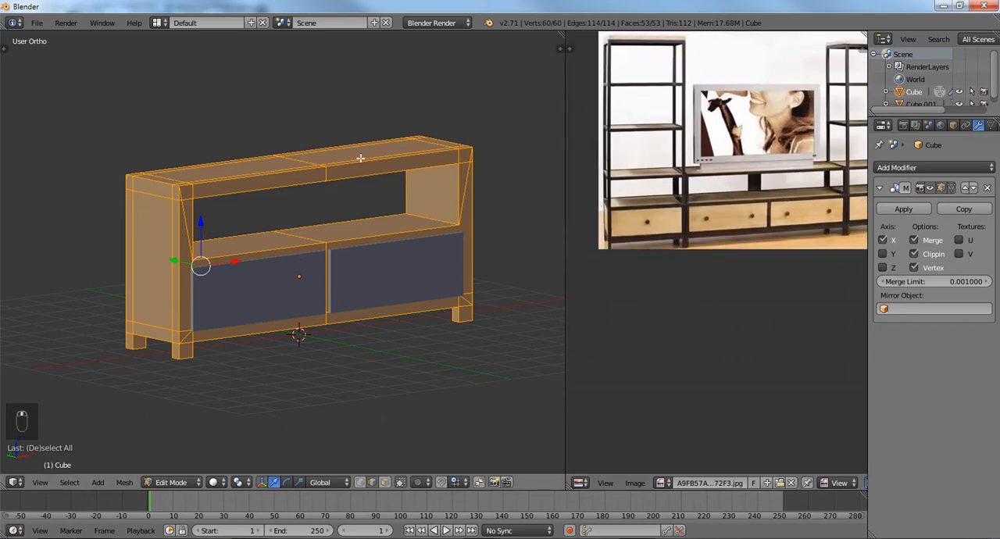
key("a")
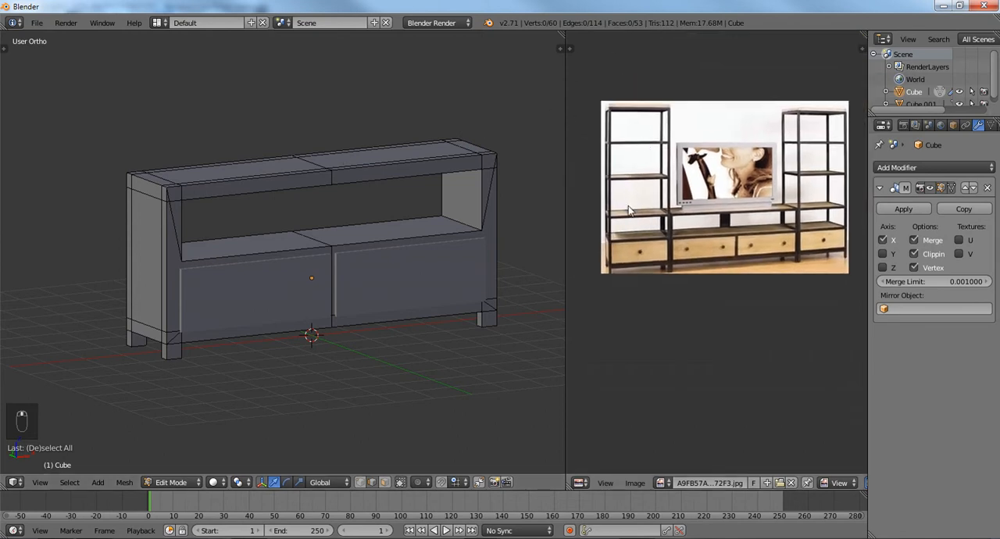
mouse_move(648, 196)
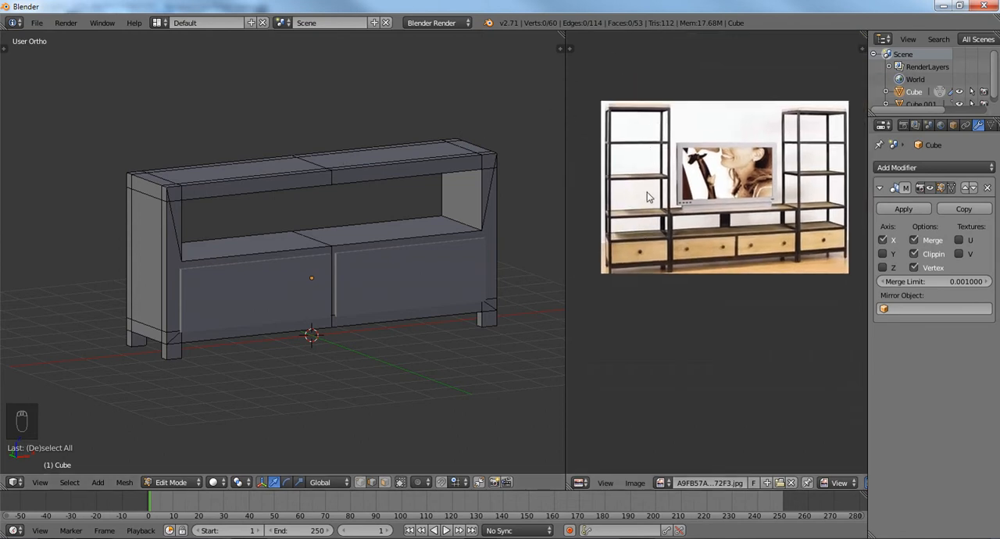
mouse_move(711, 185)
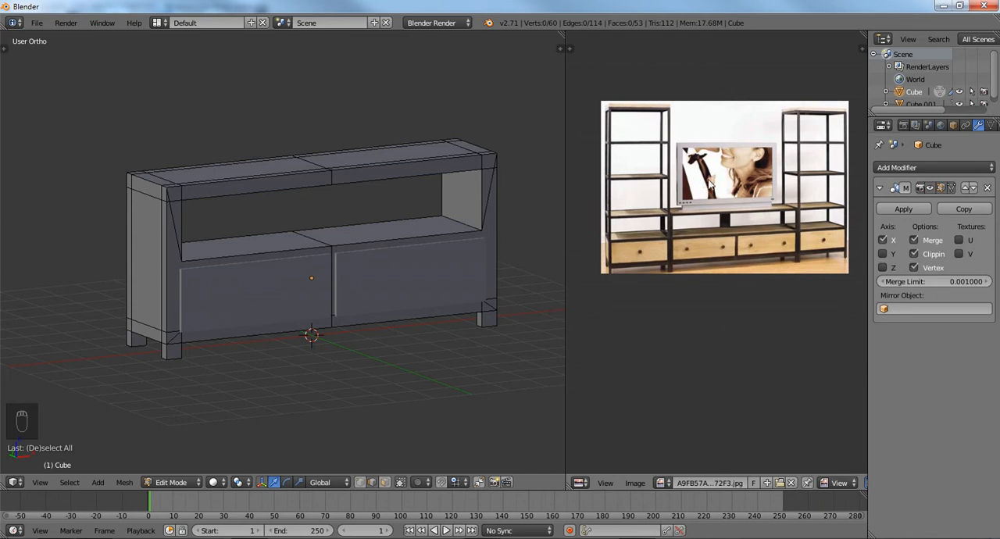
mouse_move(719, 215)
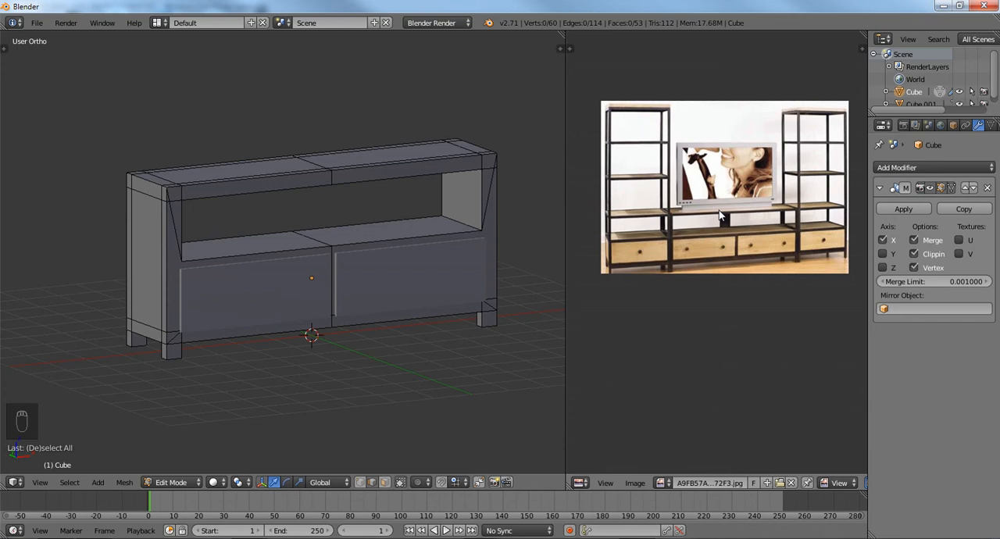
mouse_move(729, 230)
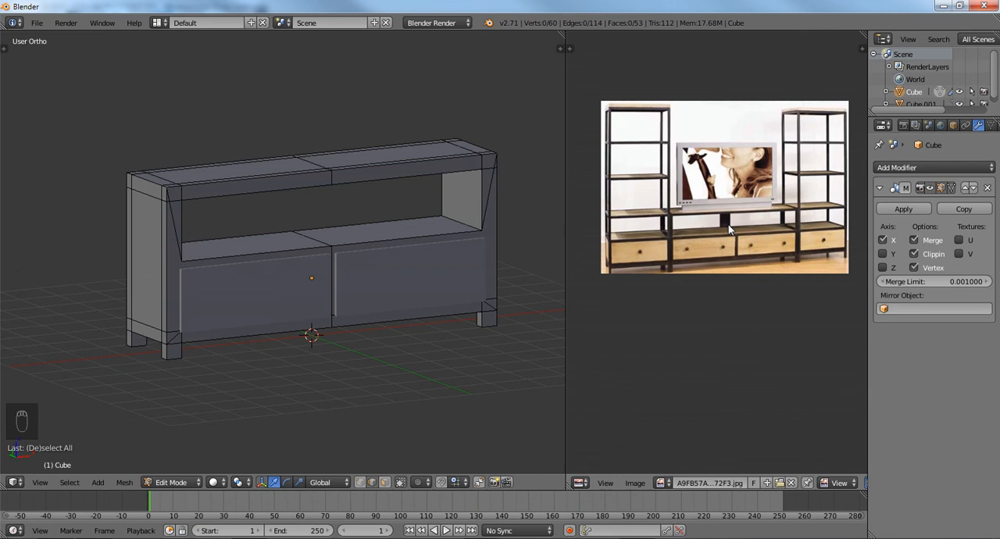
mouse_move(523, 369)
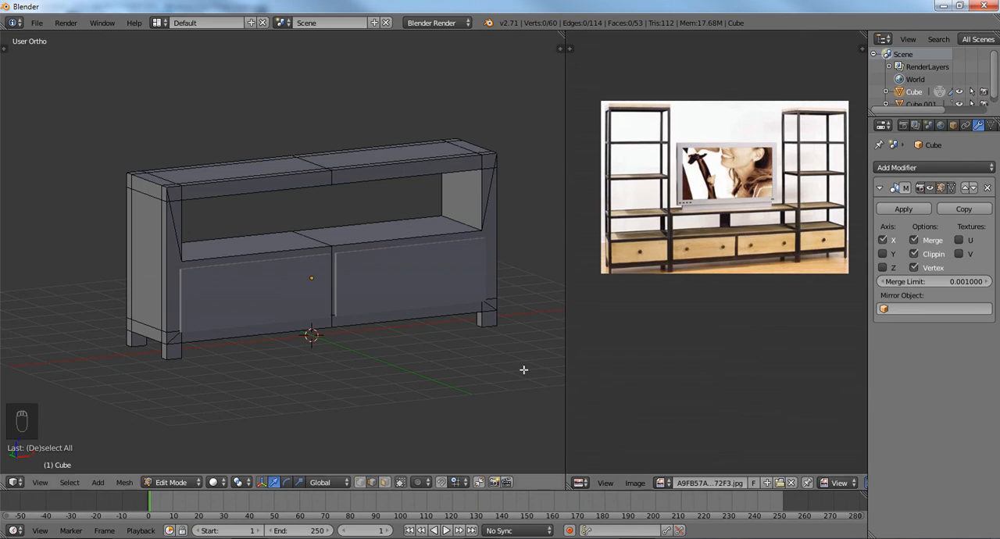